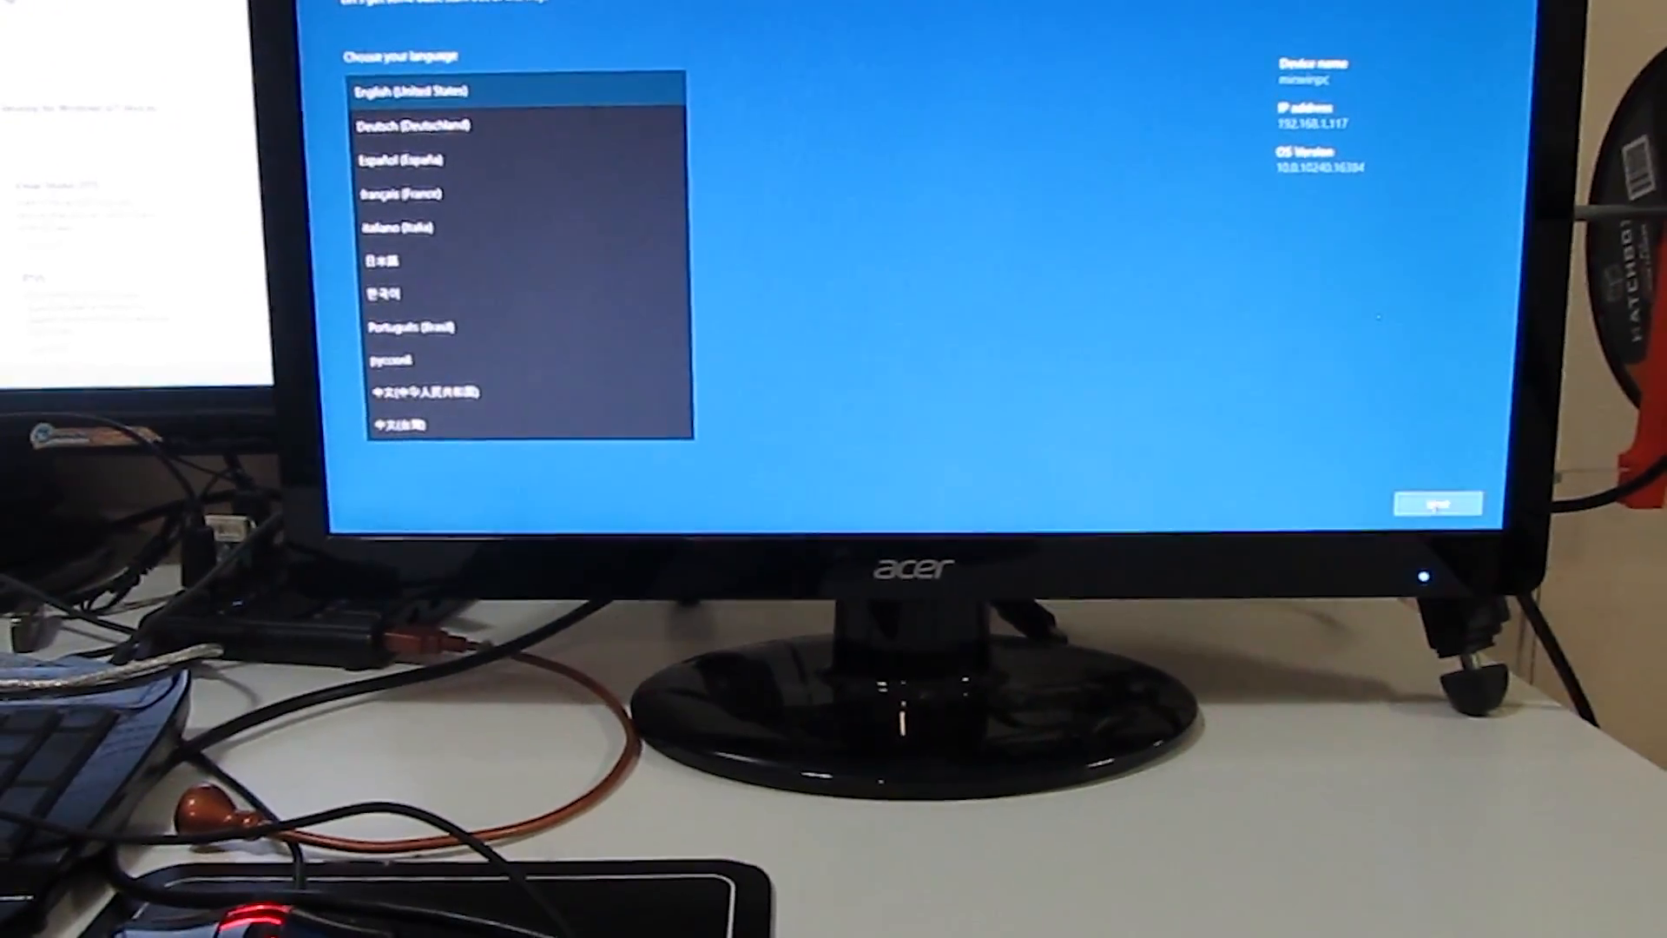
# Launch WindowsIoTCoreWatcher from Start, where minwinpc at 192.168.1.117 shows online, and dismiss the Image Helper.
pyautogui.click(1439, 501)
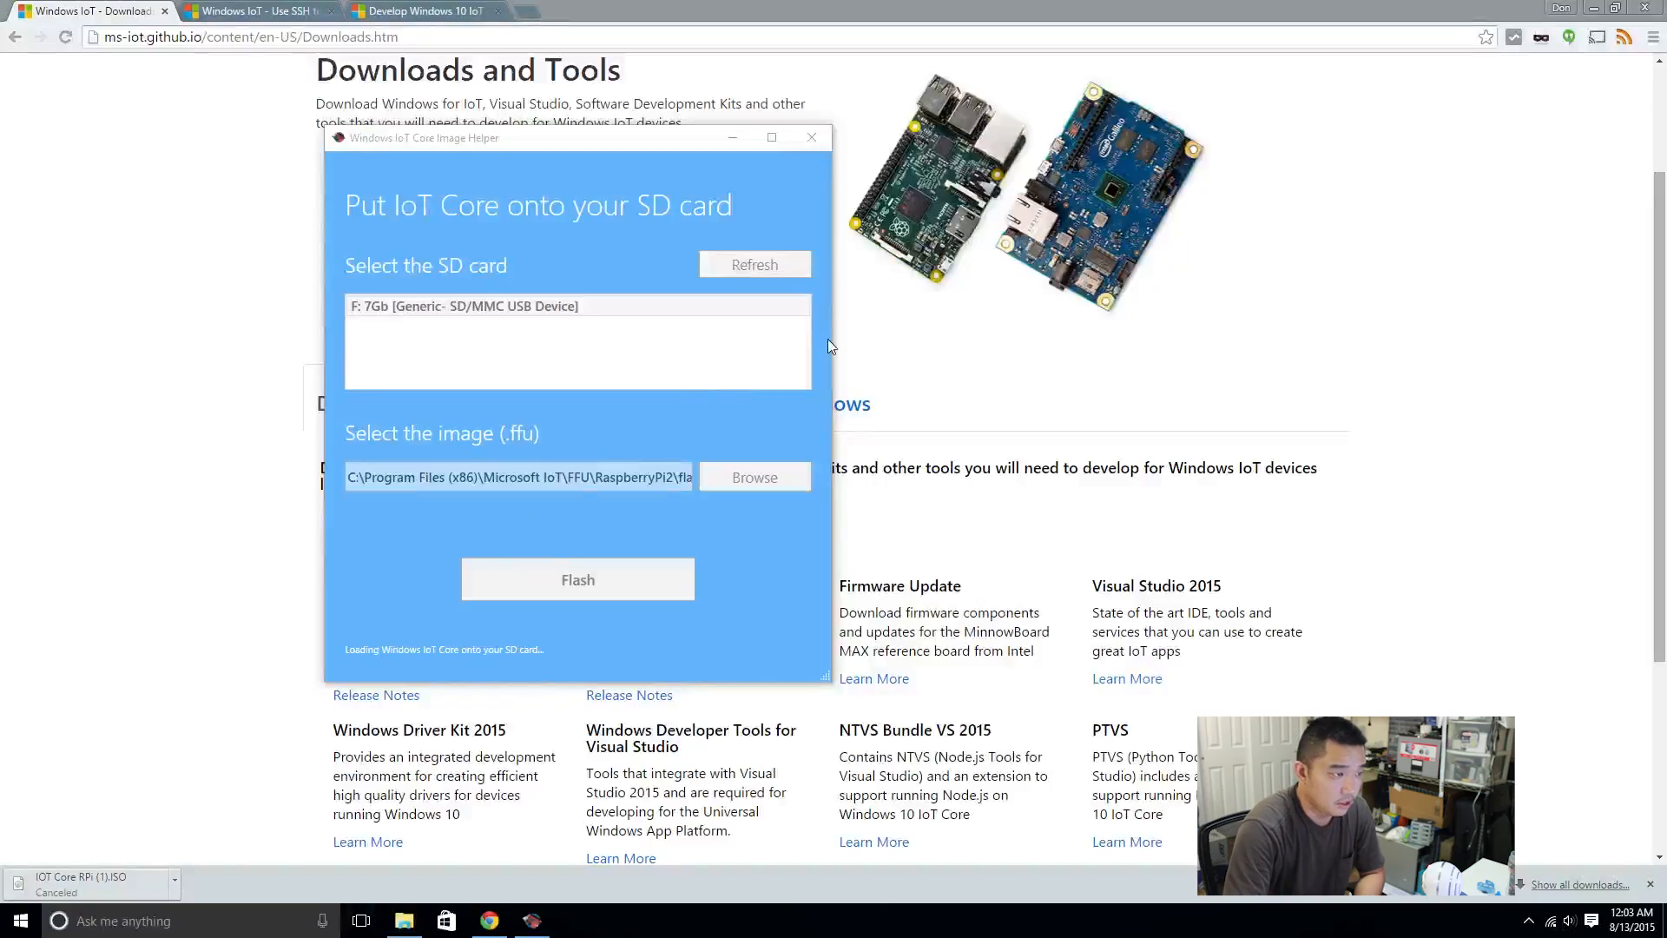
pyautogui.click(17, 920)
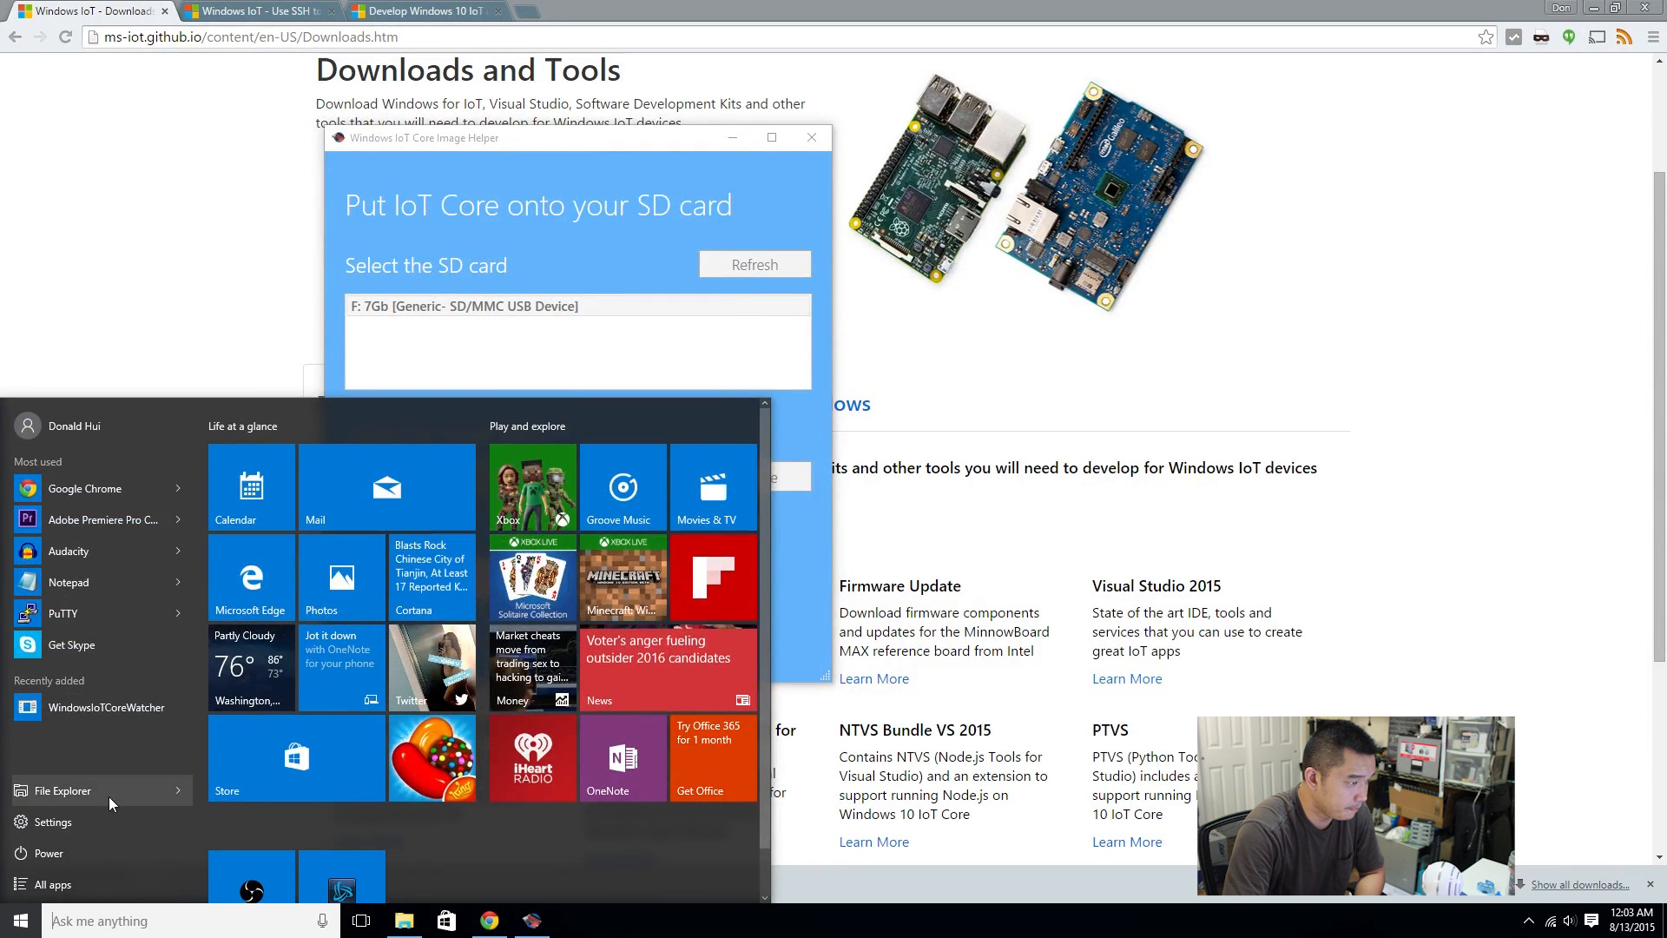
pyautogui.click(106, 706)
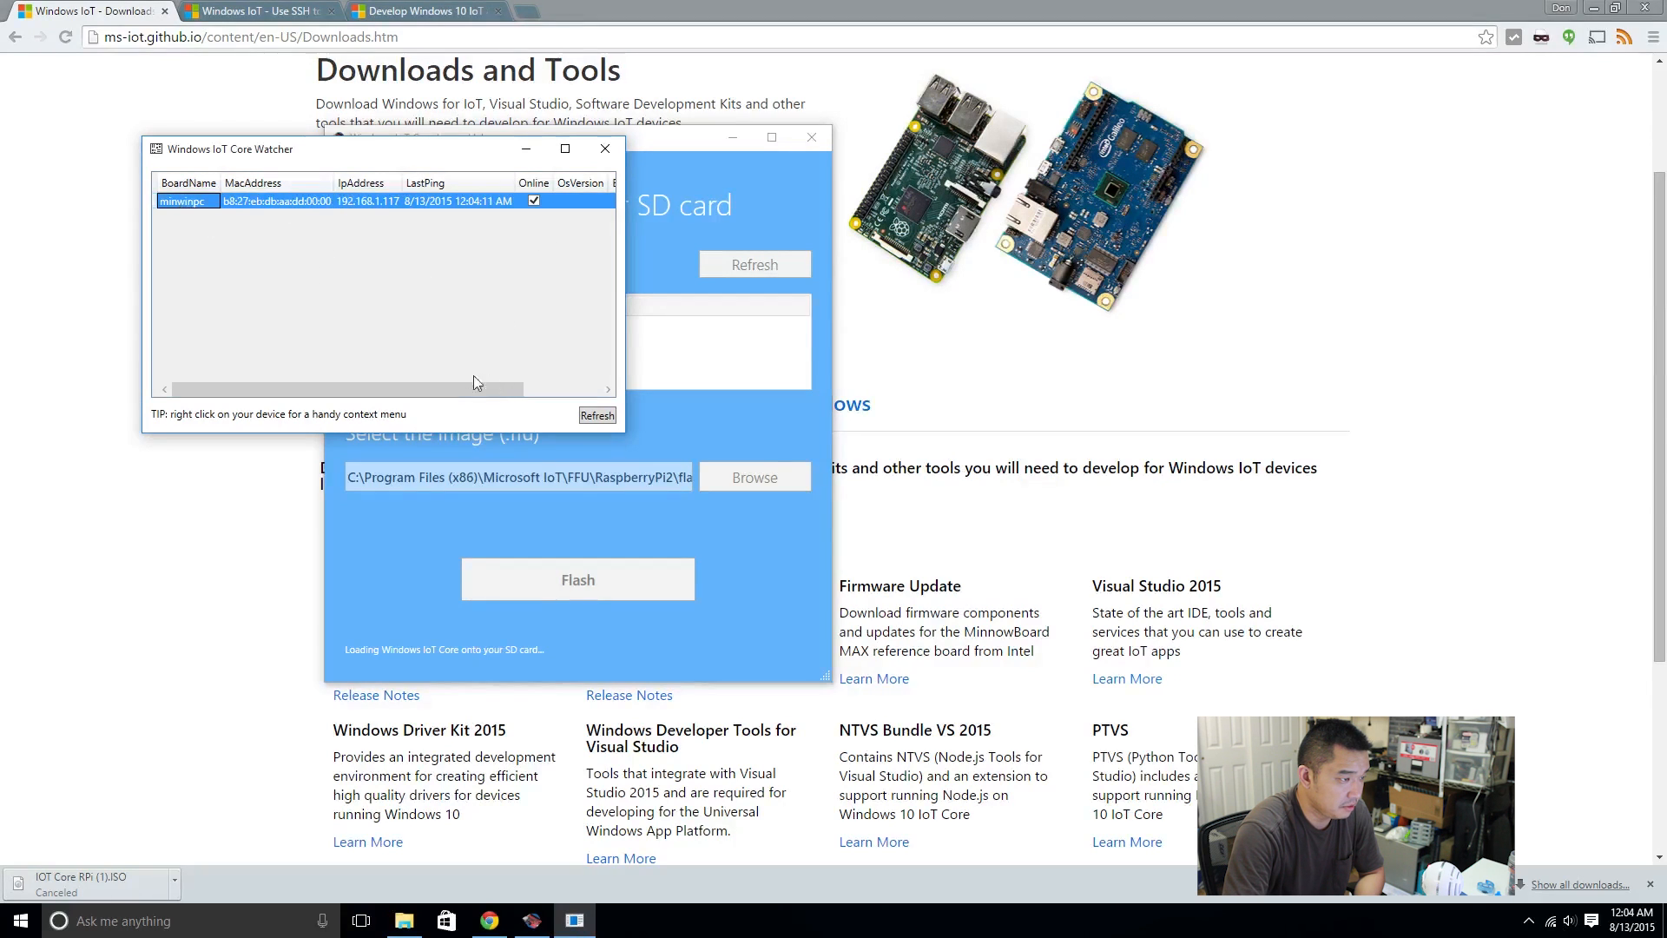
pyautogui.moveTo(604, 147)
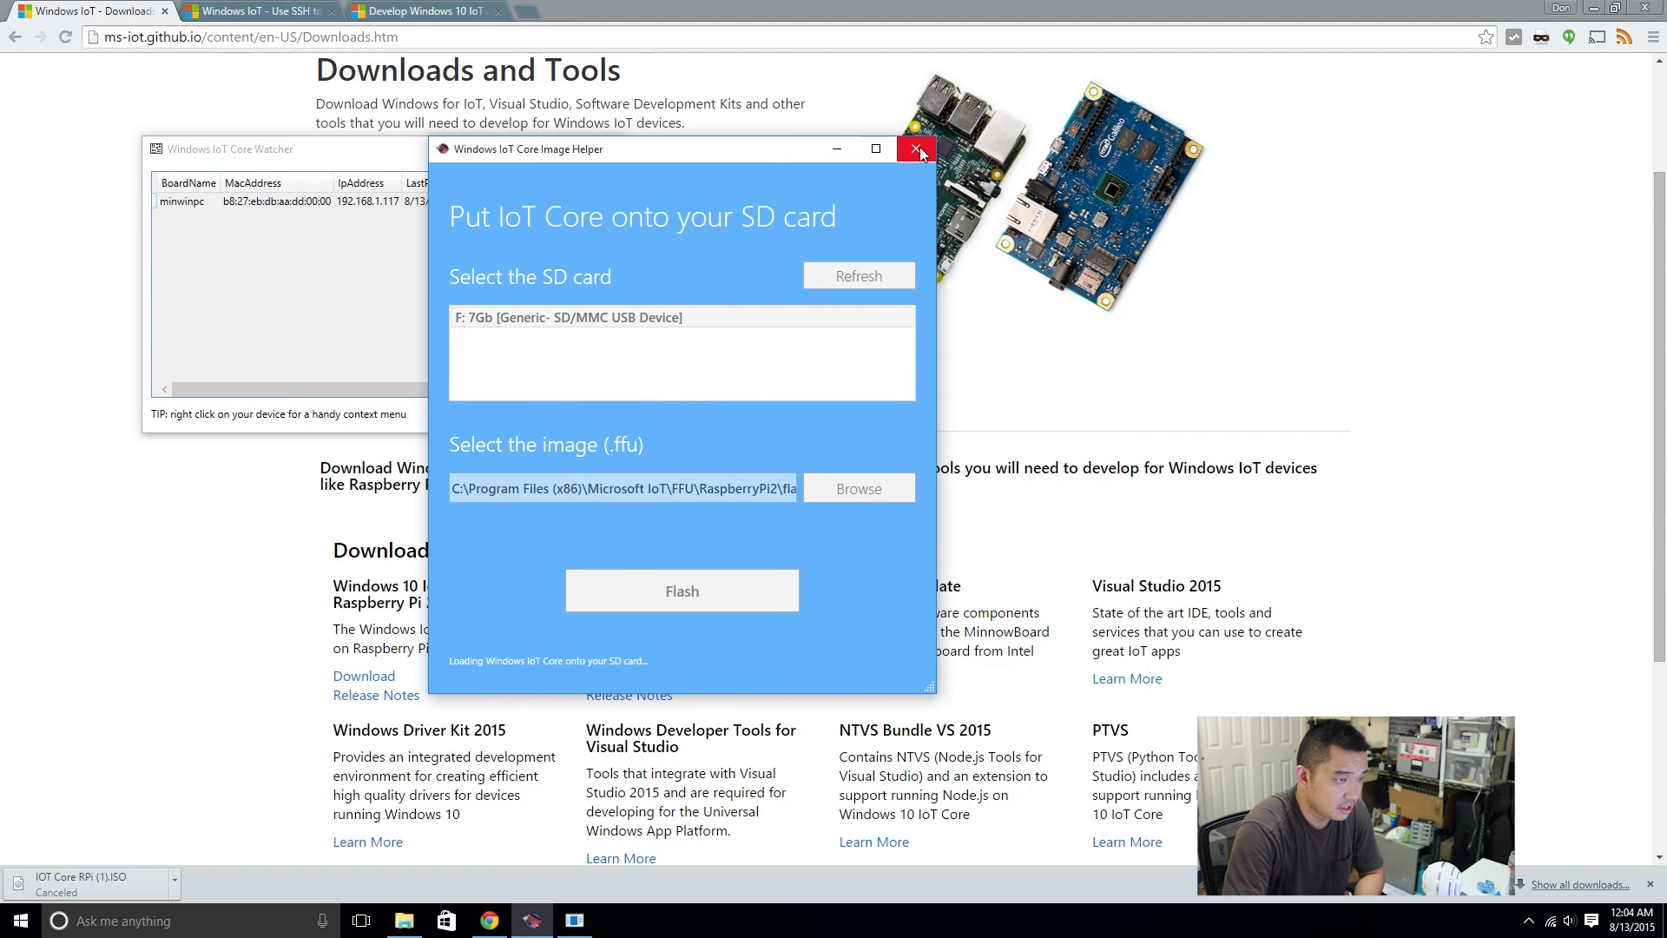
pyautogui.click(915, 150)
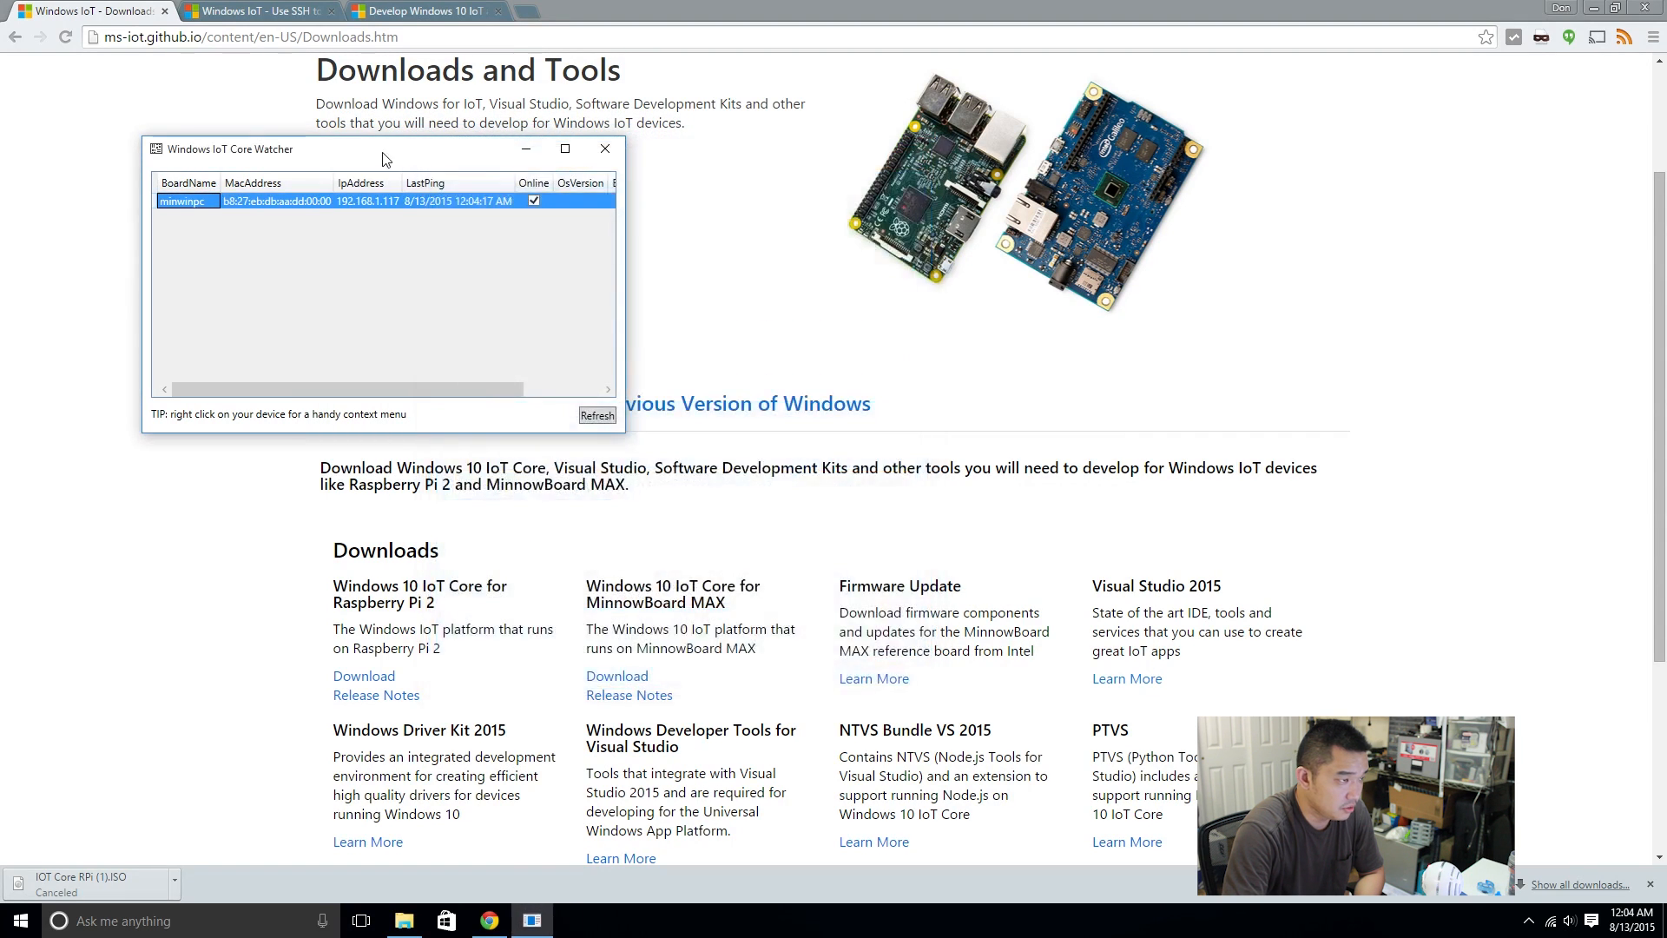
# Browse to 192.168.1.117:8080 in a new Chrome tab.
pyautogui.click(691, 11)
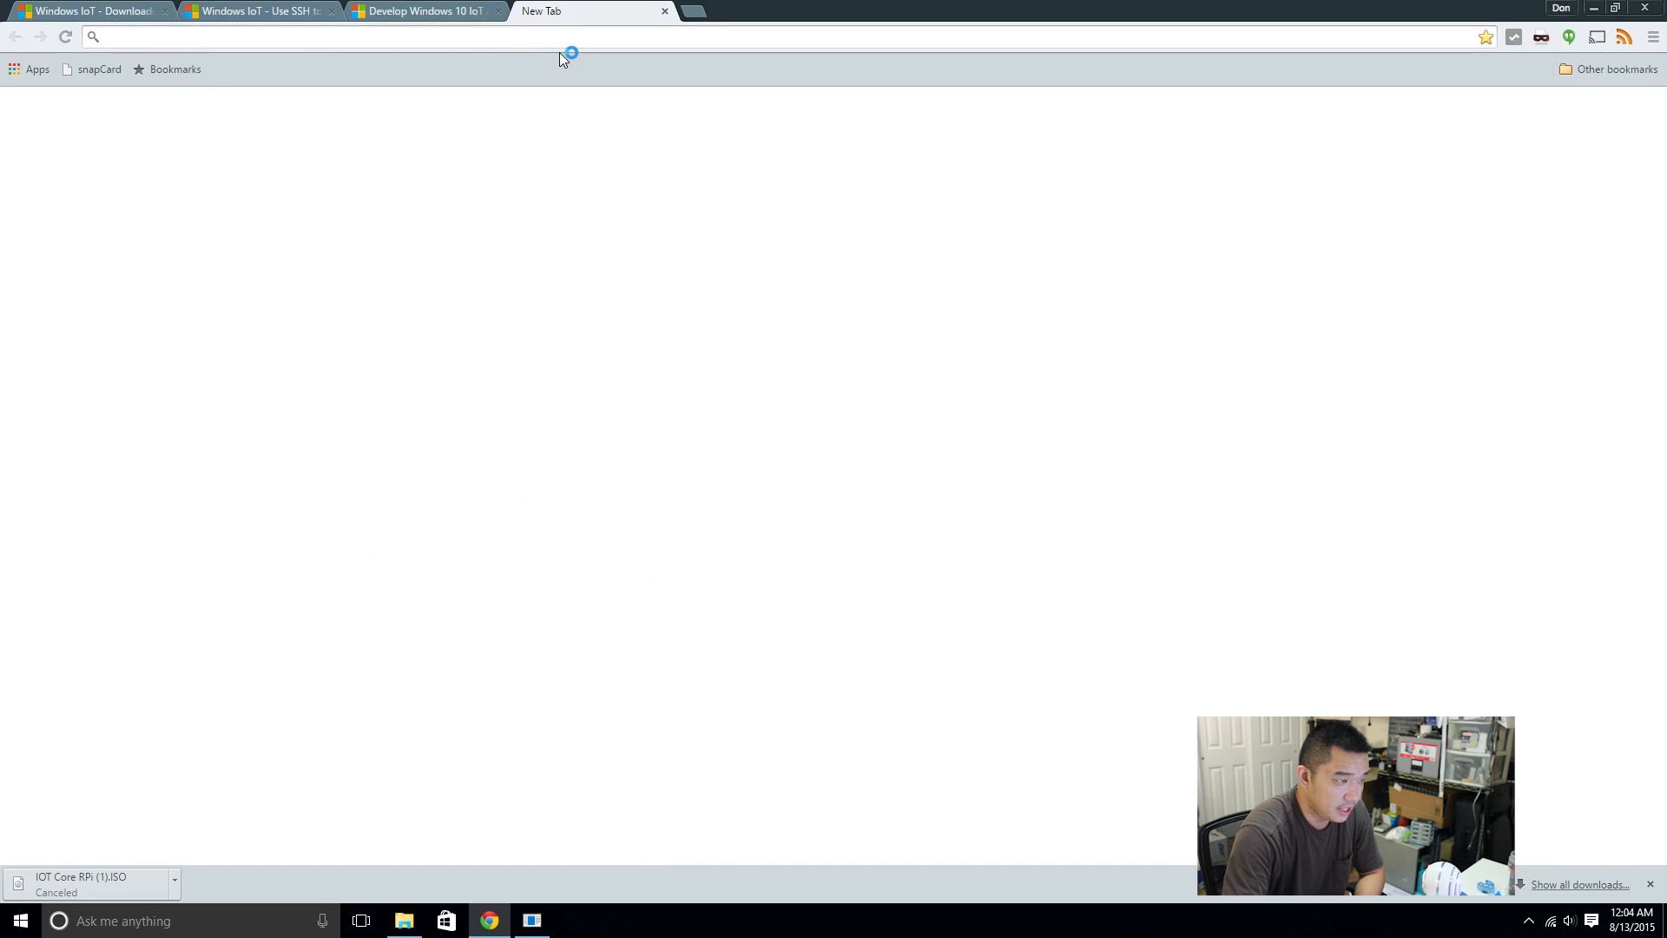
pyautogui.write('192.168.1.145')
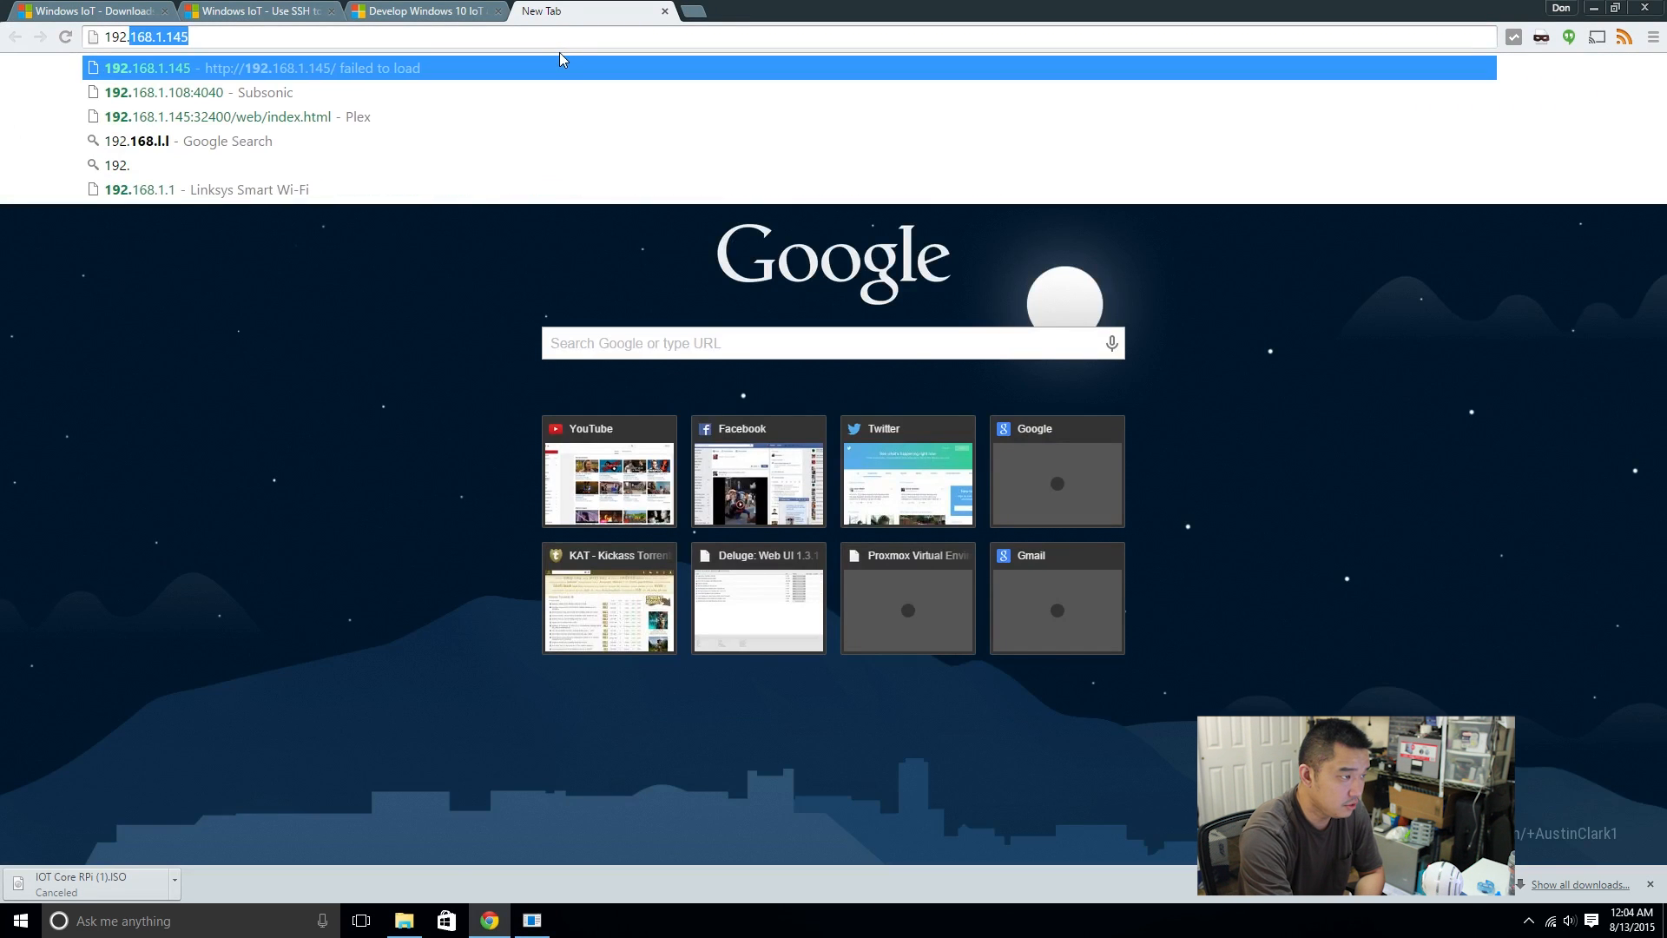
pyautogui.write('192.168.1.117:8080')
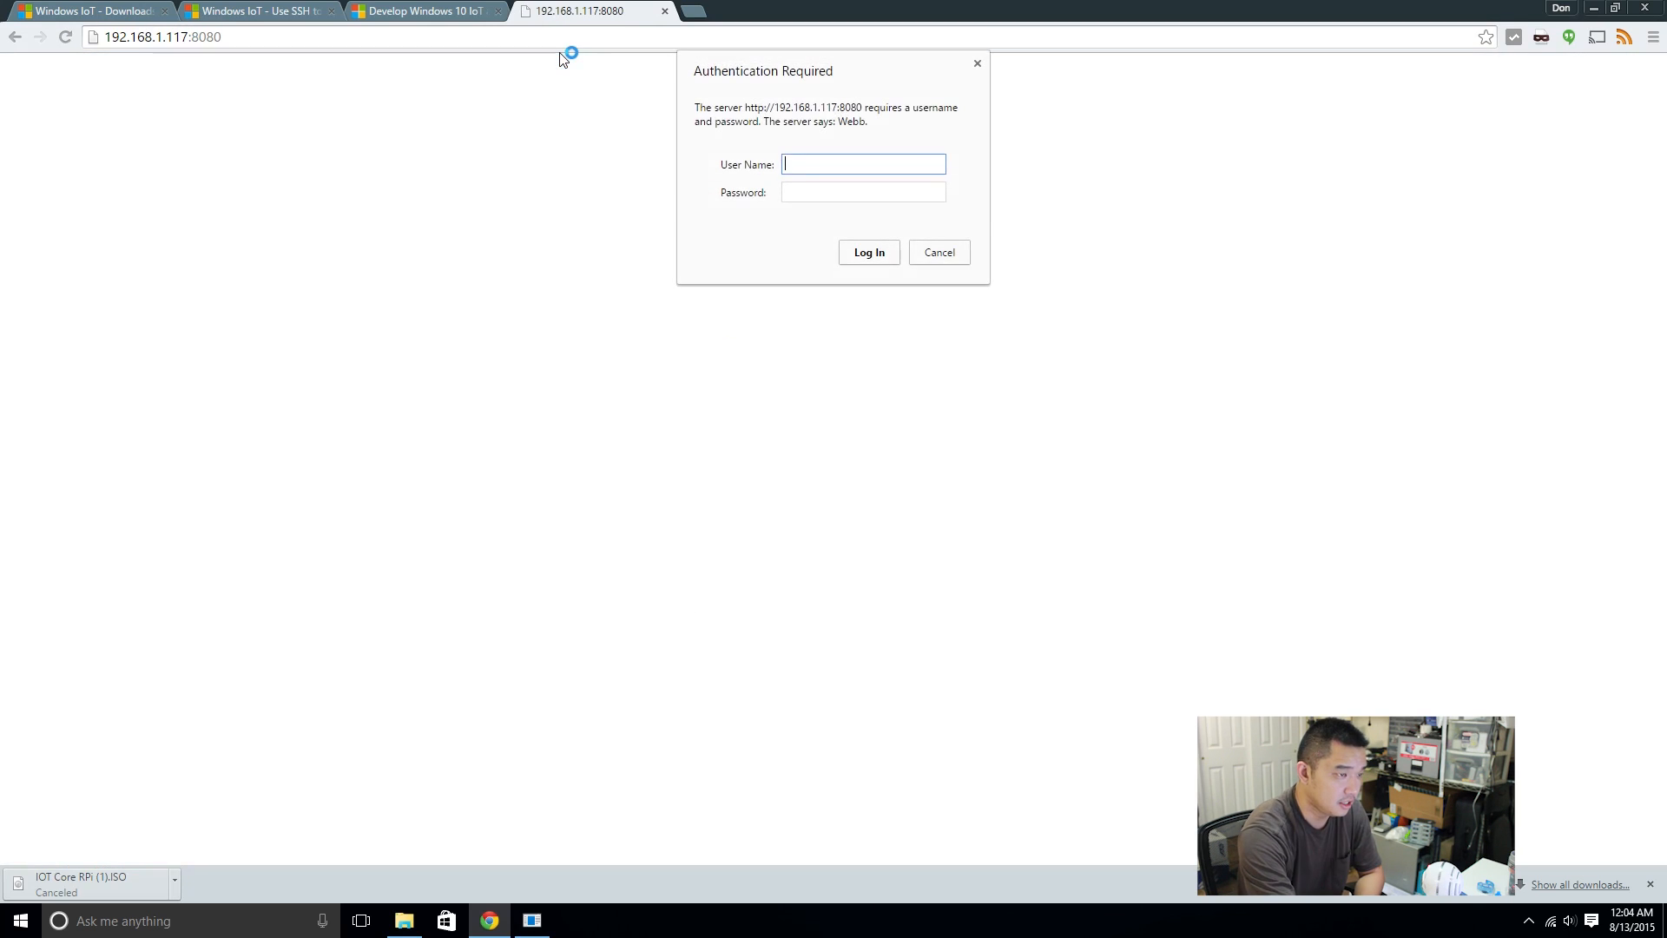
# Sign in to the device portal as Administrator to reach the Home page.
pyautogui.write('AO')
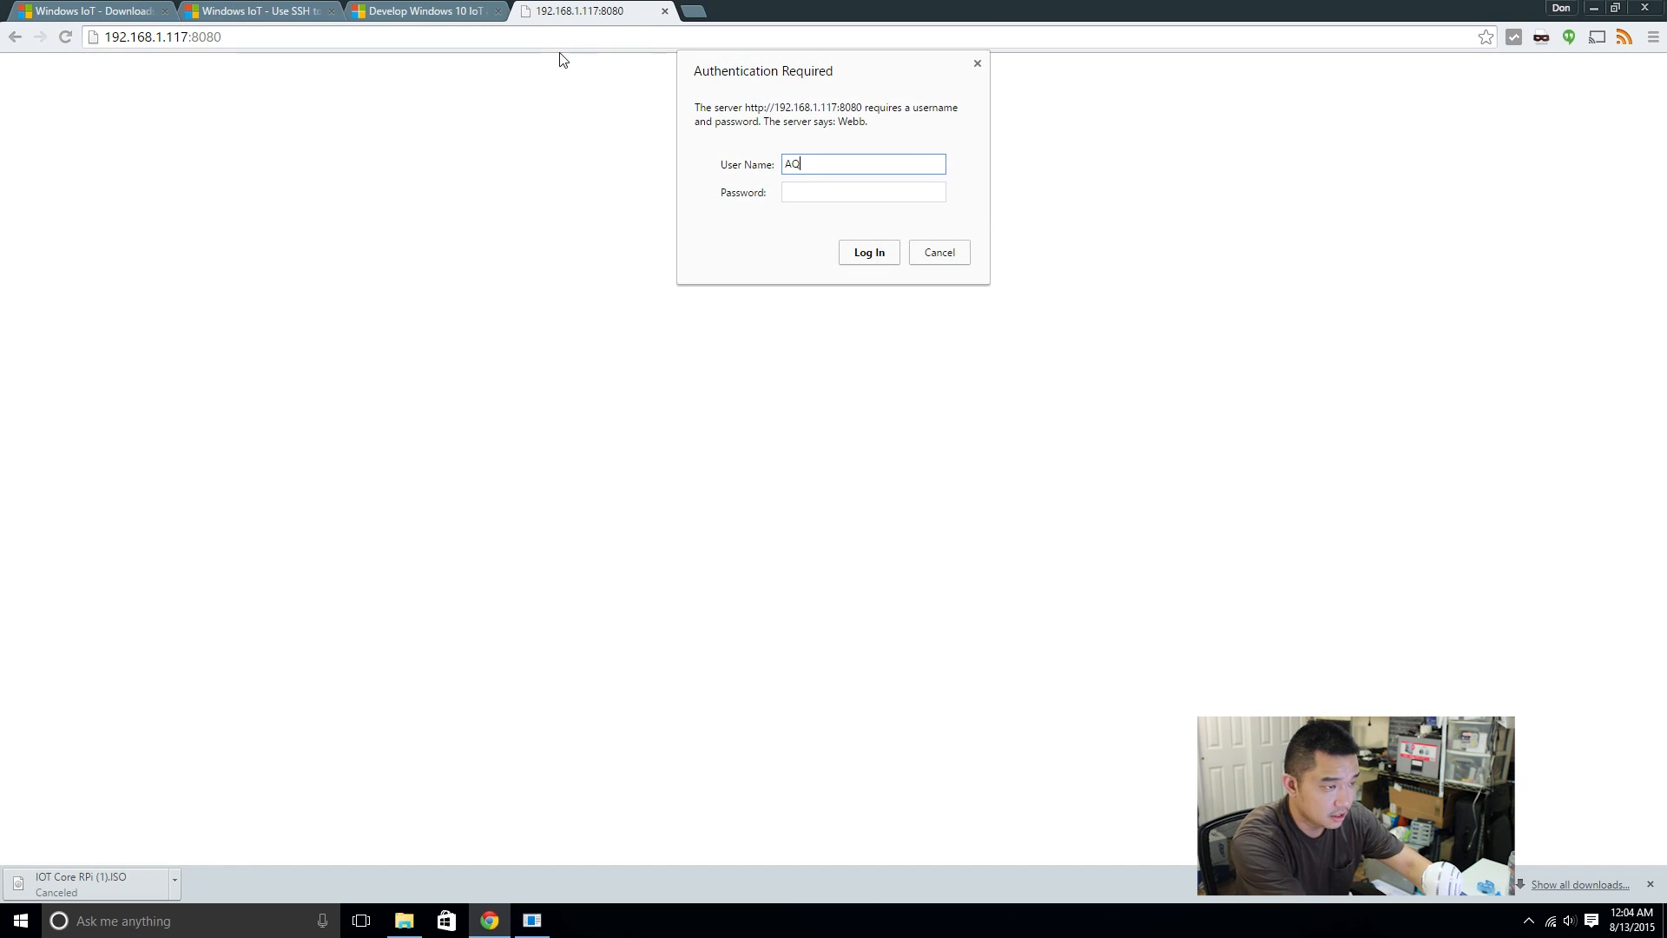
pyautogui.write('Ad')
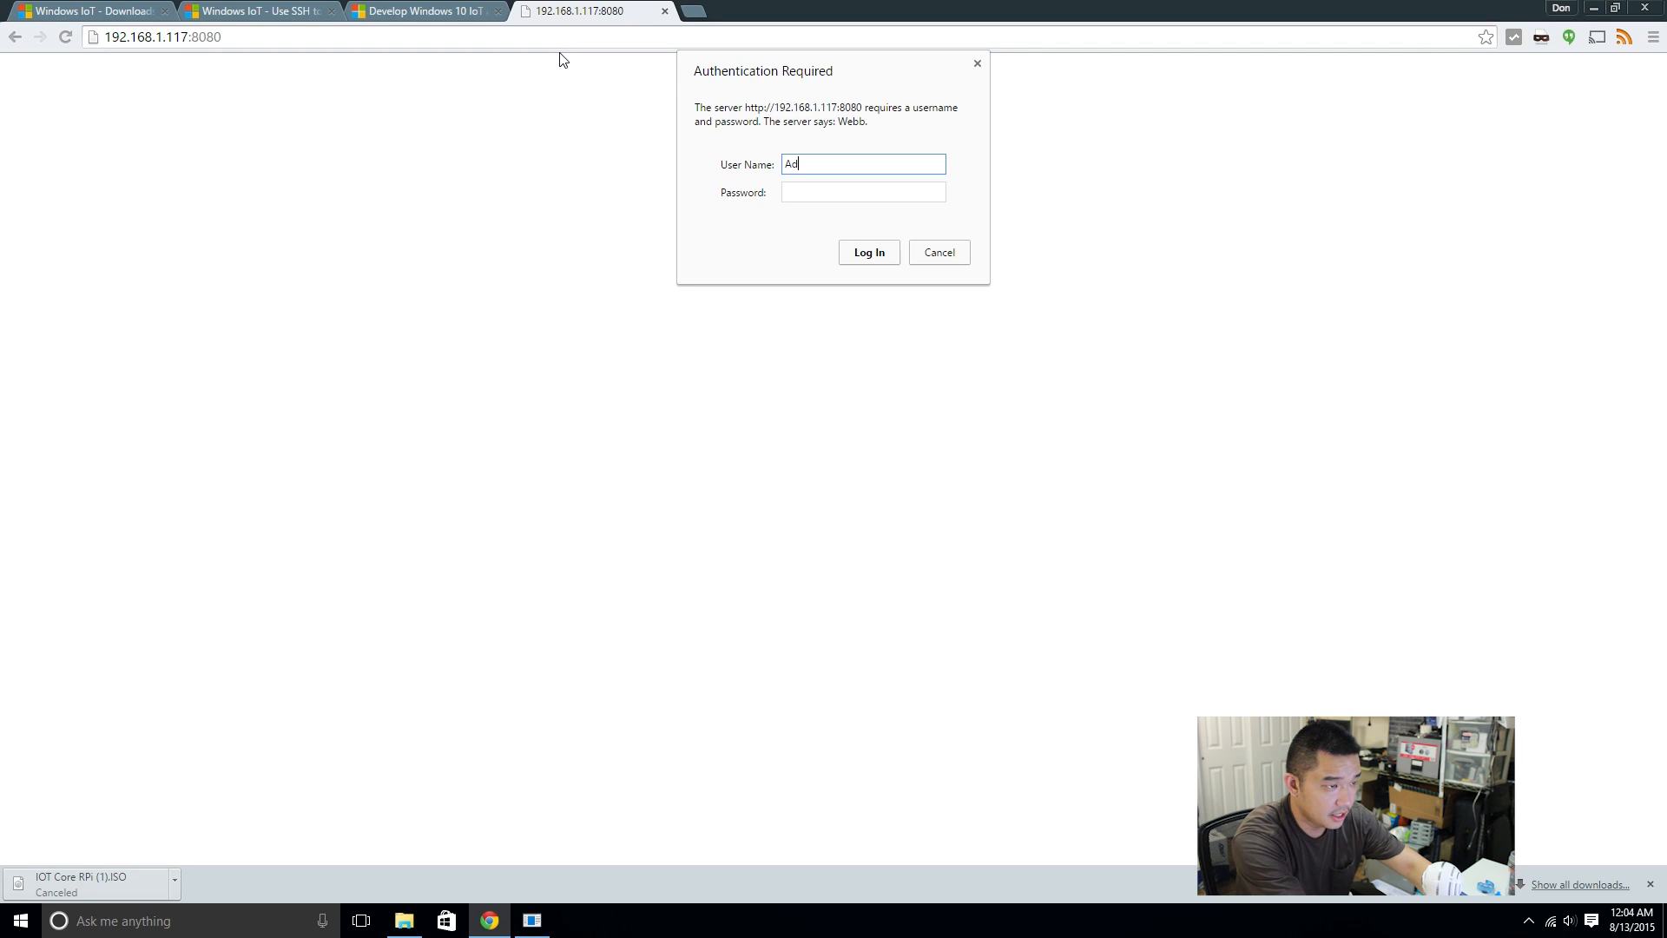
pyautogui.write('Administrator')
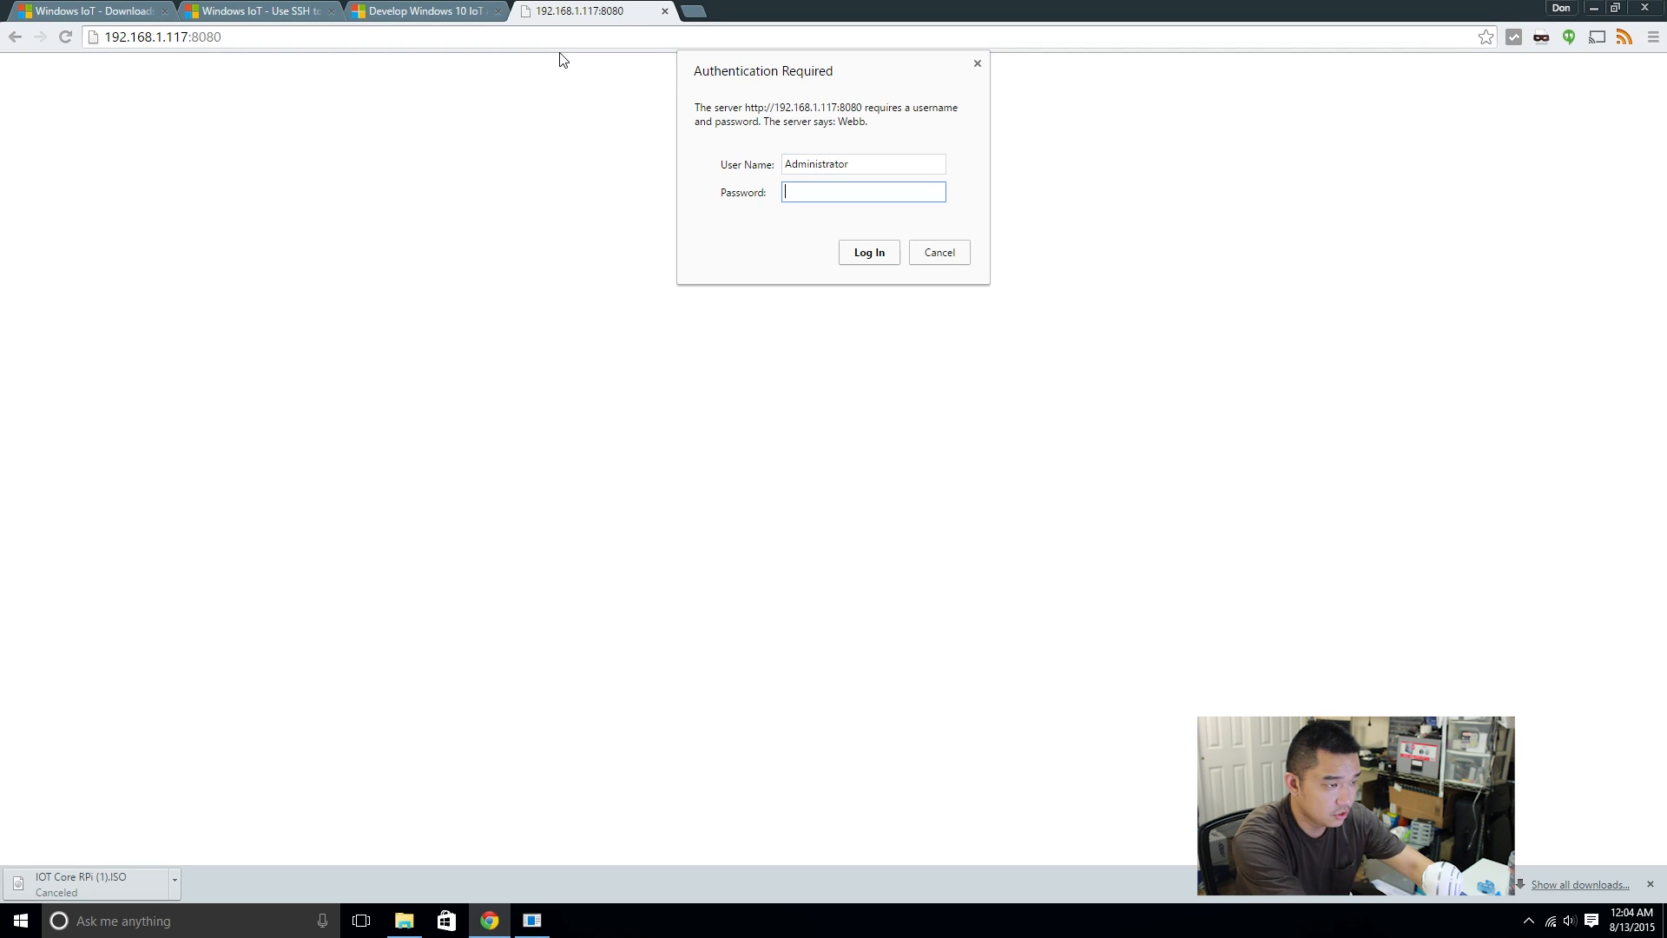
pyautogui.write('•')
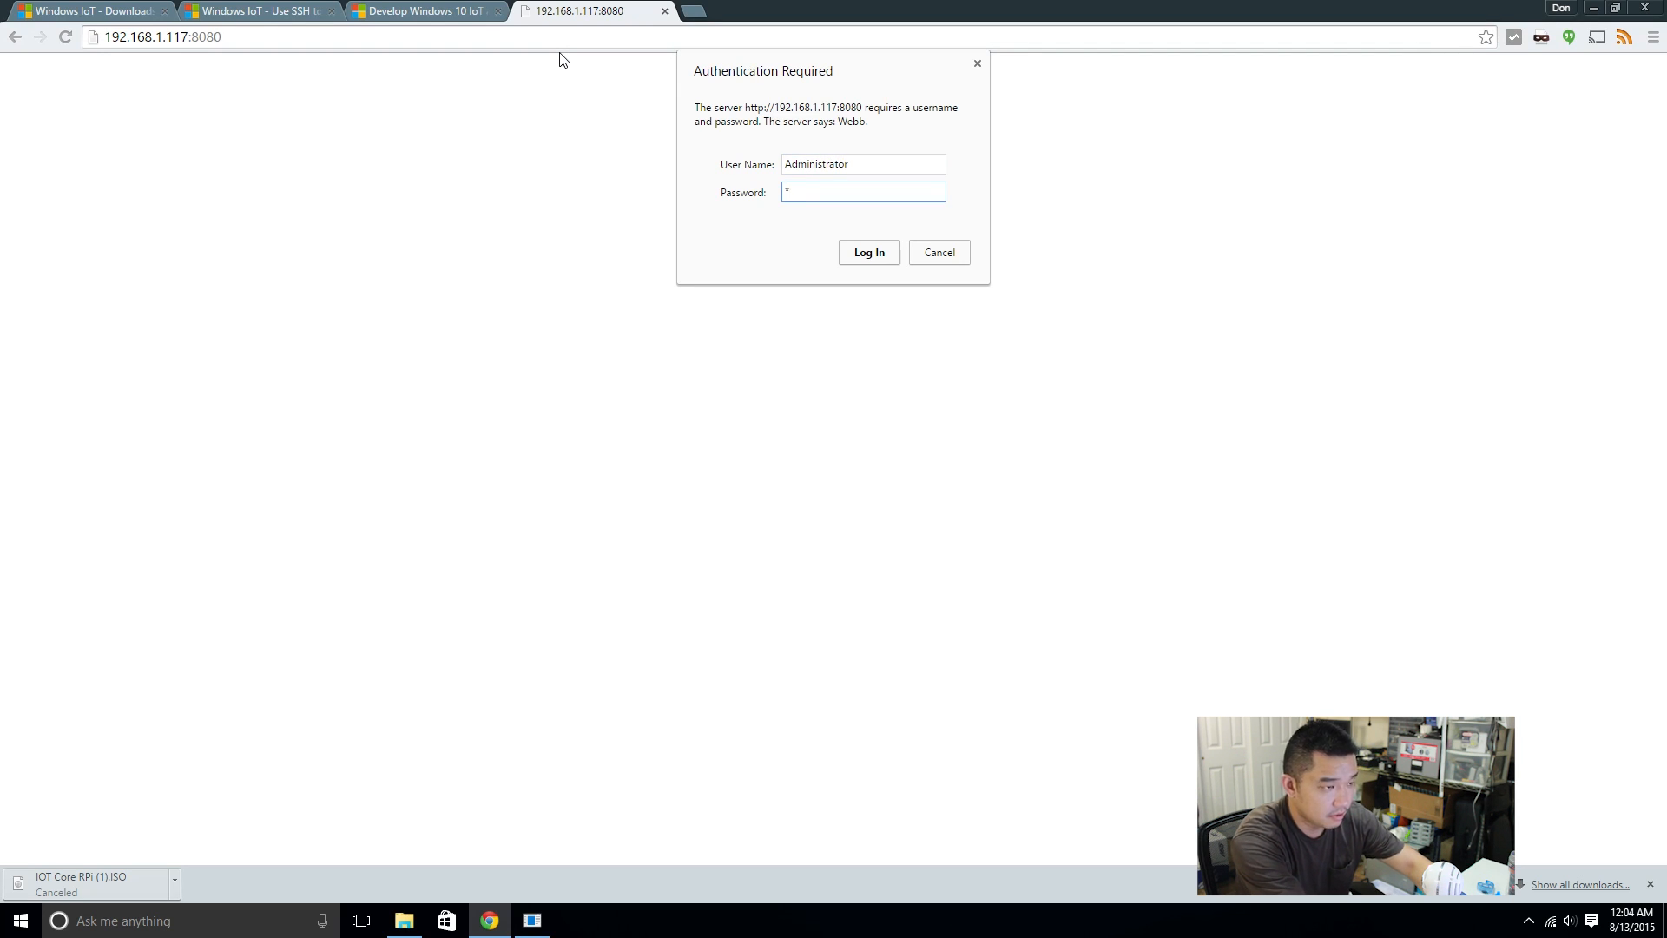
pyautogui.write('*')
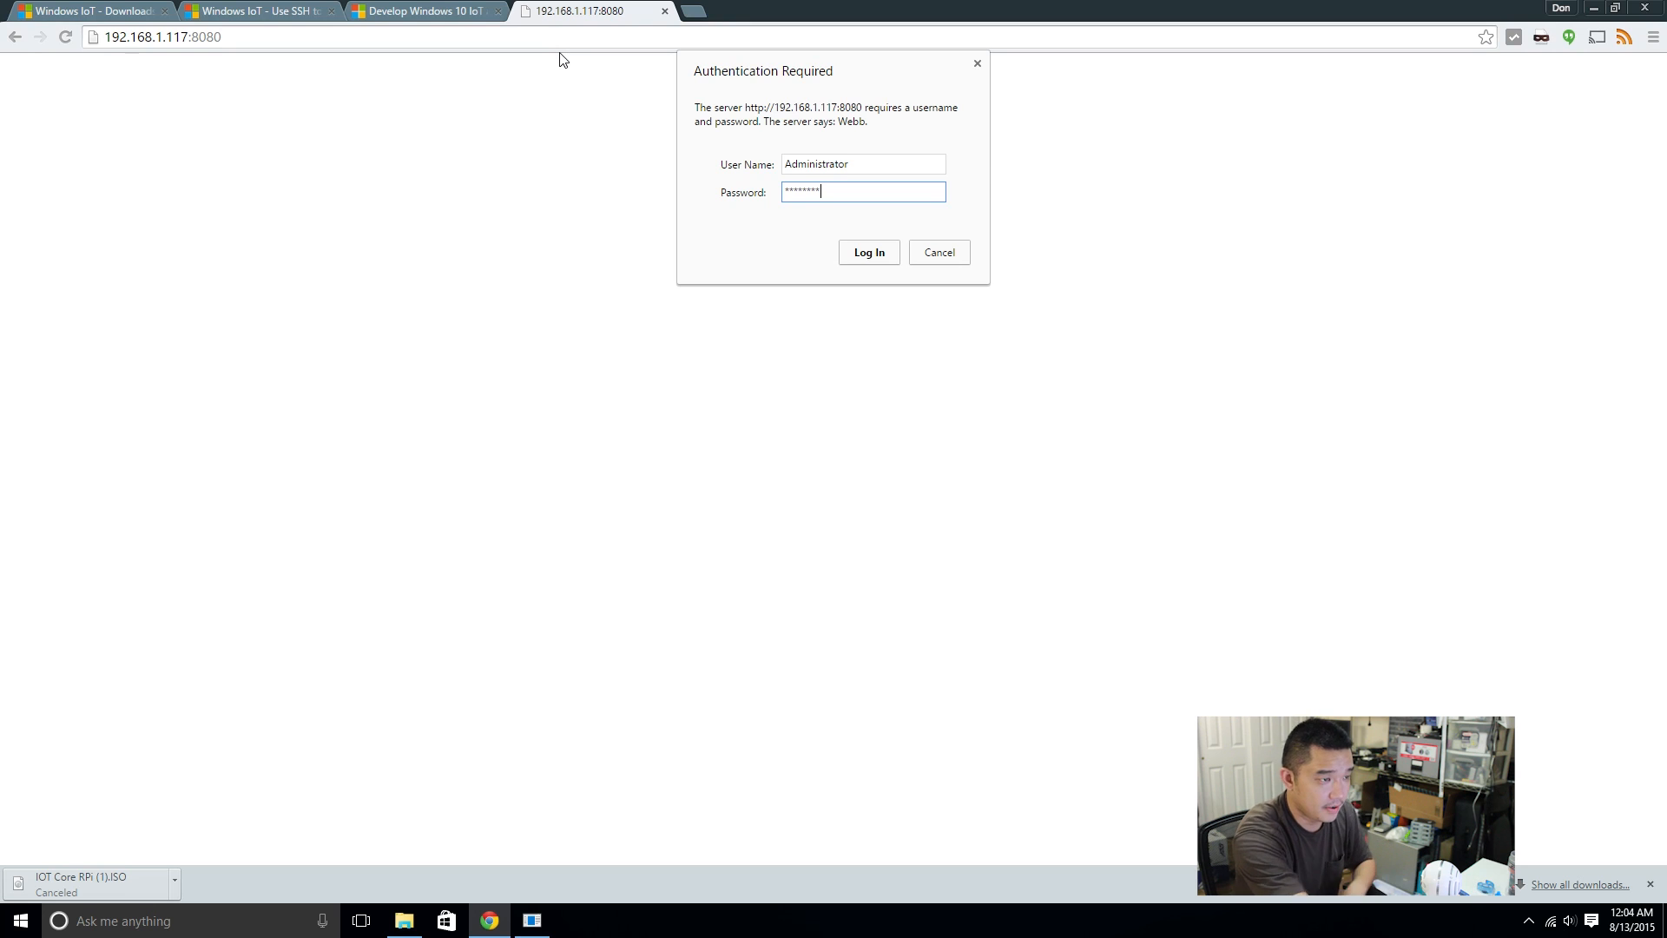
pyautogui.click(868, 252)
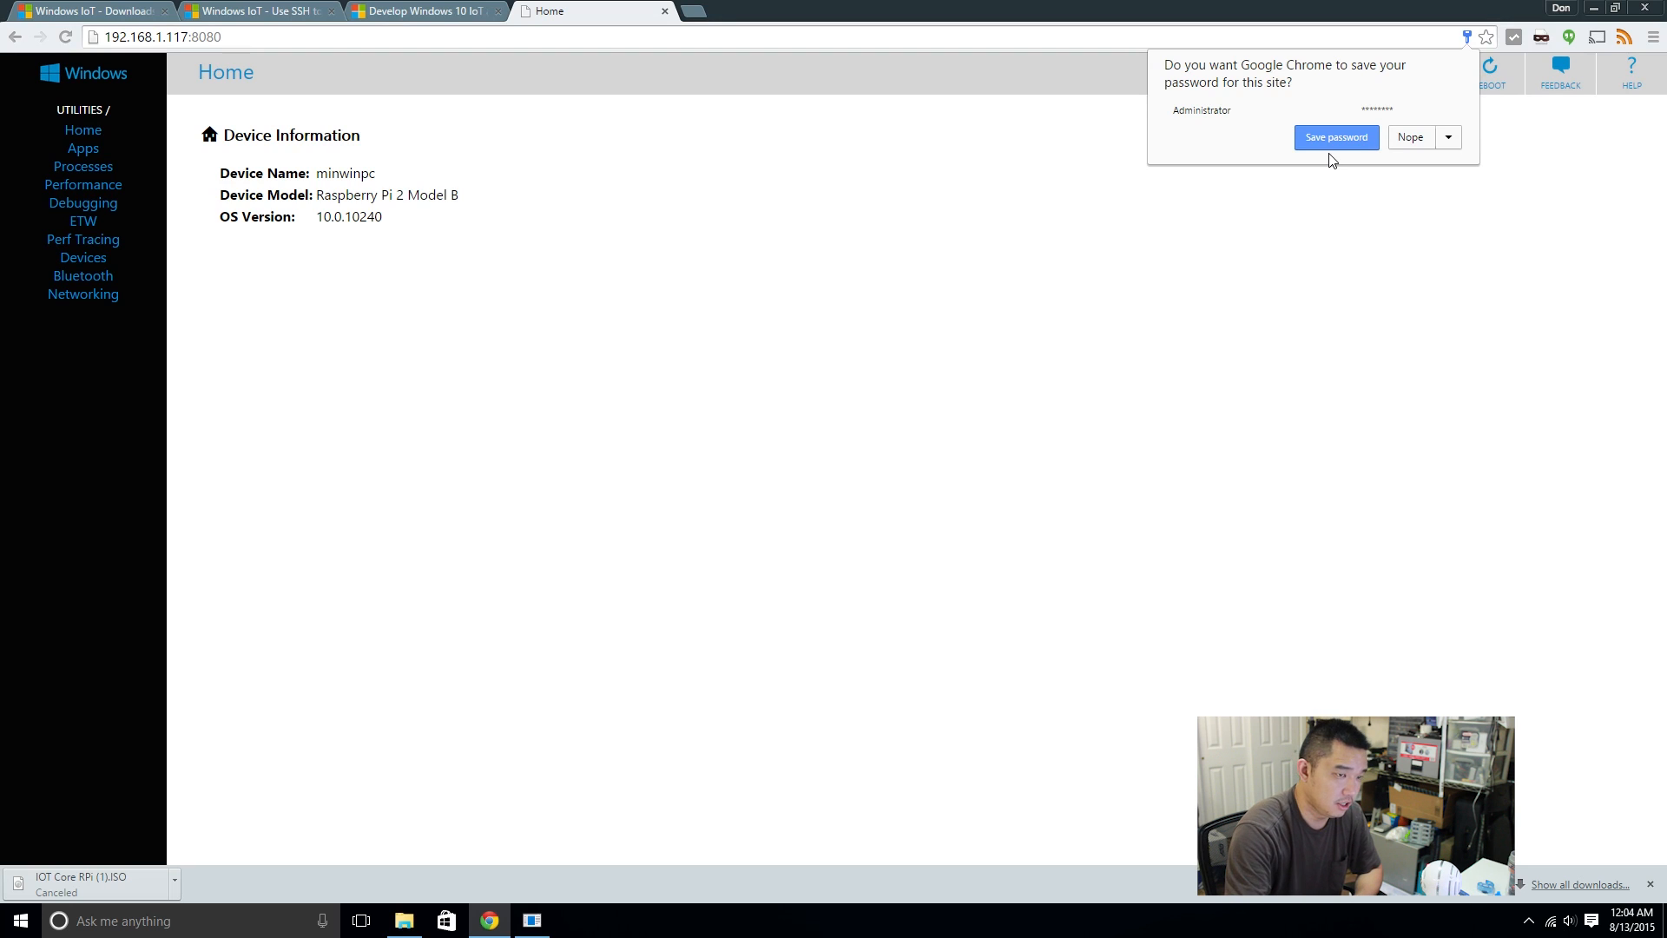
pyautogui.moveTo(1410, 144)
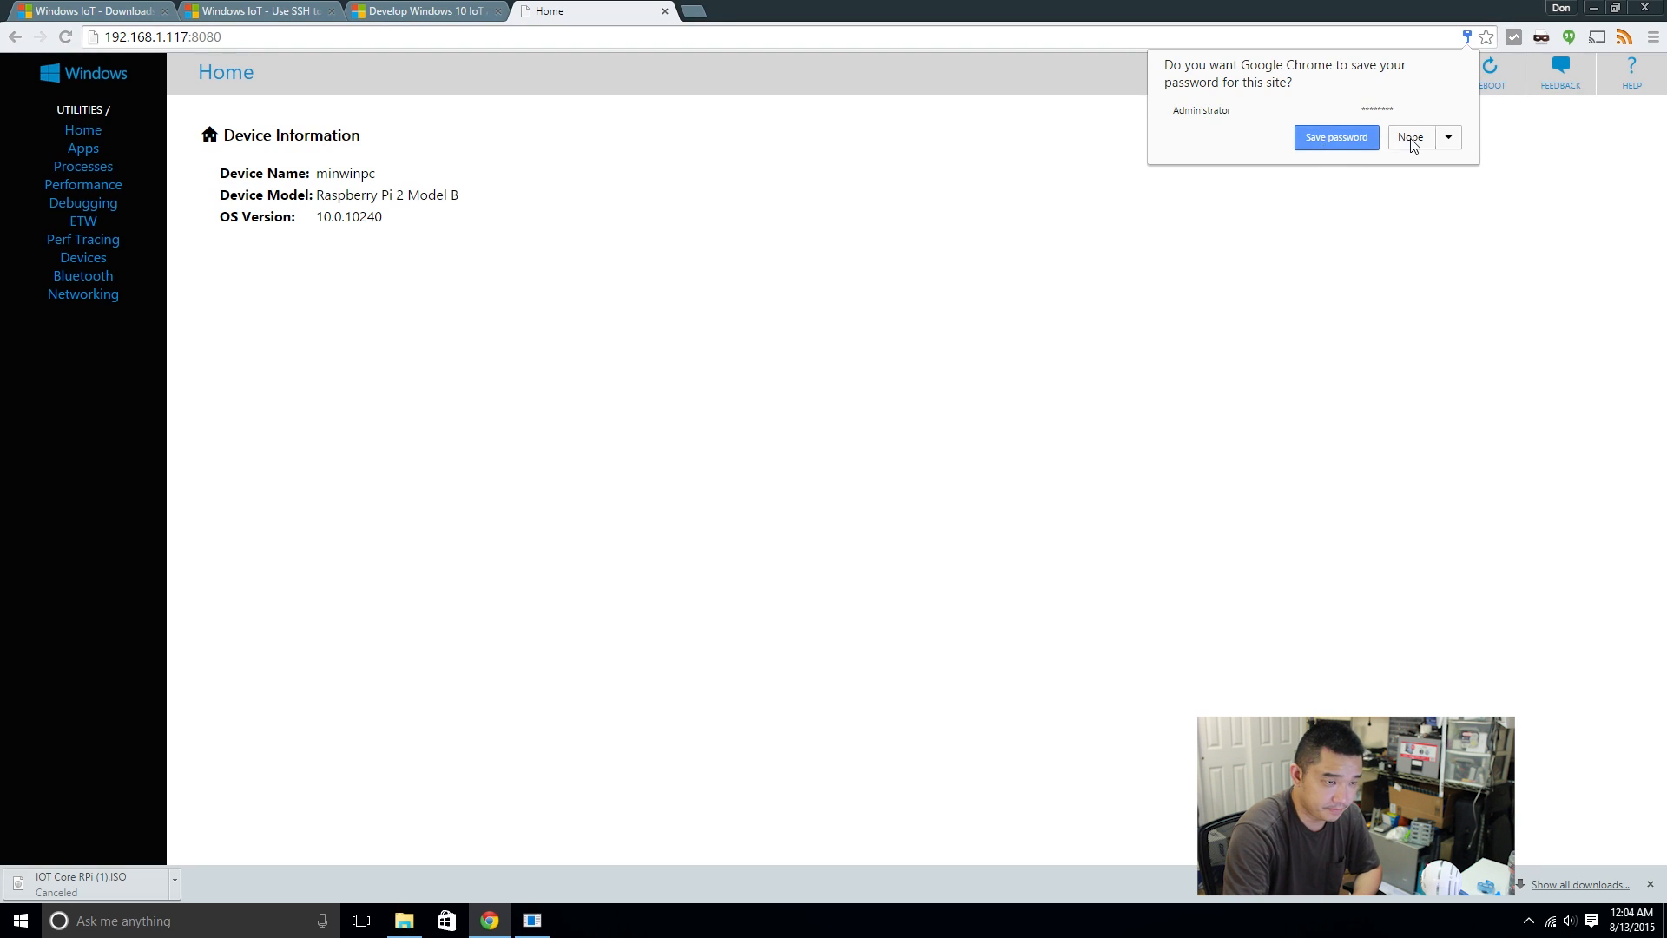
# Decline saving the password, then view the Apps and Processes pages.
pyautogui.click(1410, 137)
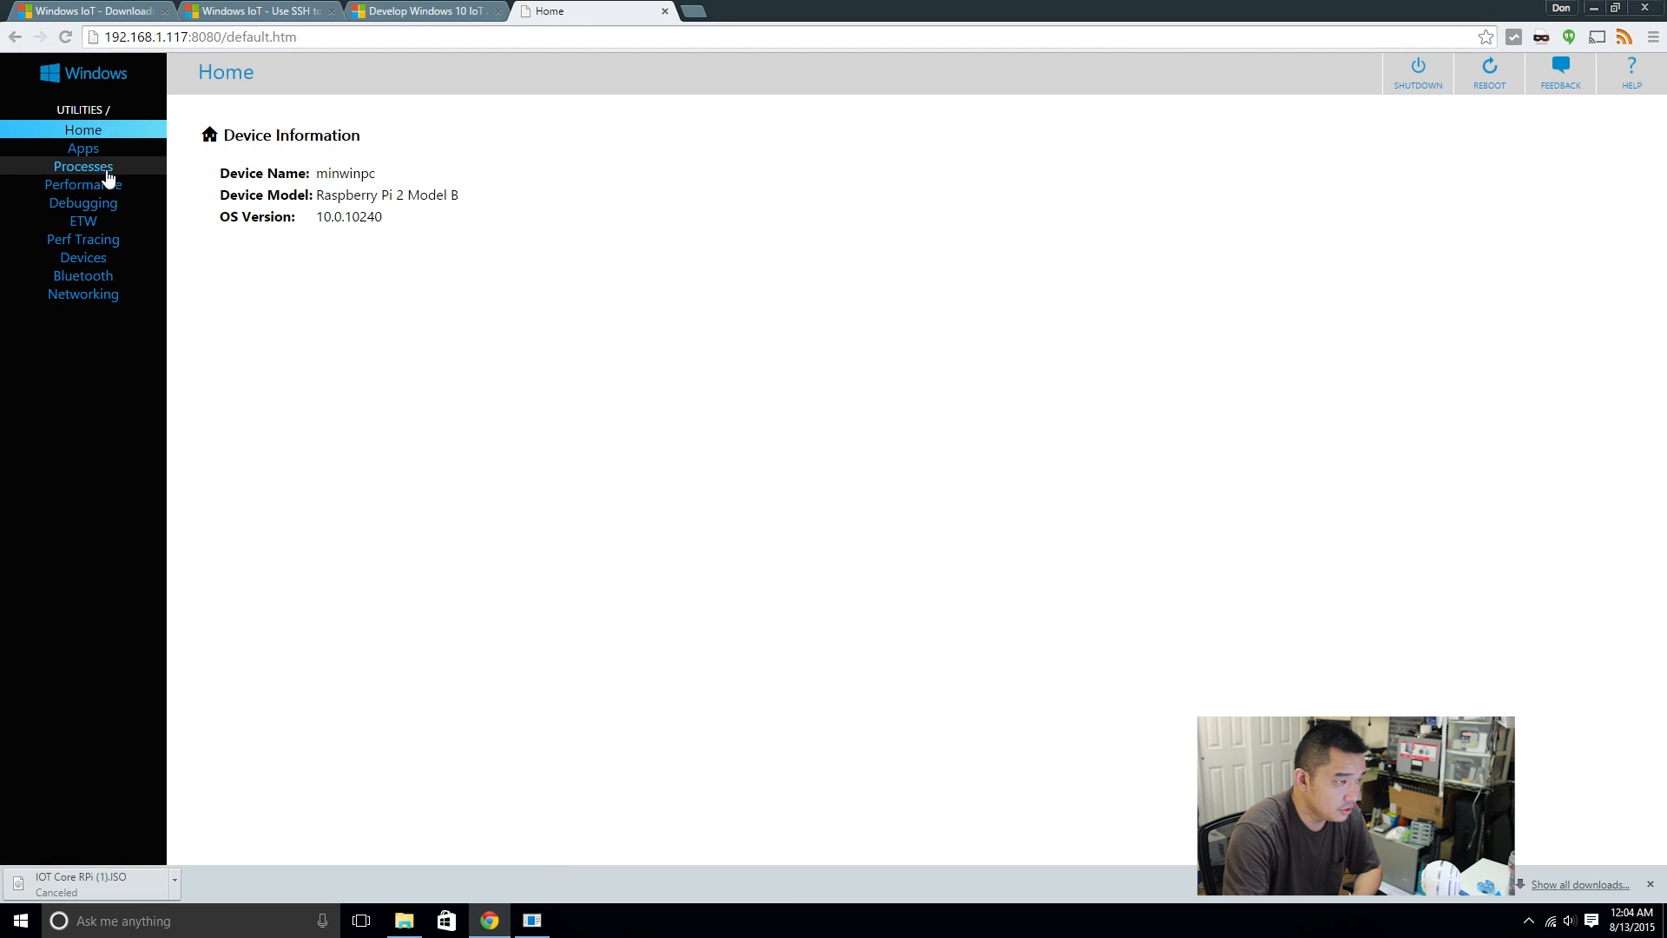
pyautogui.click(83, 147)
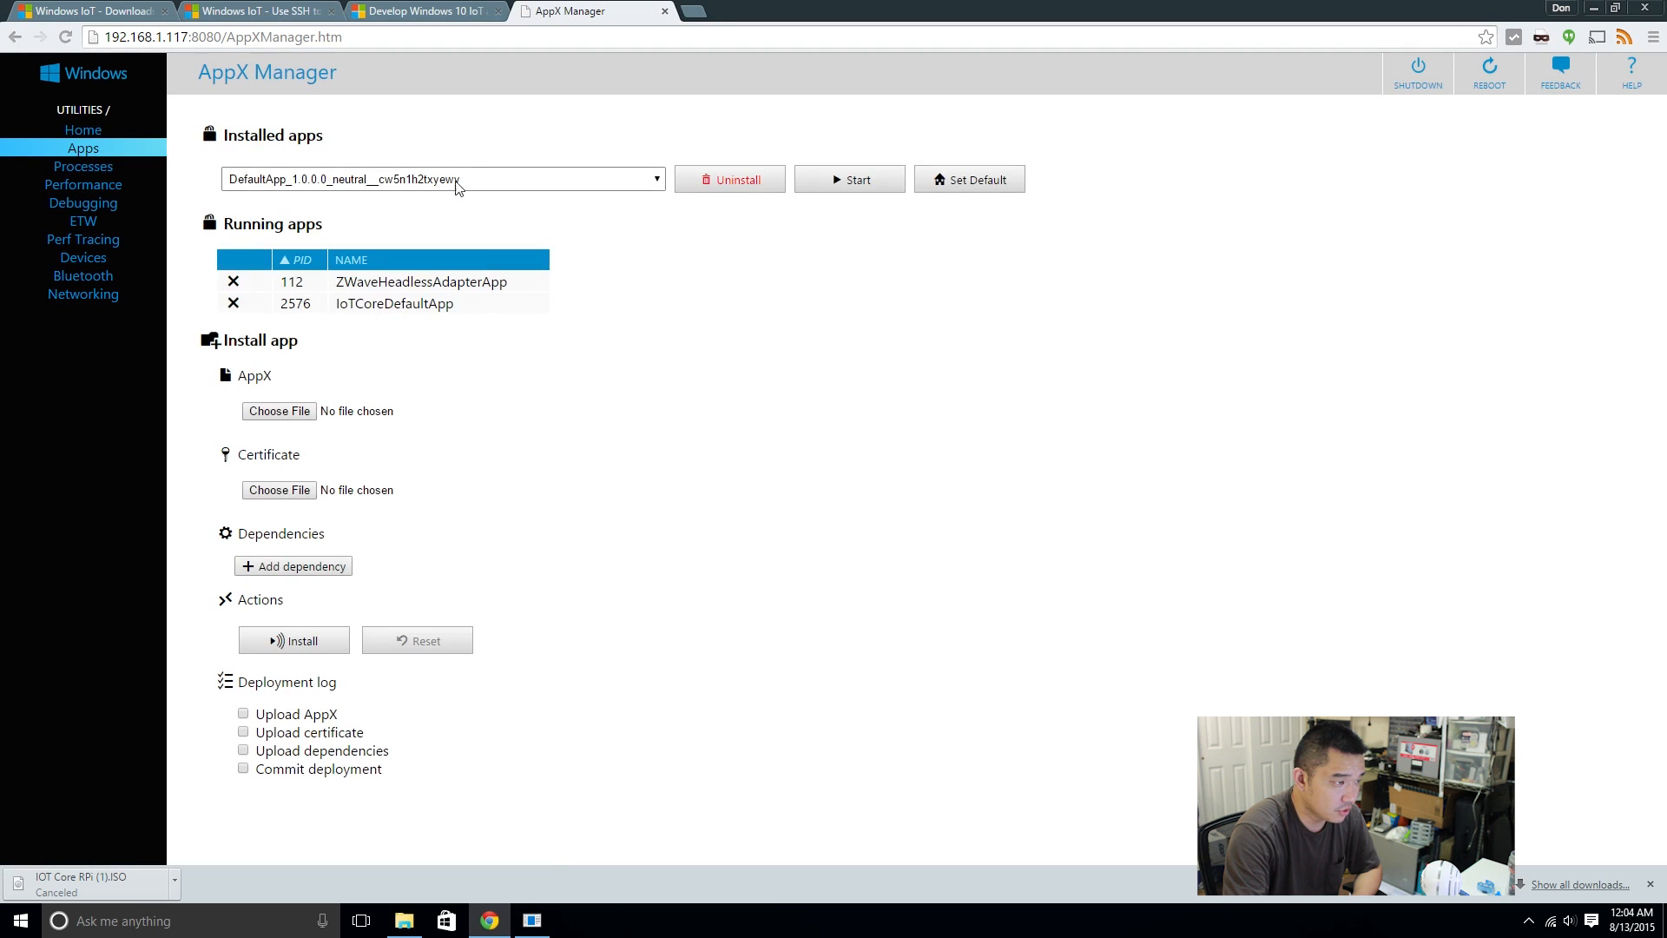
pyautogui.moveTo(730, 179)
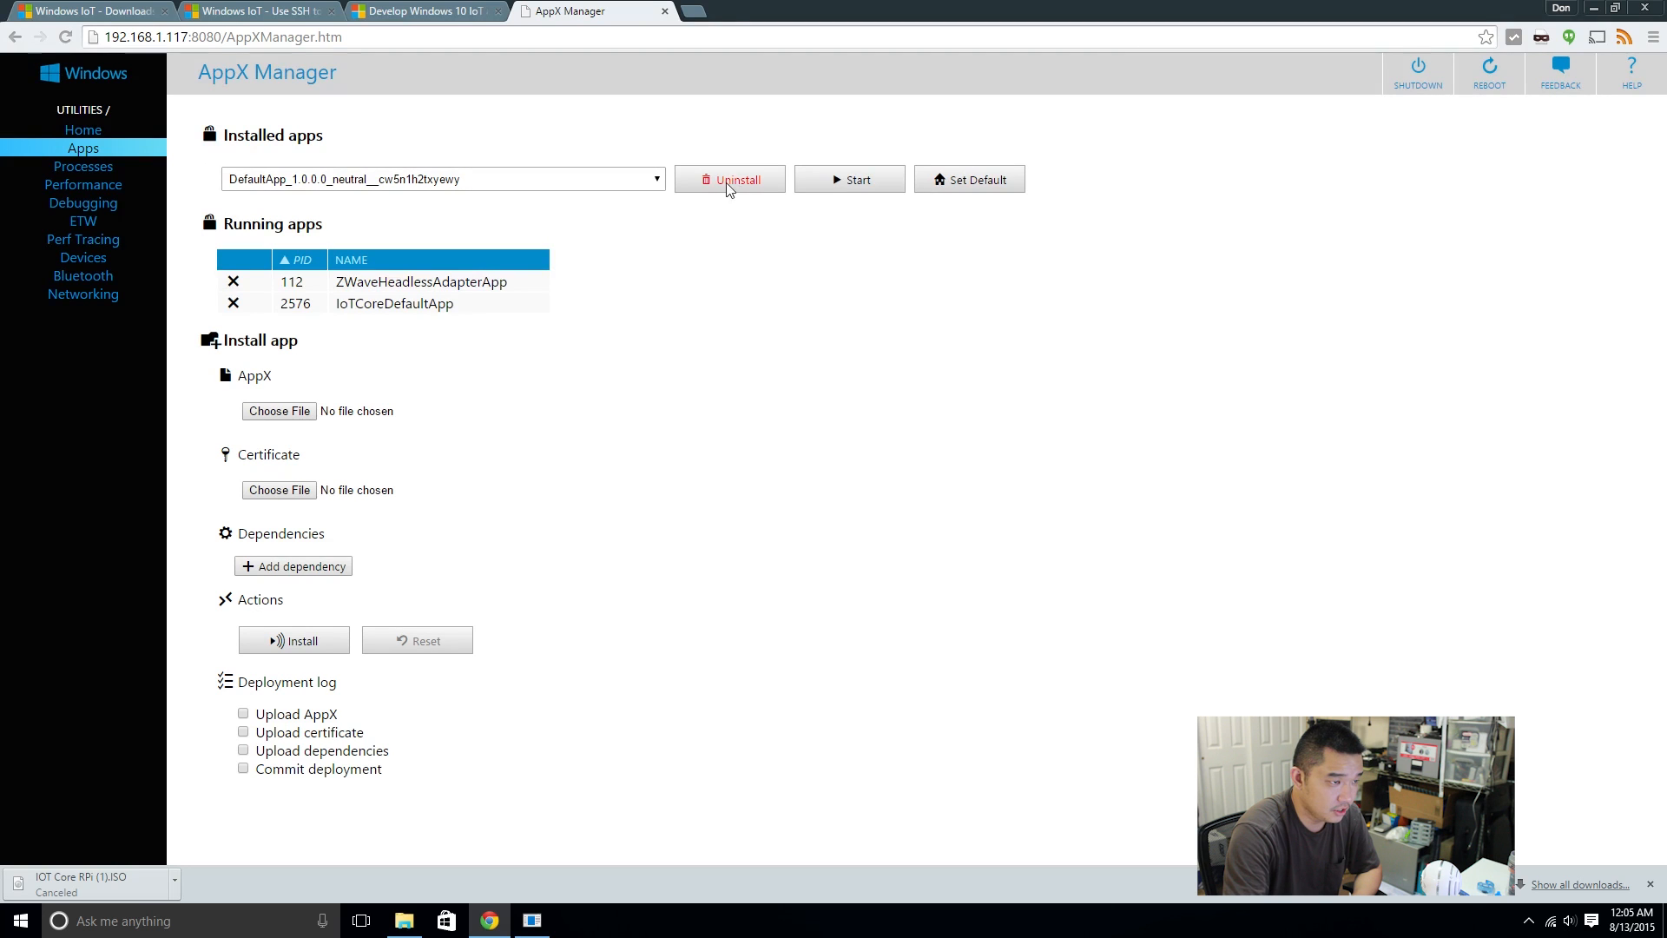
pyautogui.click(653, 179)
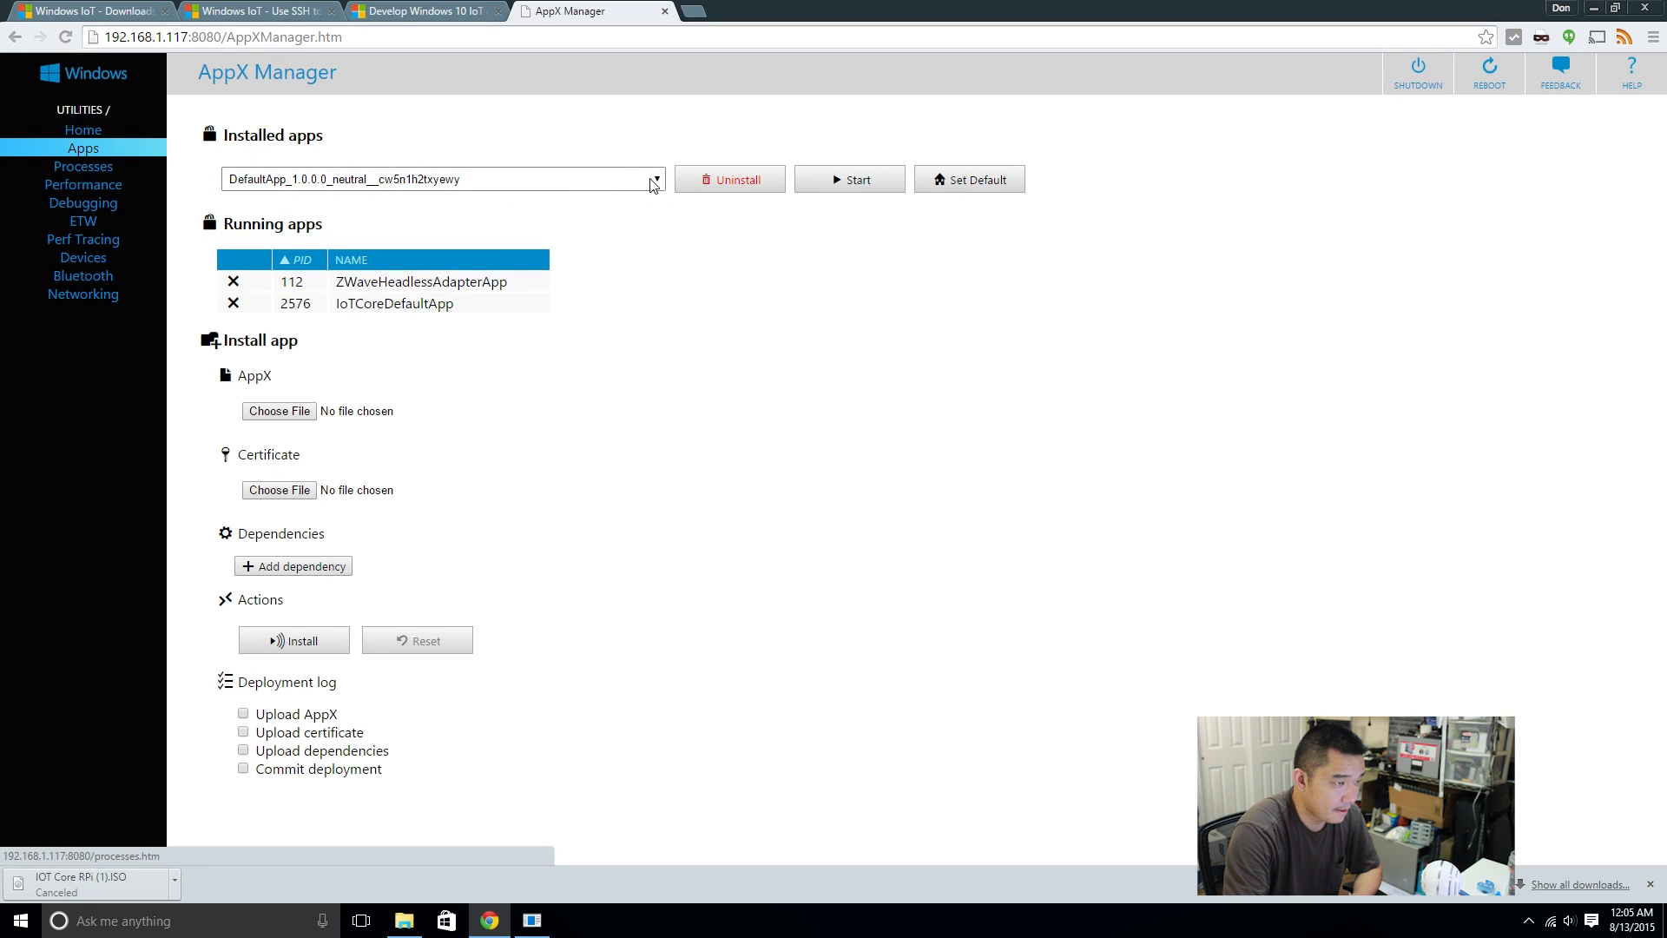
pyautogui.click(83, 167)
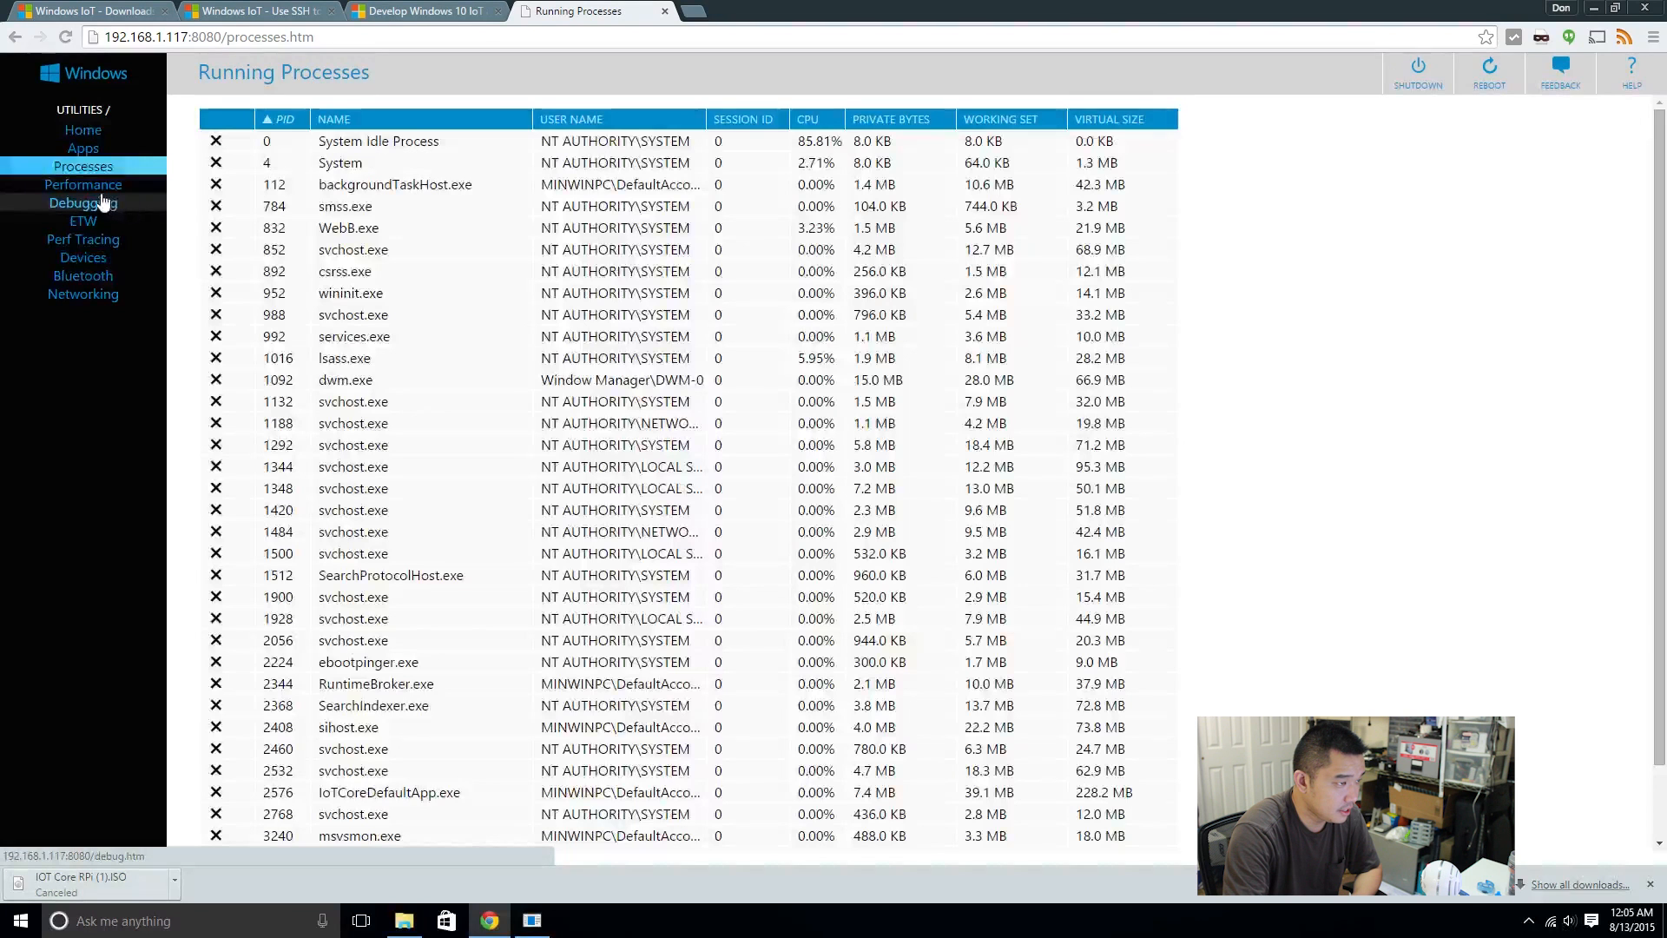
# View the Performance, Debugging and Networking pages, then return to Home.
pyautogui.click(82, 185)
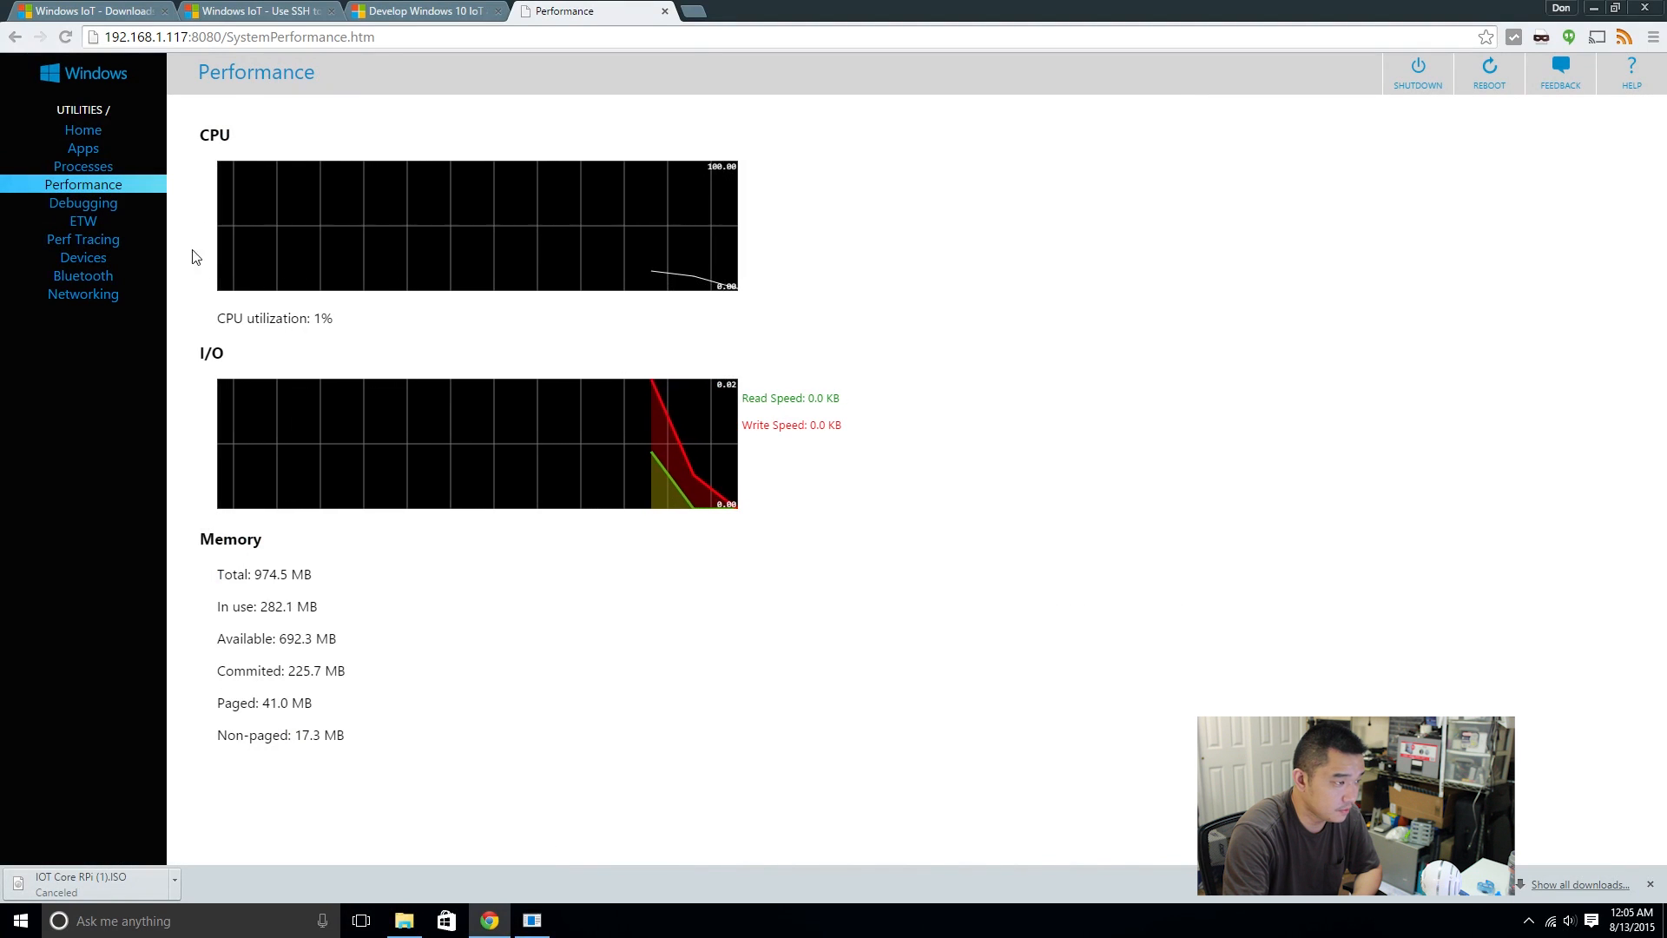
pyautogui.moveTo(83, 201)
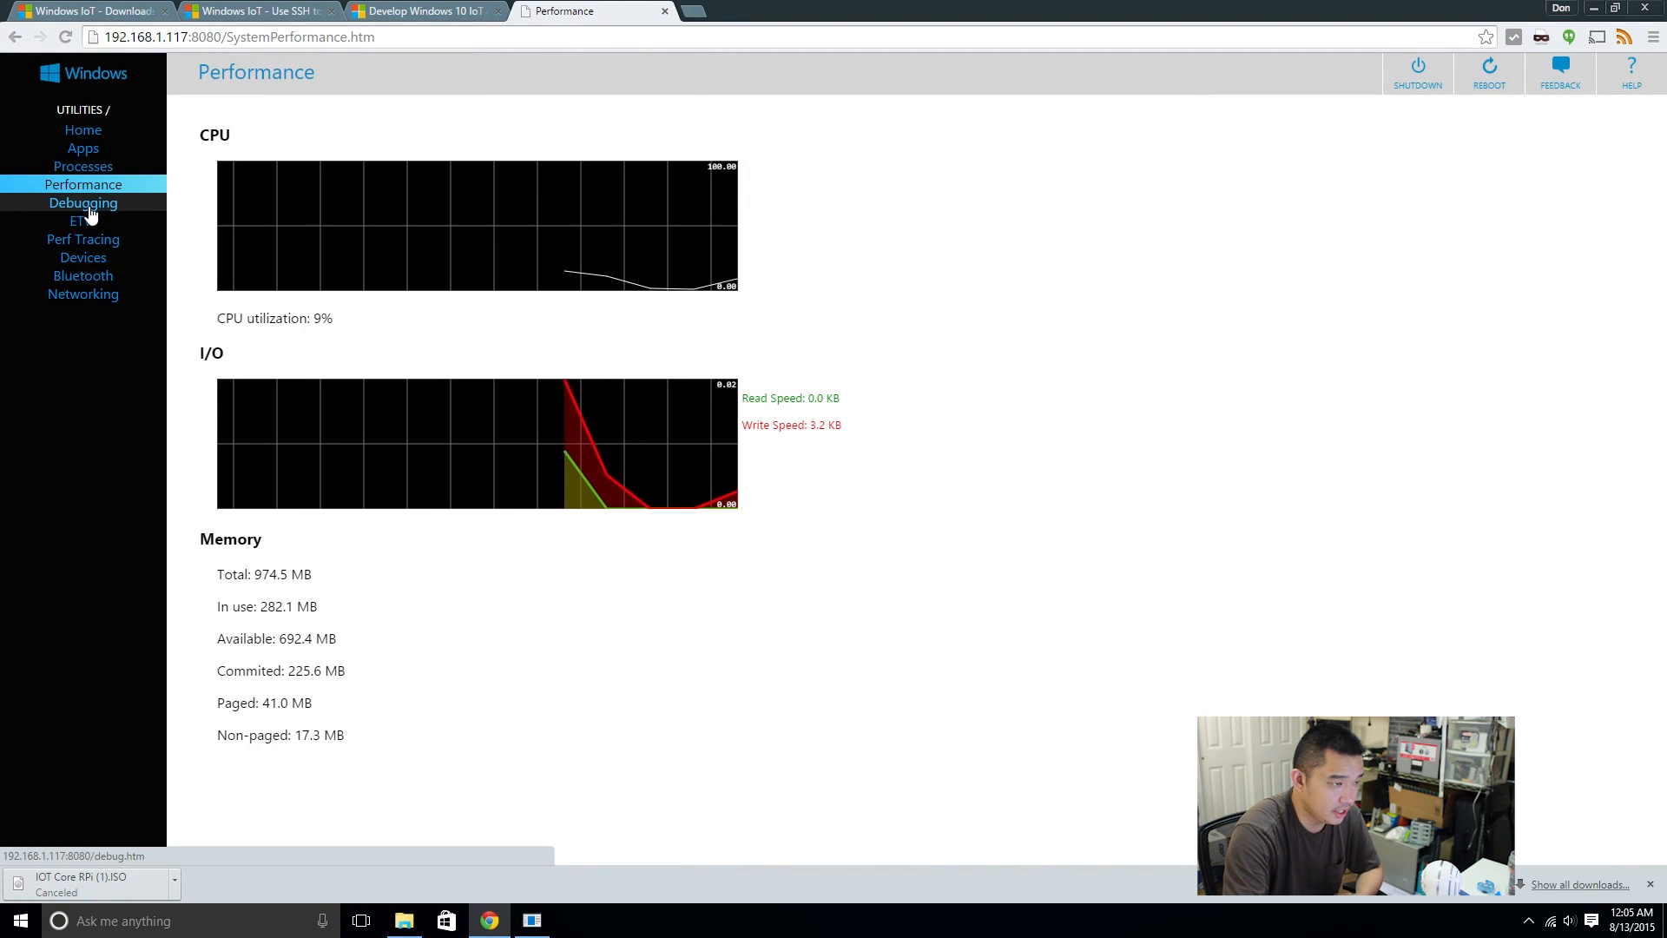
pyautogui.click(83, 201)
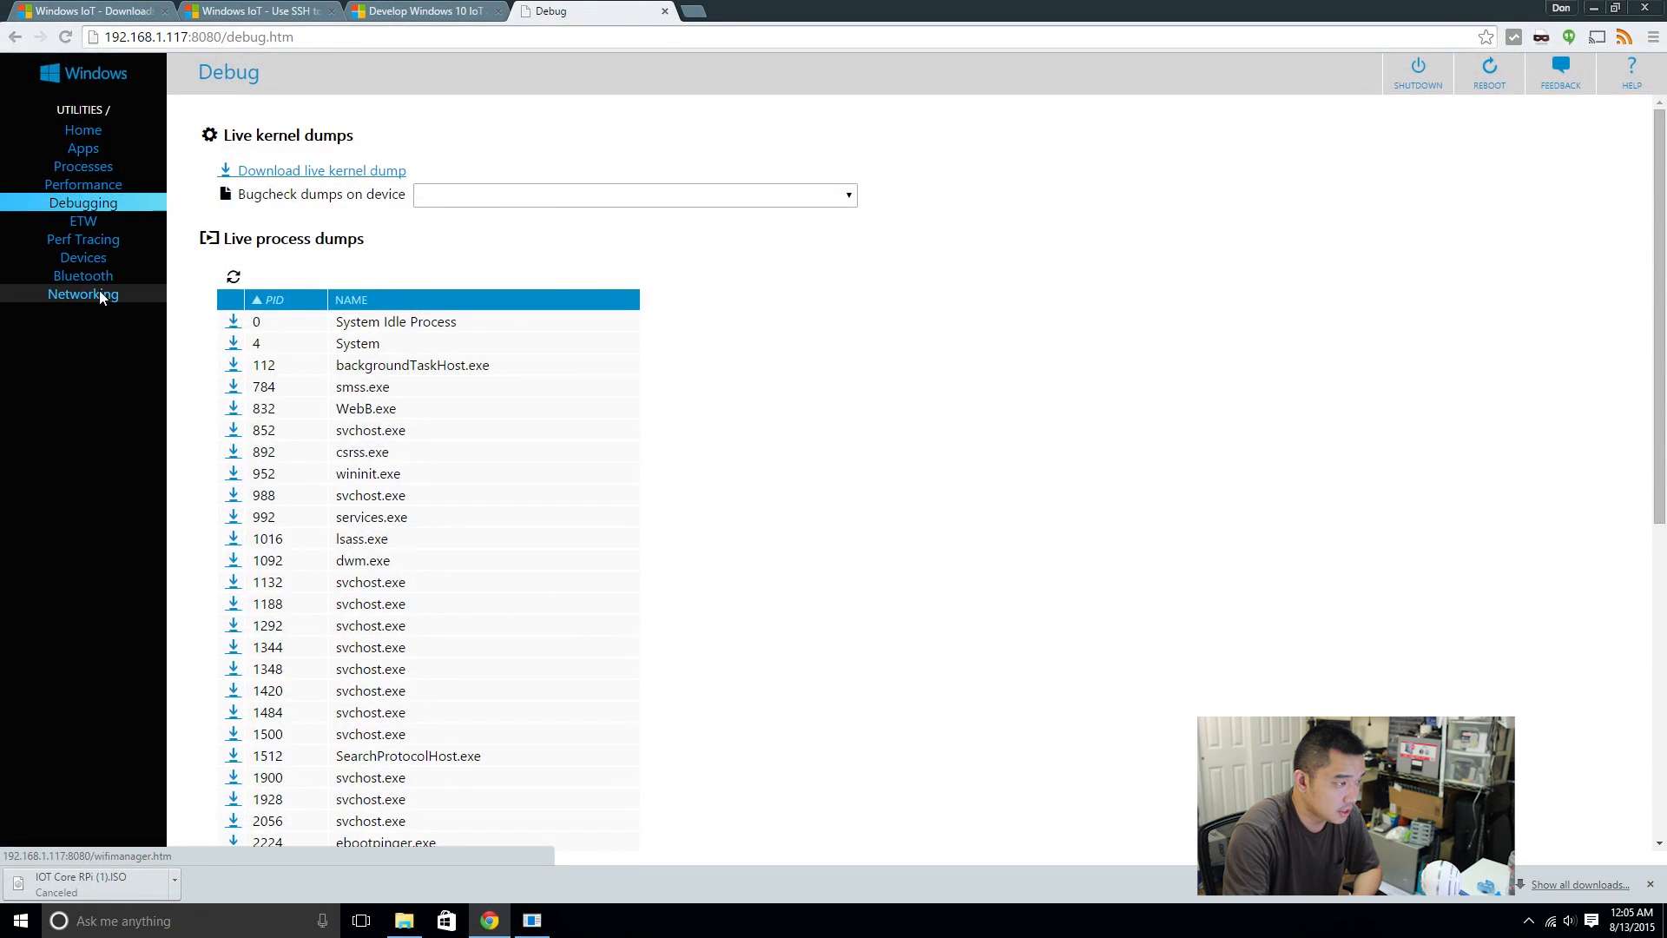
pyautogui.click(84, 293)
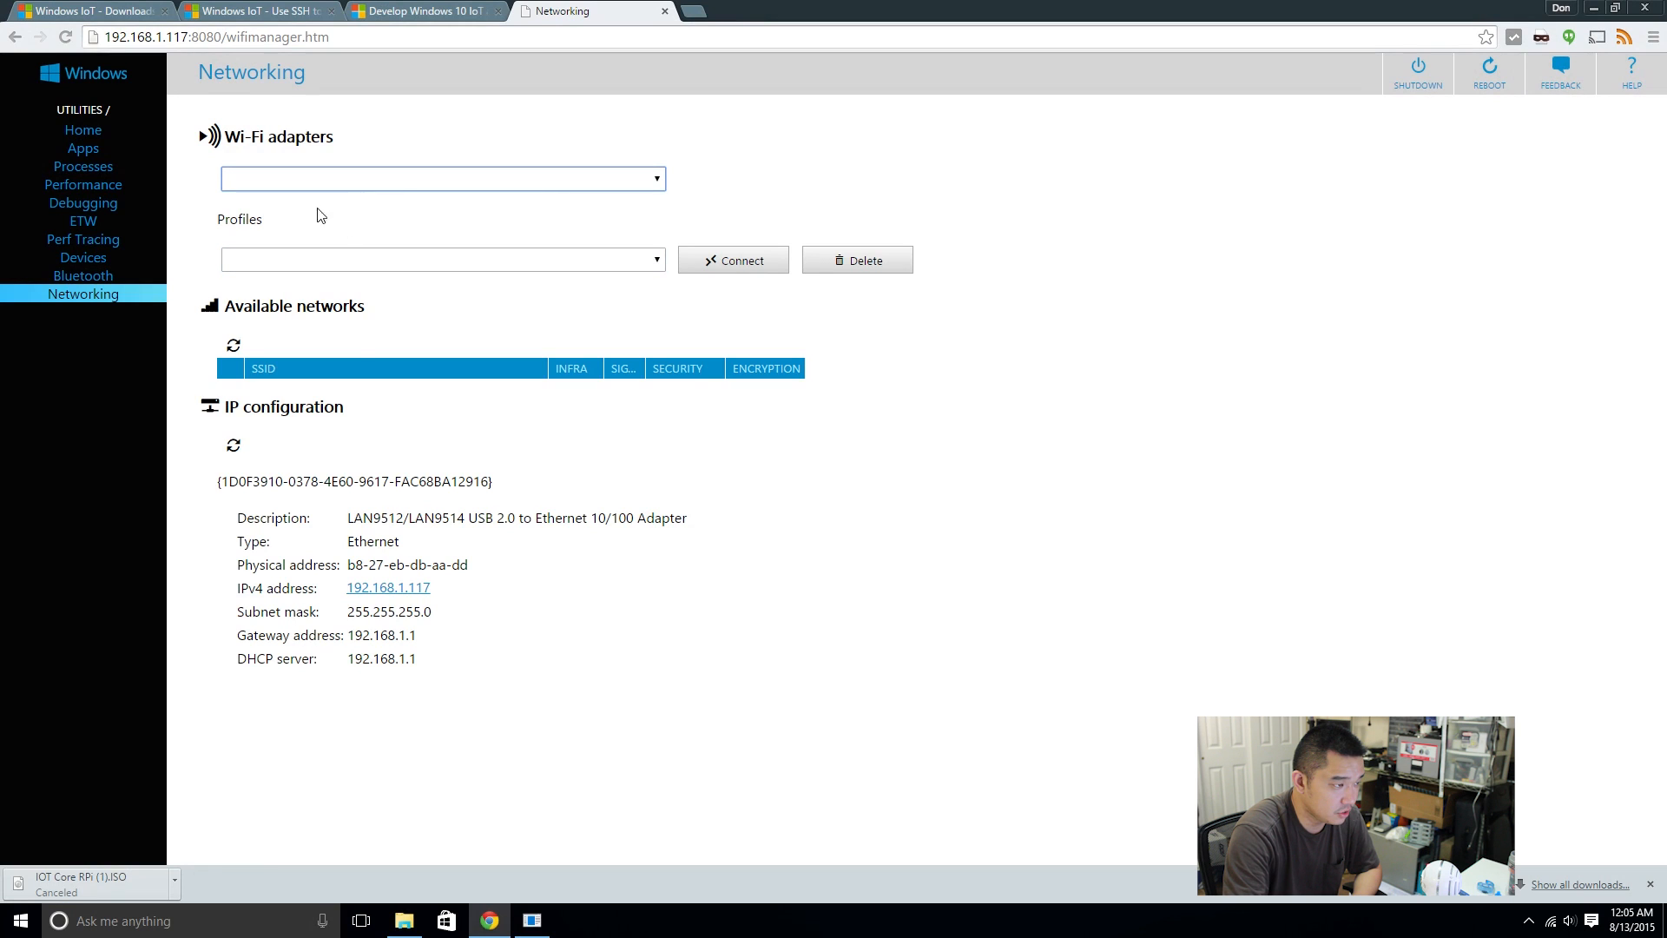
pyautogui.click(82, 130)
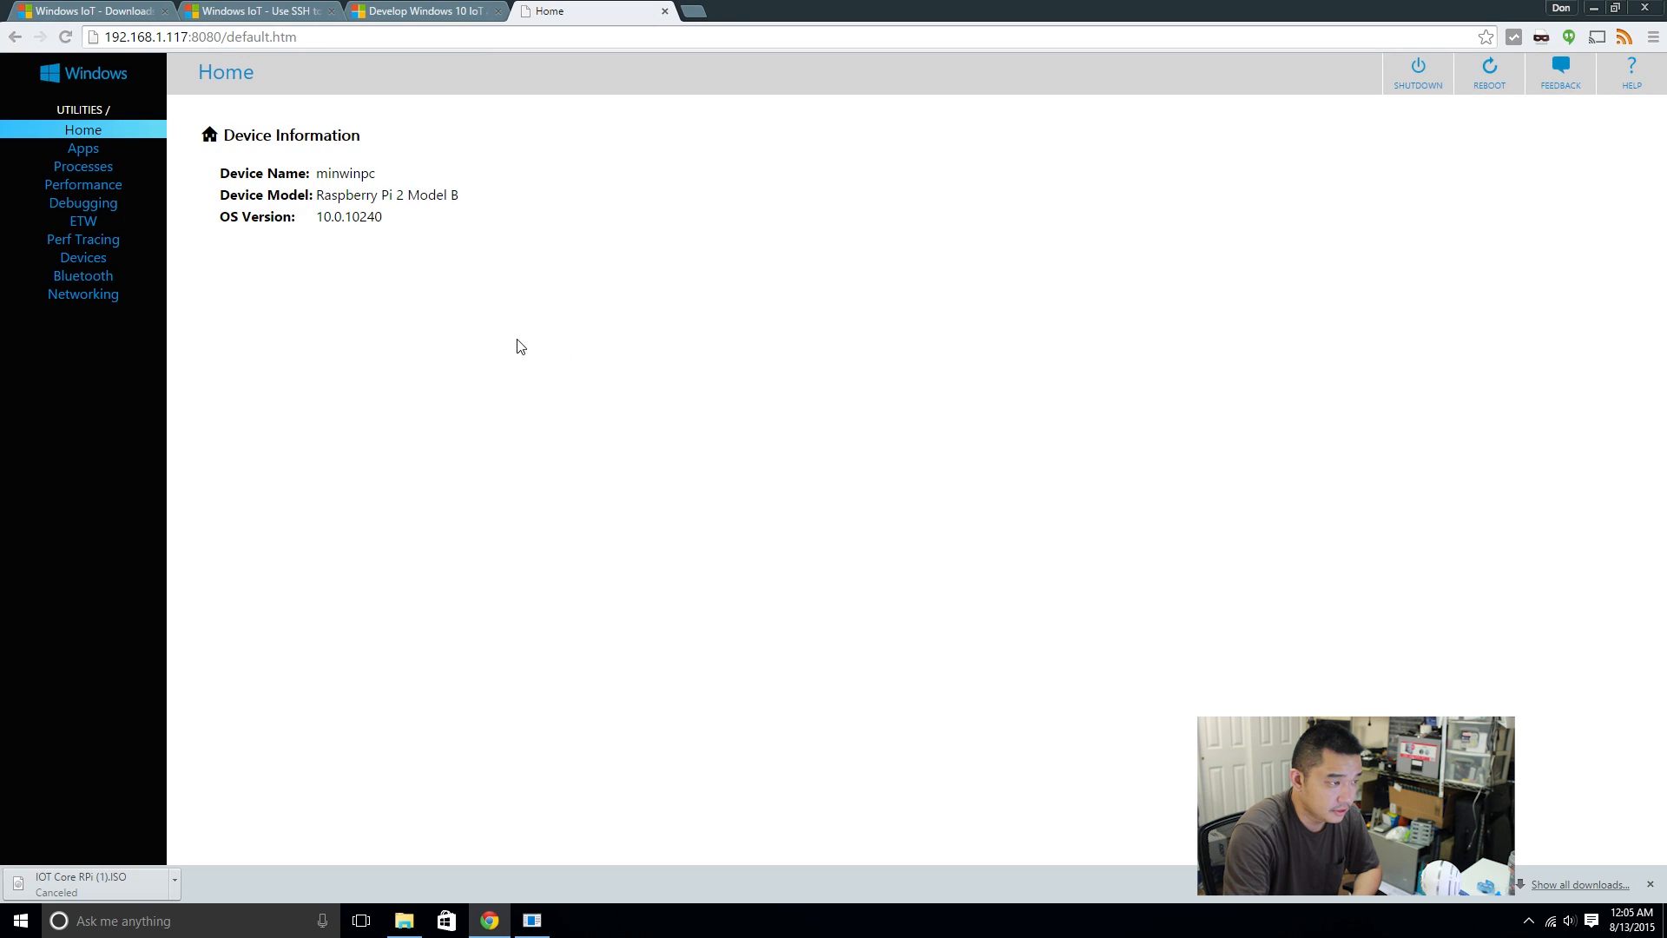
pyautogui.moveTo(641, 652)
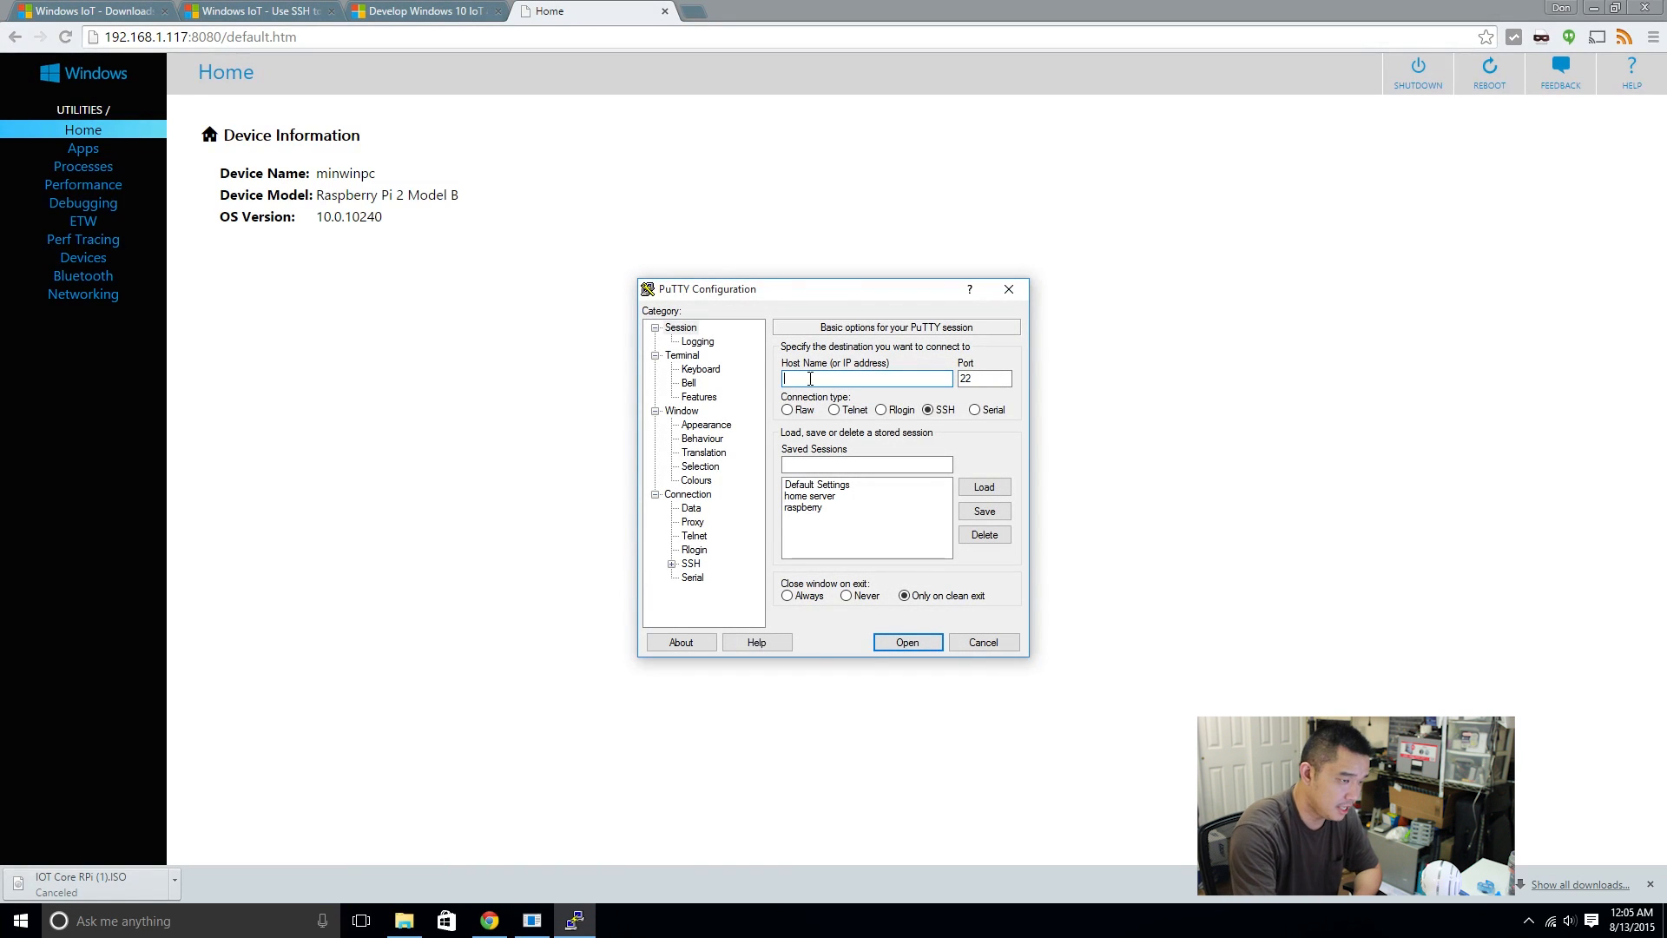
# Start a PuTTY SSH session to host 192.168.1.117.
pyautogui.write('1')
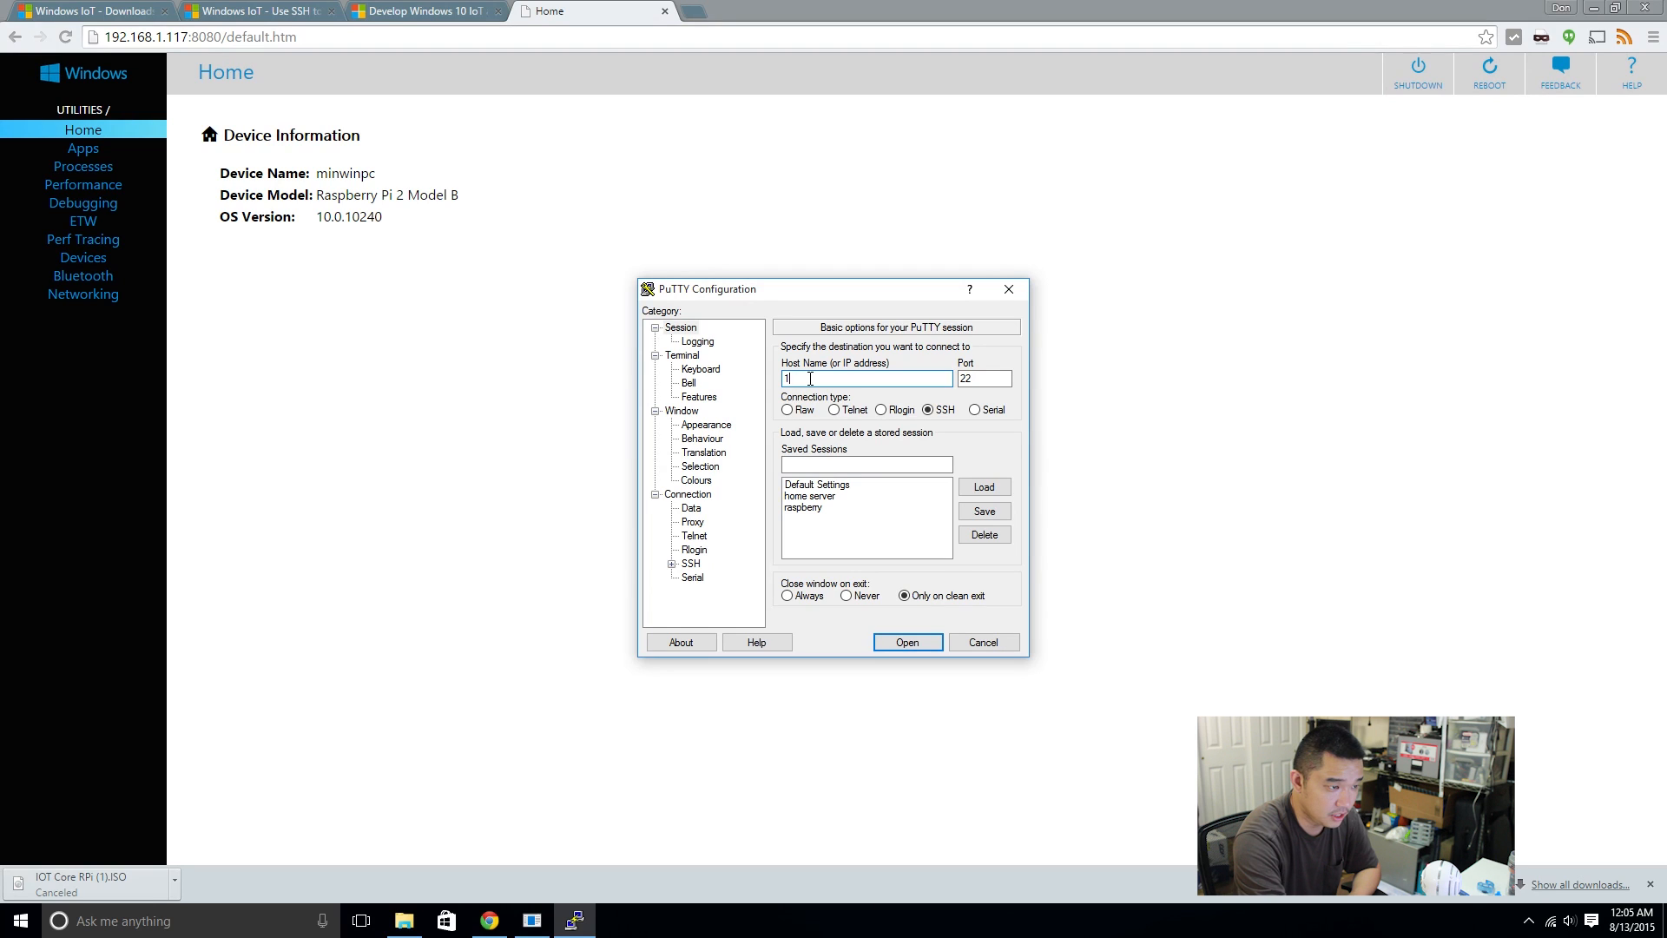
pyautogui.write('92.168.1.1')
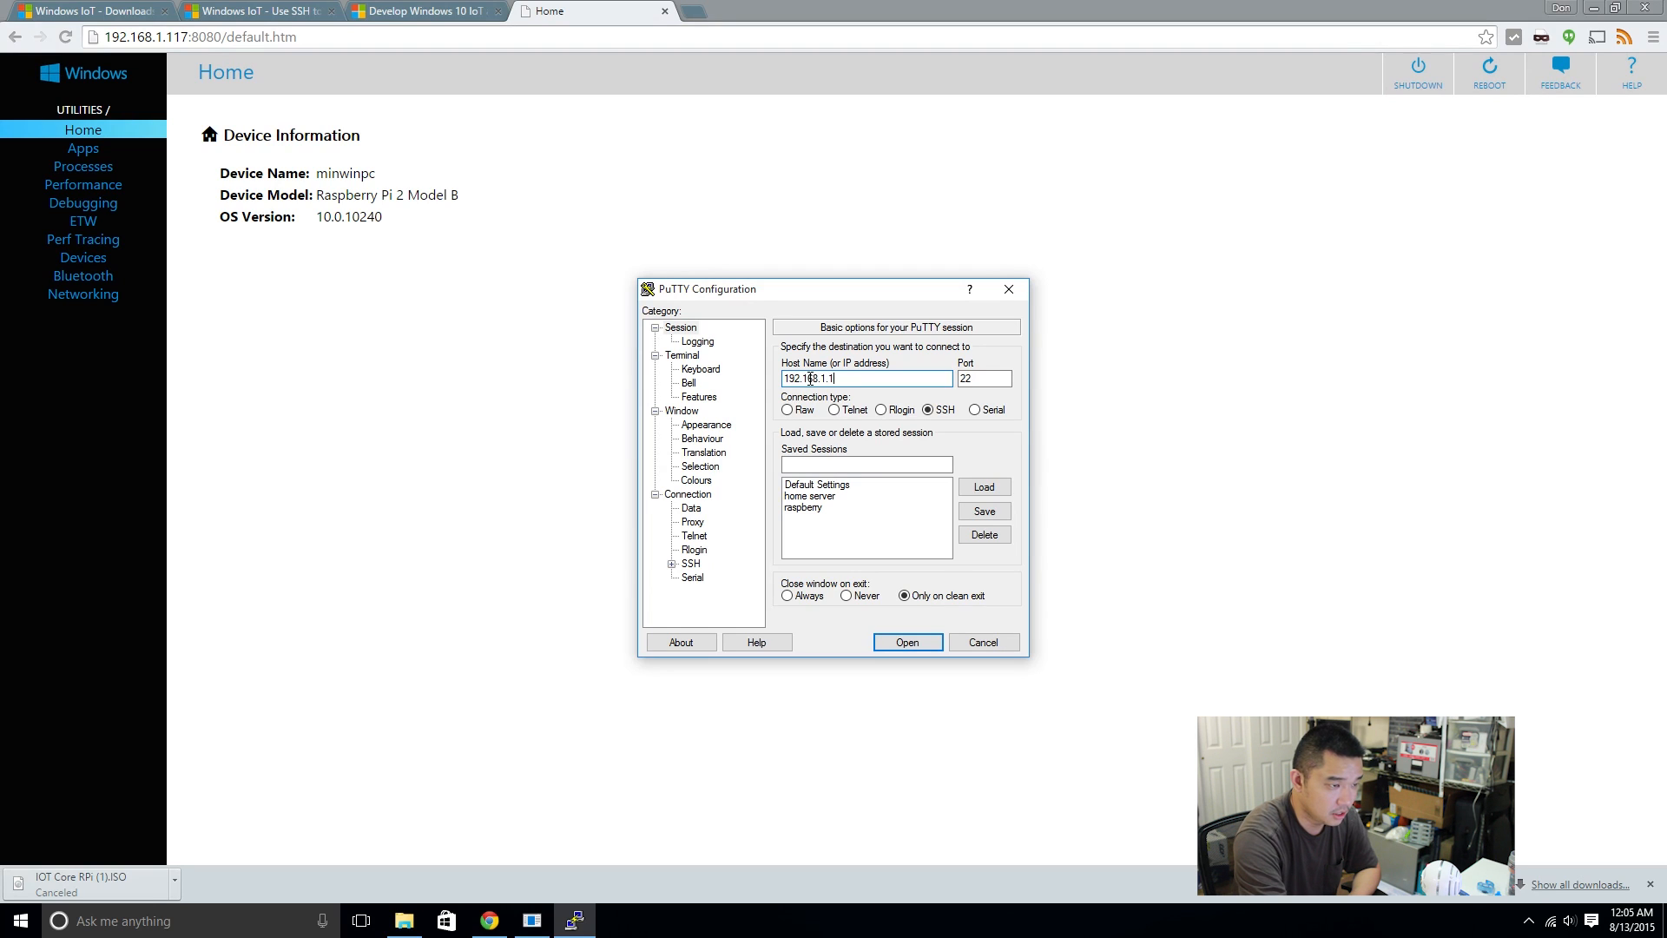
pyautogui.click(907, 641)
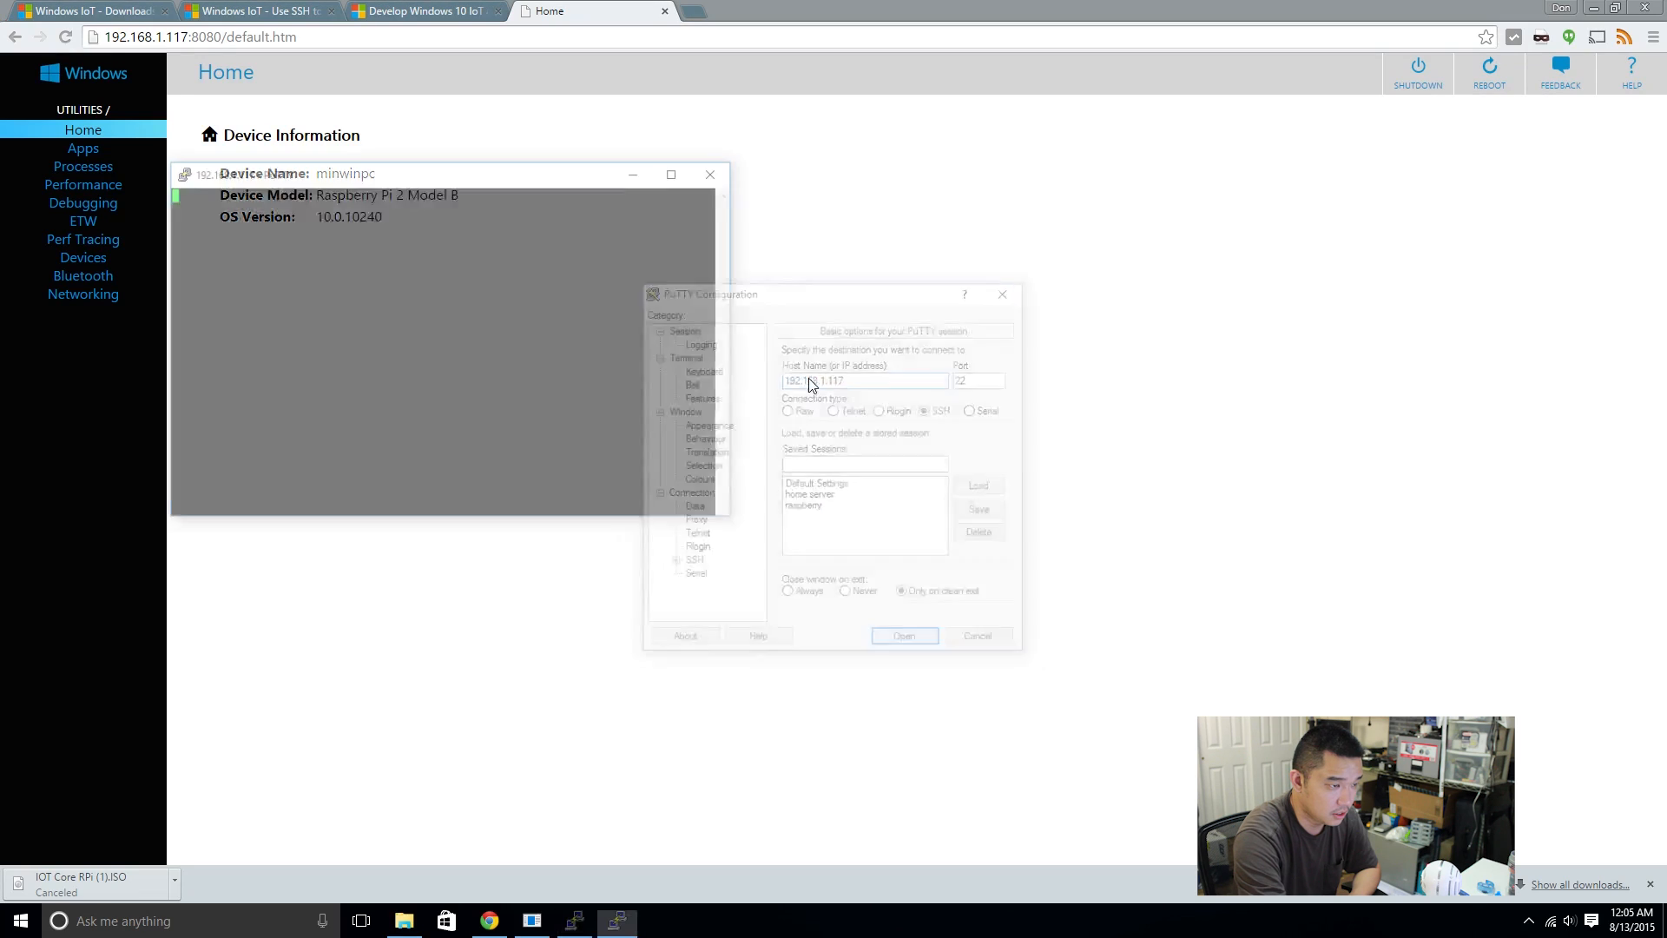
pyautogui.click(904, 635)
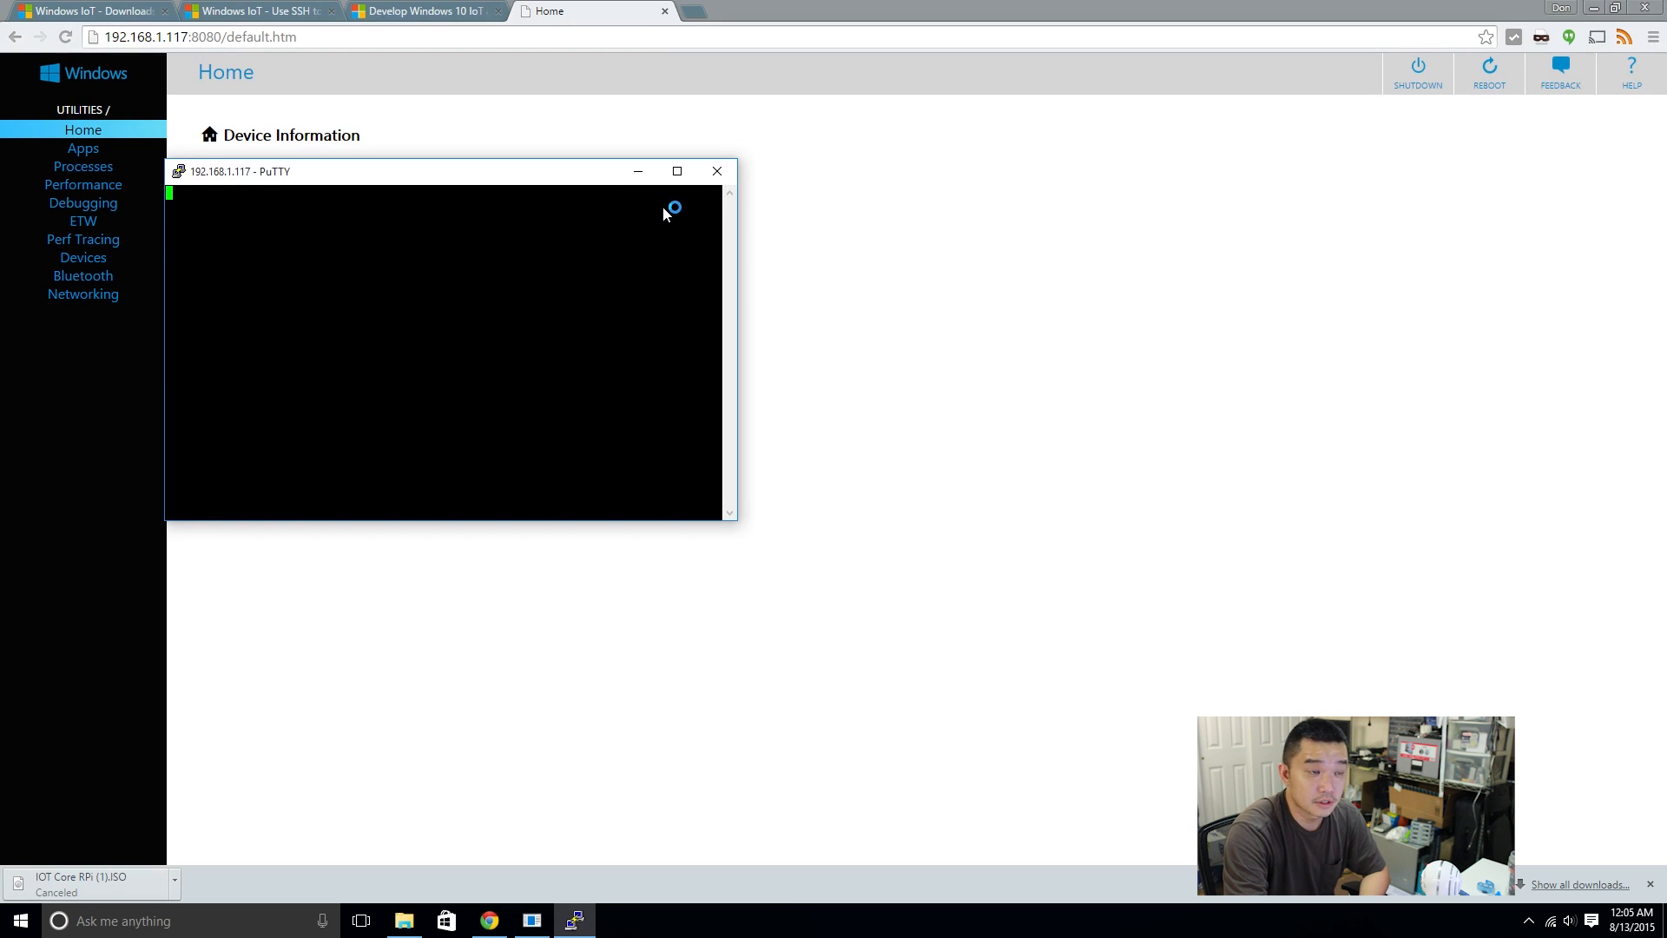
pyautogui.moveTo(426, 10)
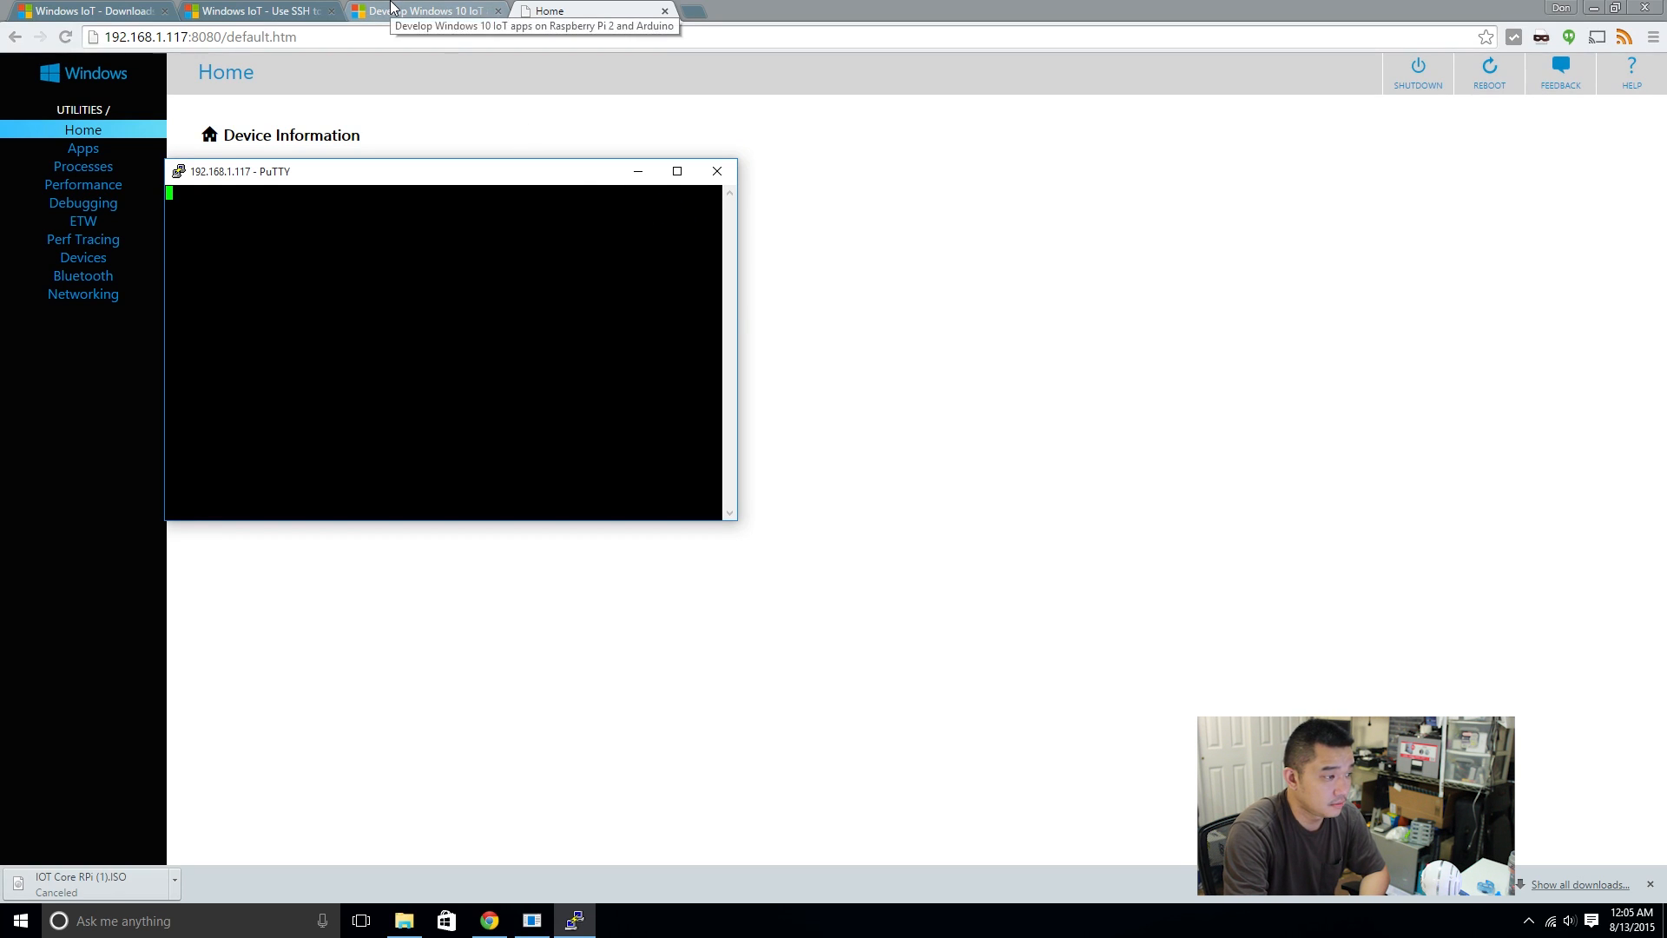
pyautogui.moveTo(256, 10)
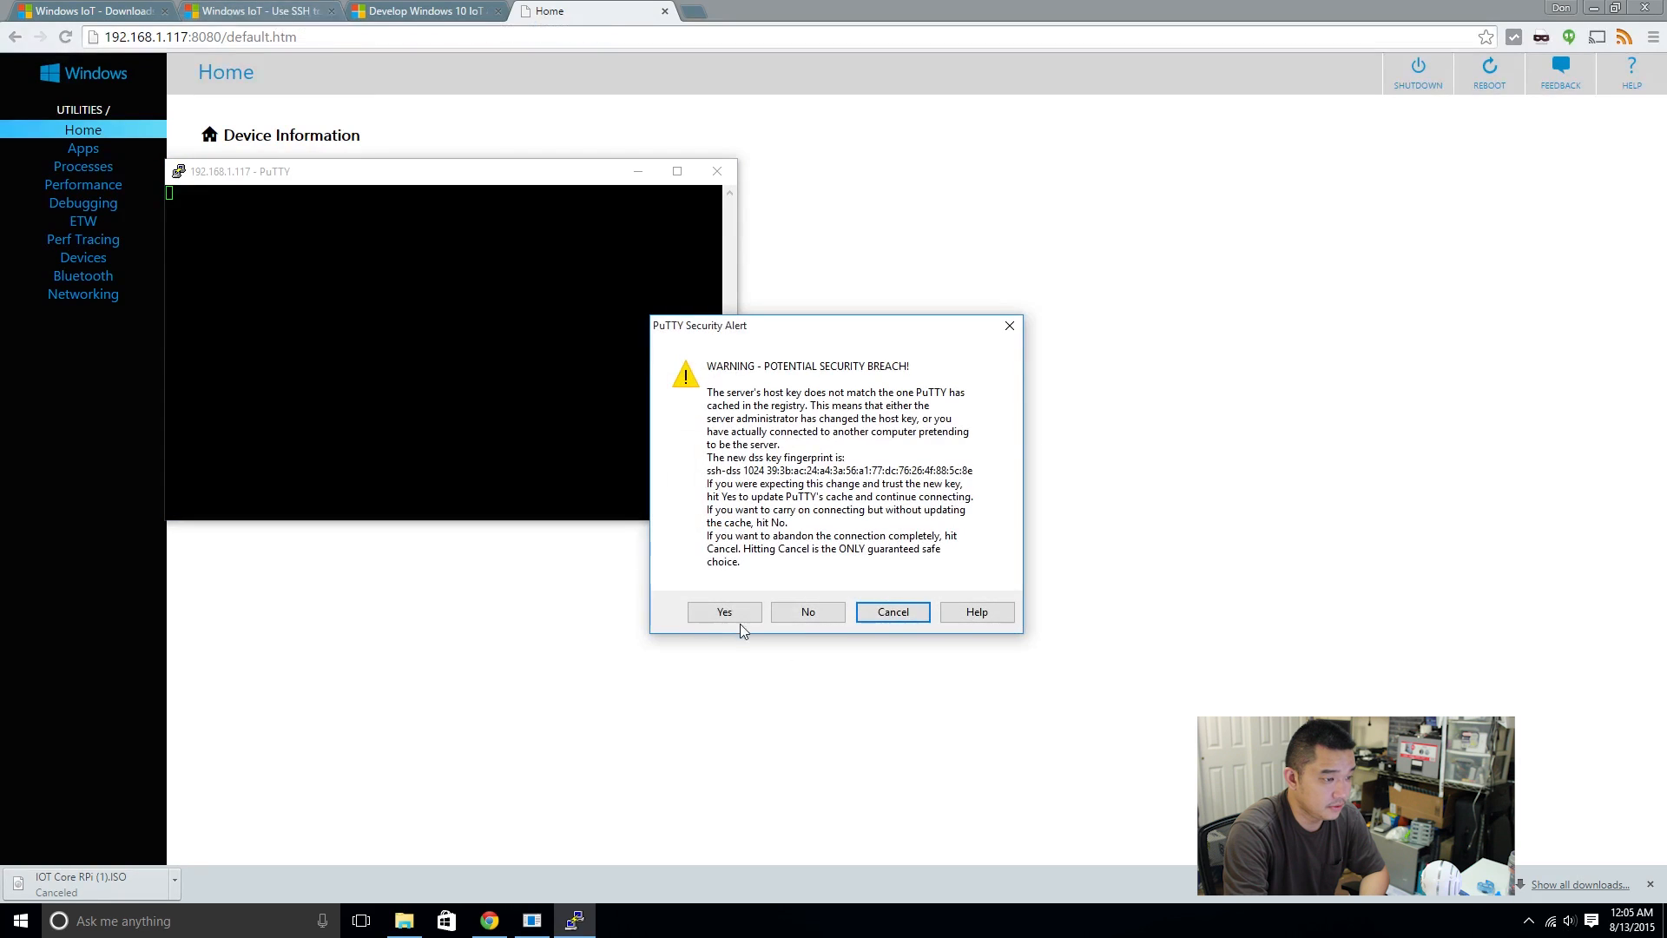
# Trust the new host key and log in over SSH as Administrator to the C:\ prompt.
pyautogui.click(724, 612)
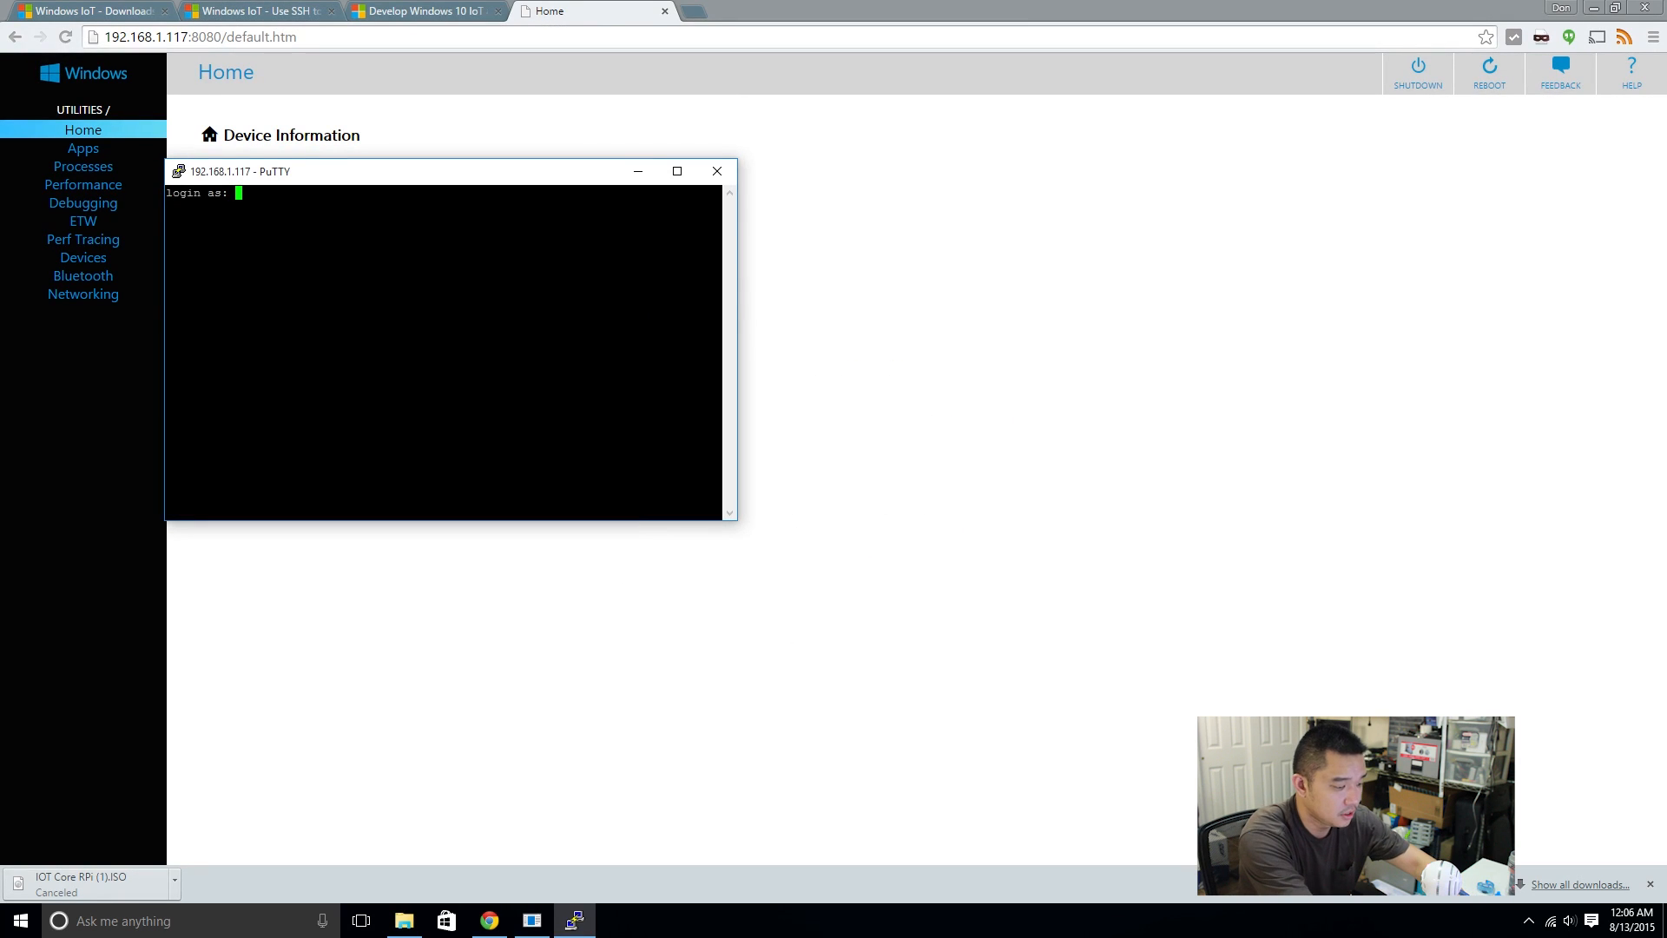
pyautogui.write('Admini')
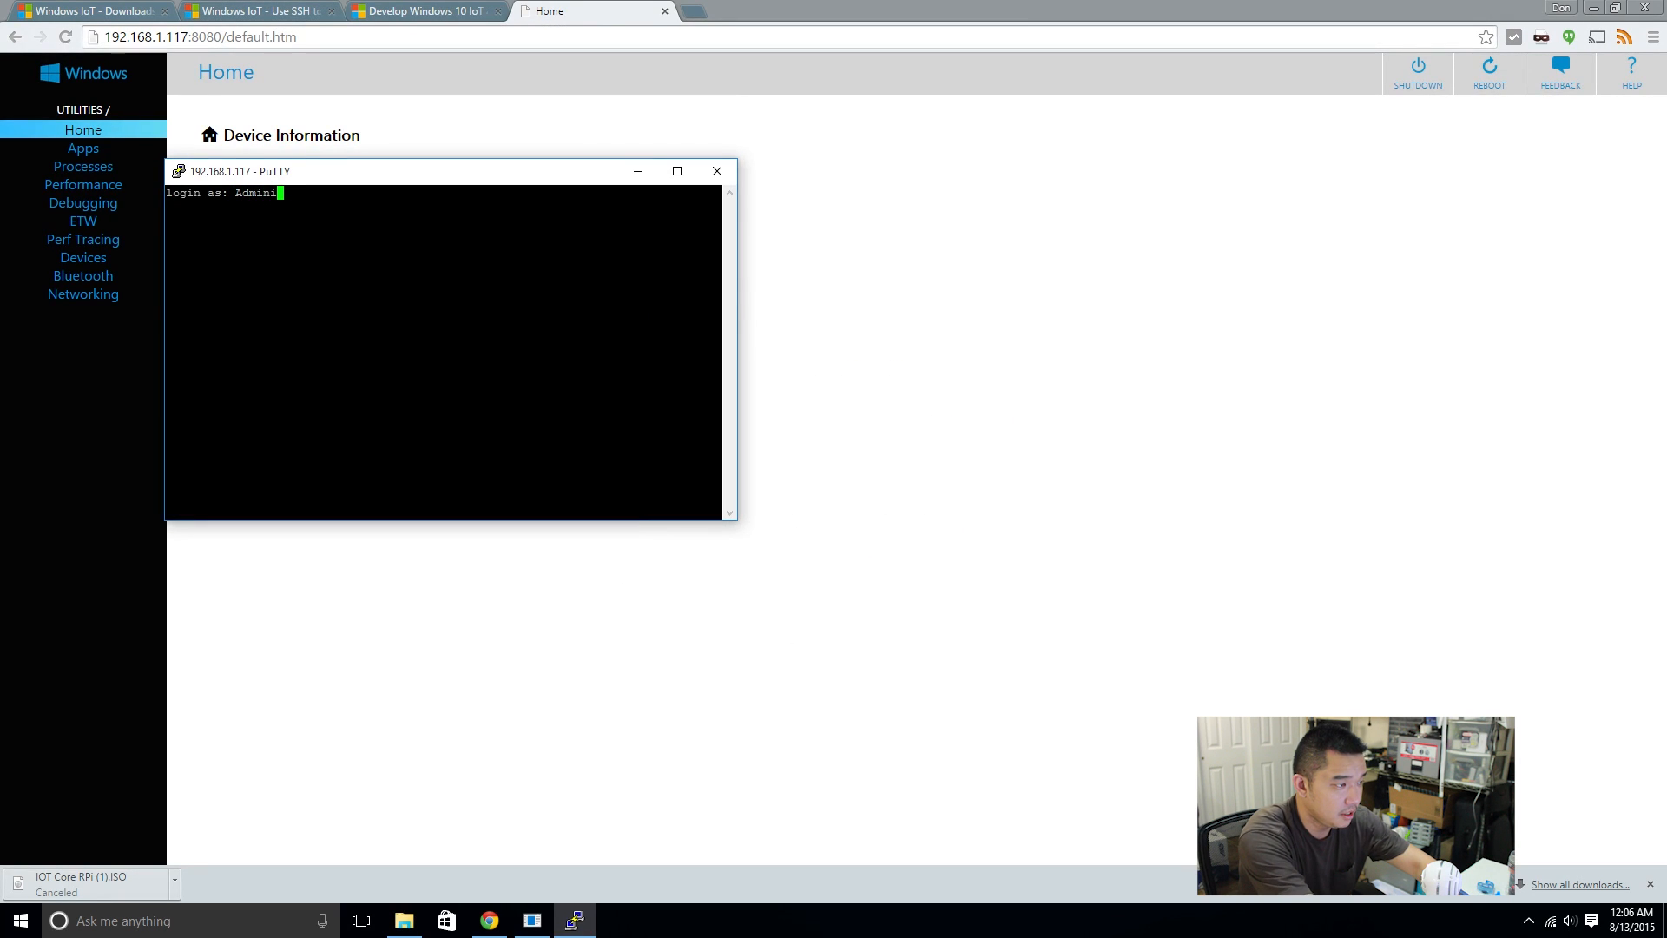
pyautogui.write('strator')
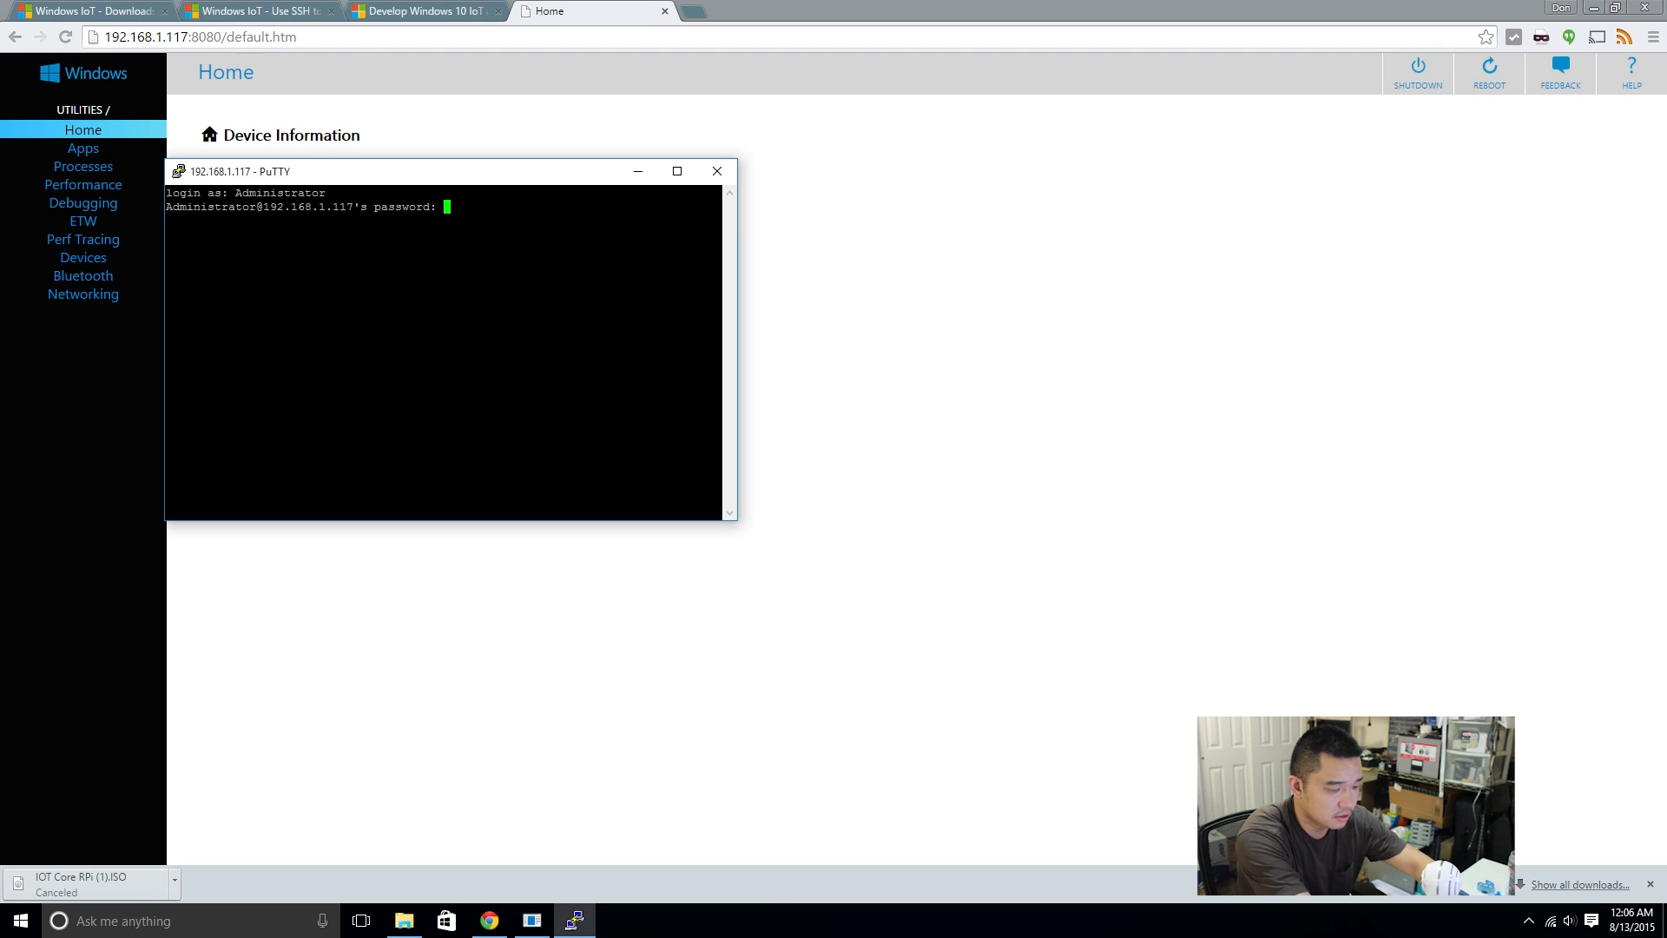
pyautogui.press('Return')
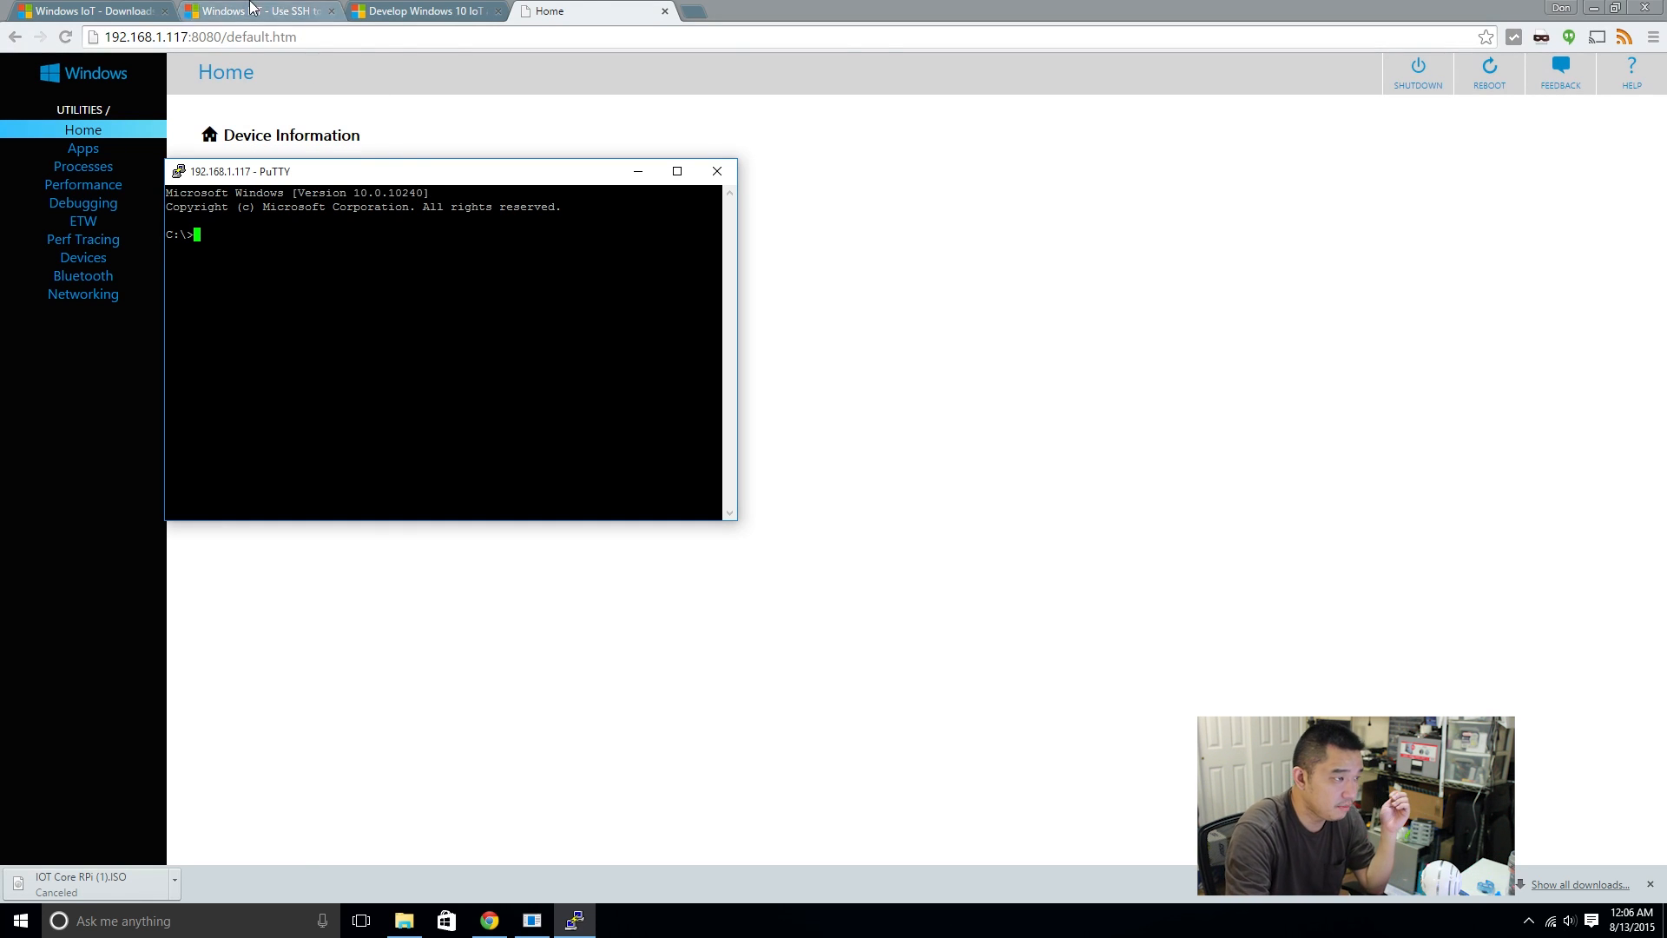
# Change the Administrator password with net user Administrator <new password>.
pyautogui.click(255, 10)
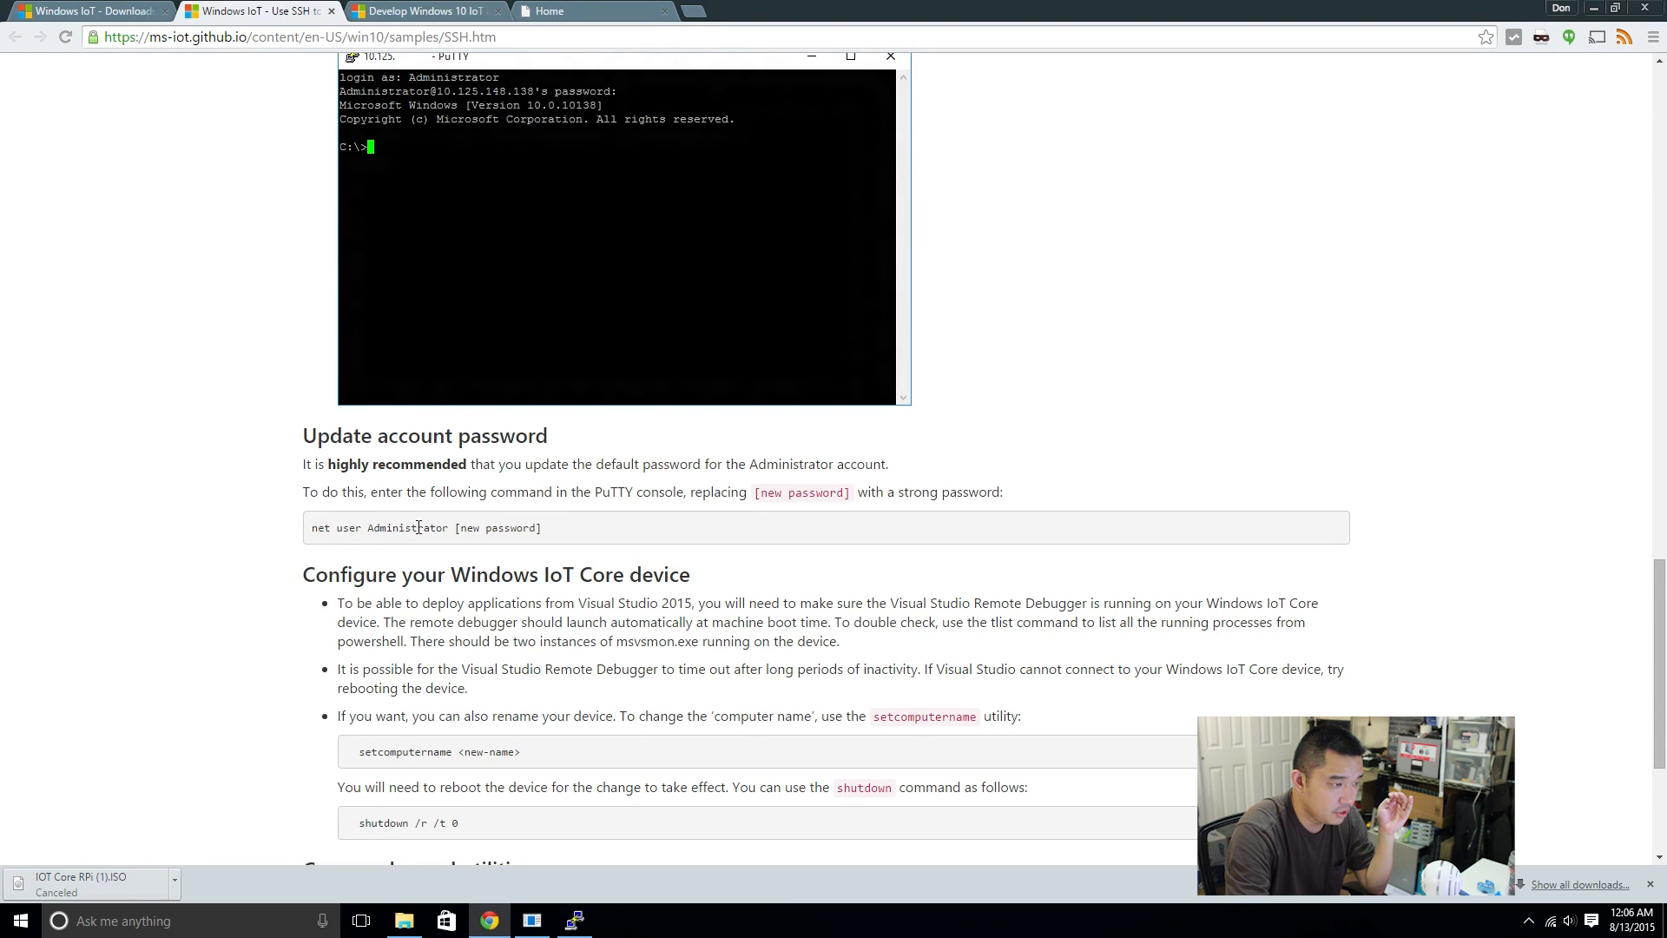
pyautogui.moveTo(212, 165)
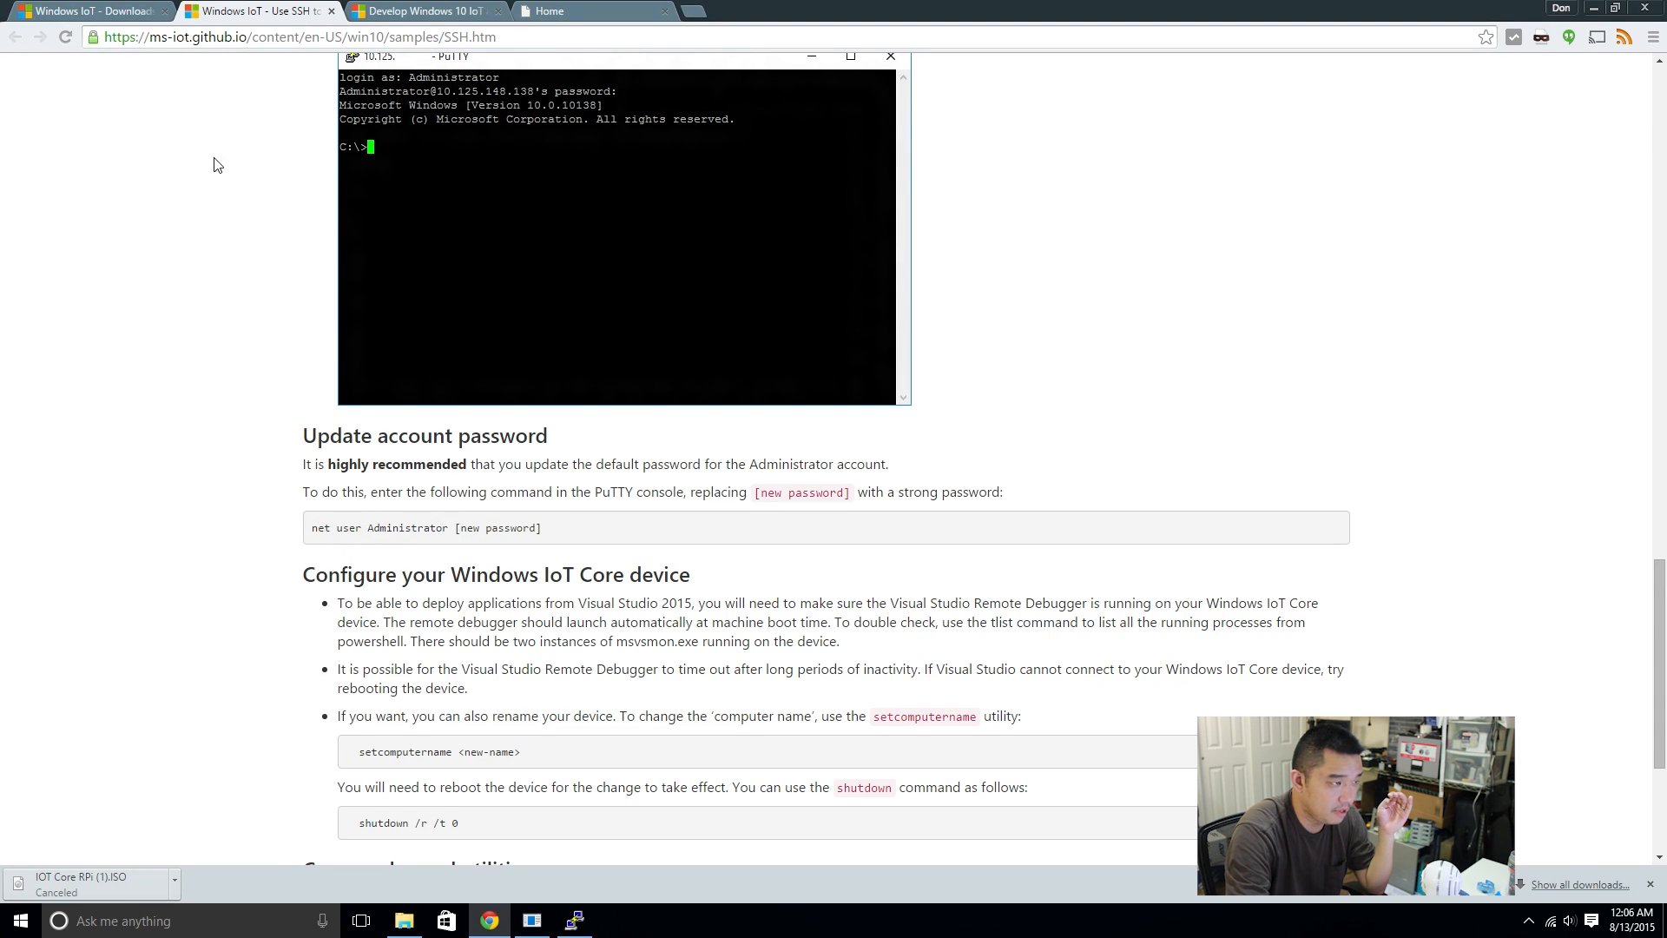
pyautogui.click(574, 921)
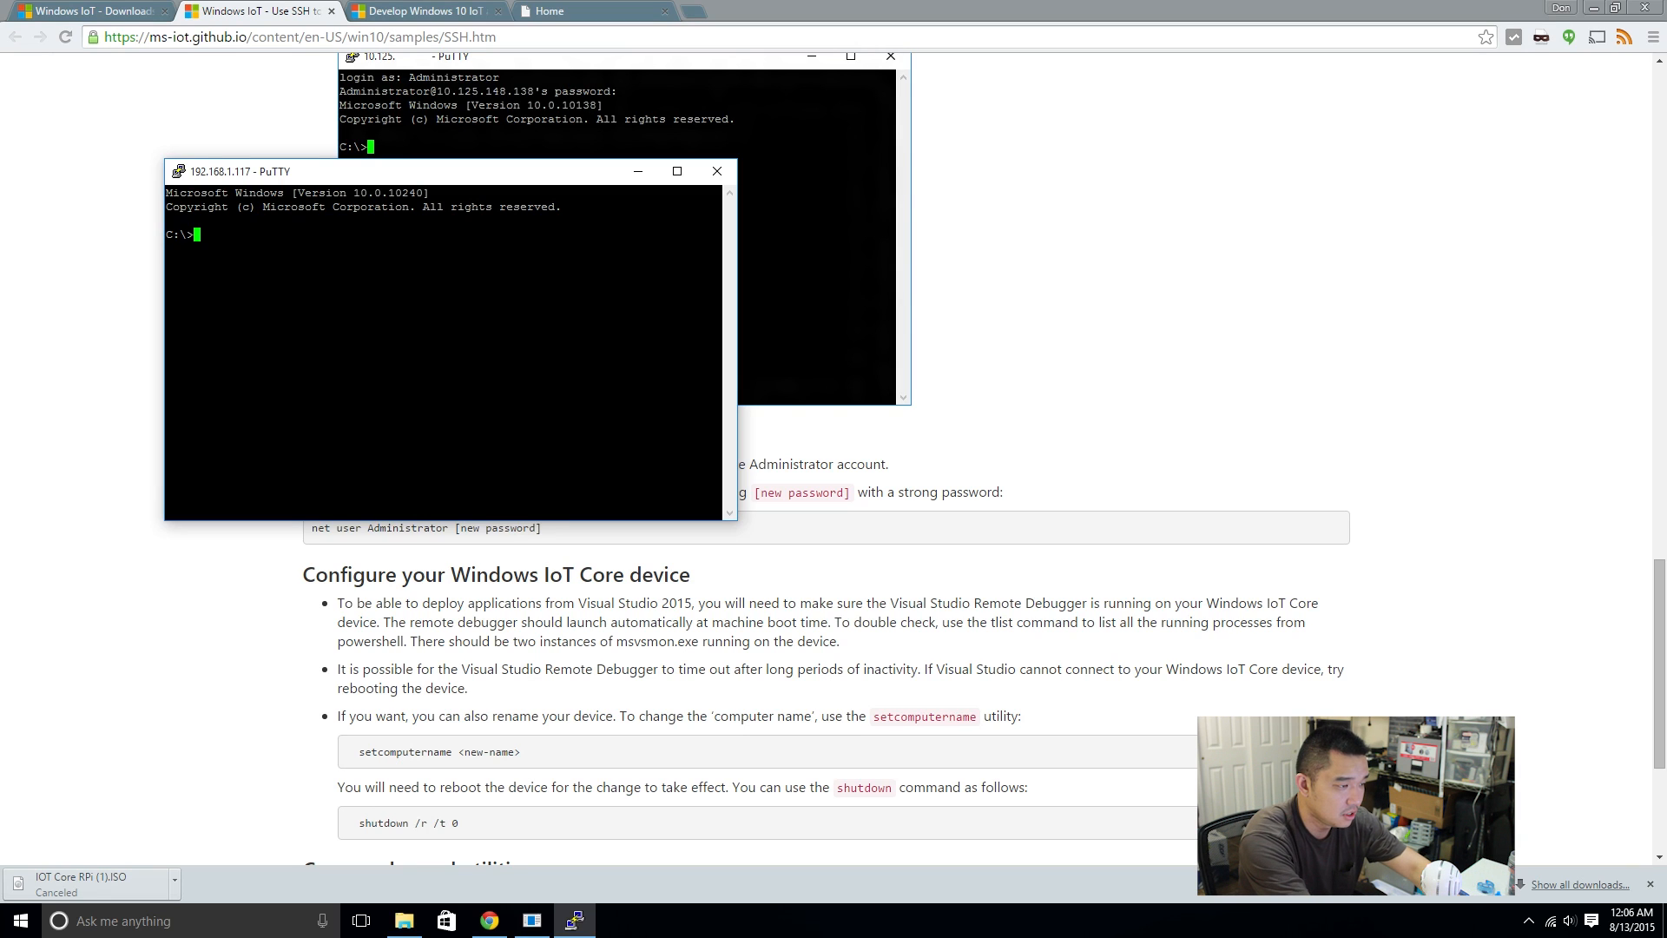
pyautogui.write('net user Adminis')
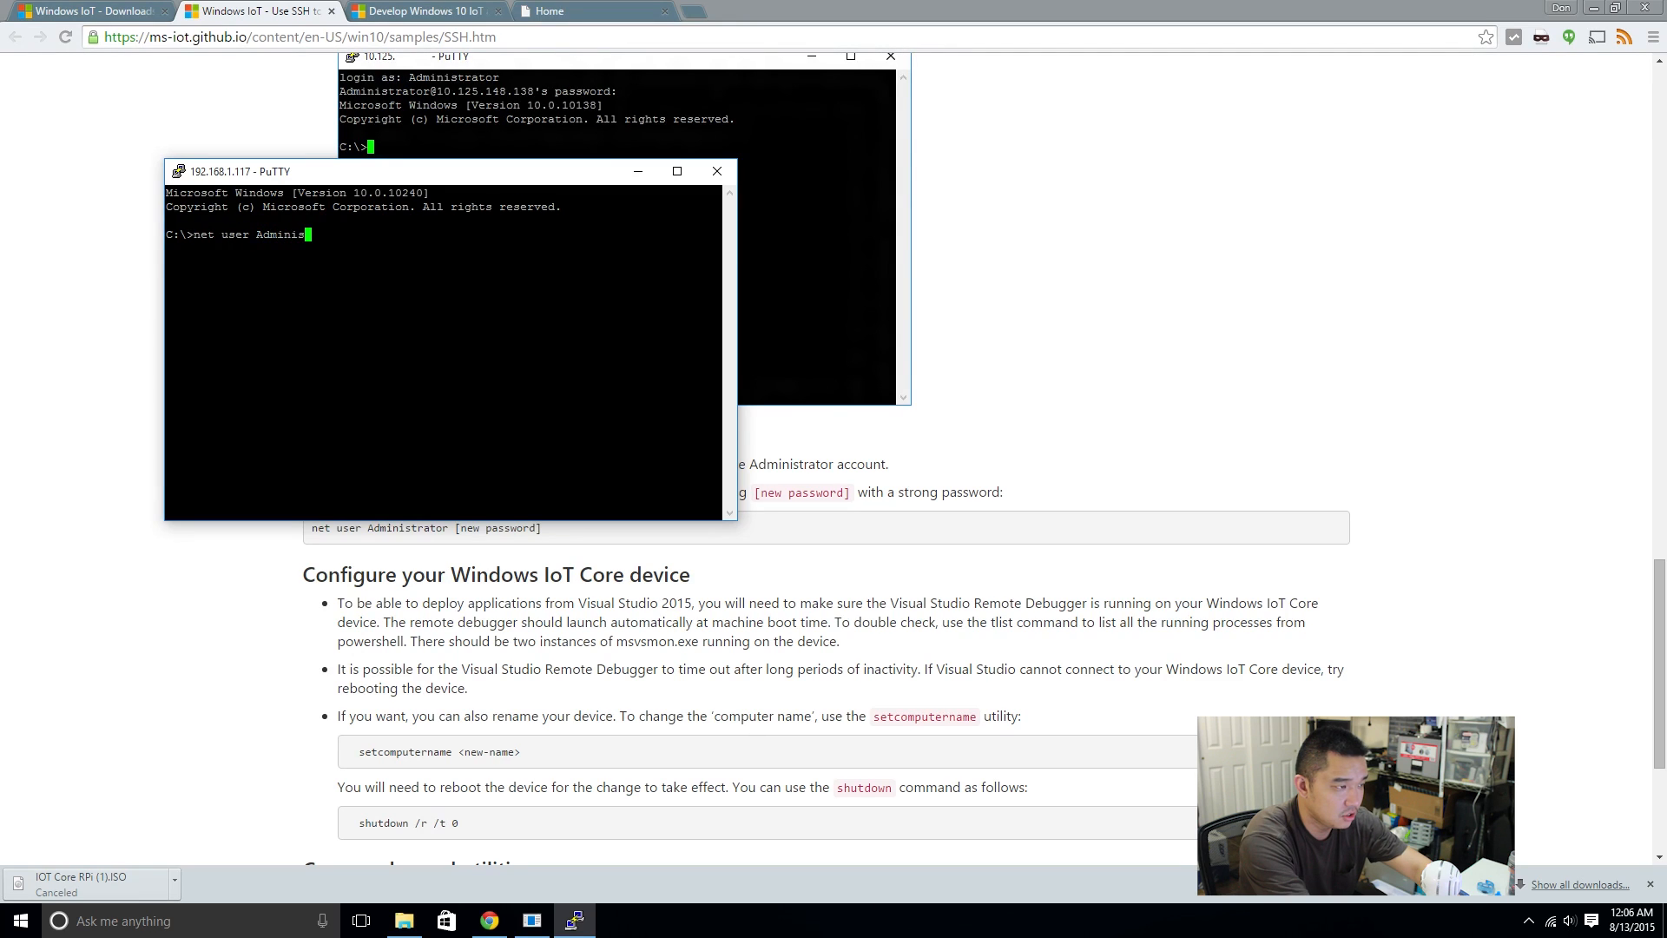
pyautogui.write('trator')
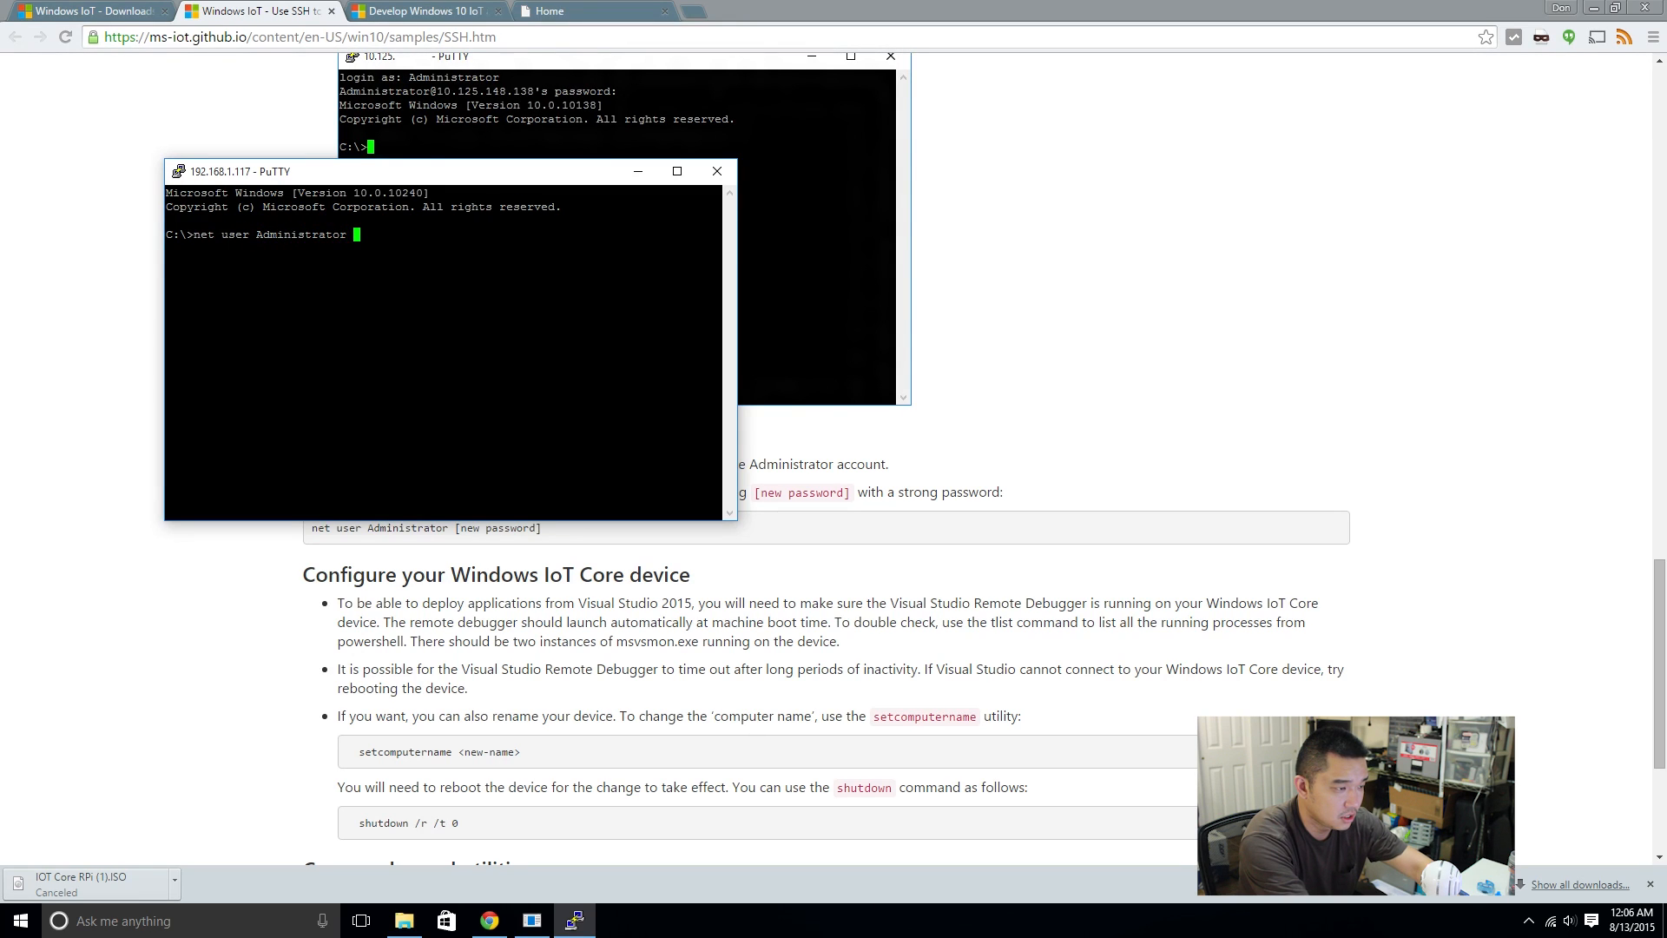
pyautogui.write('passw')
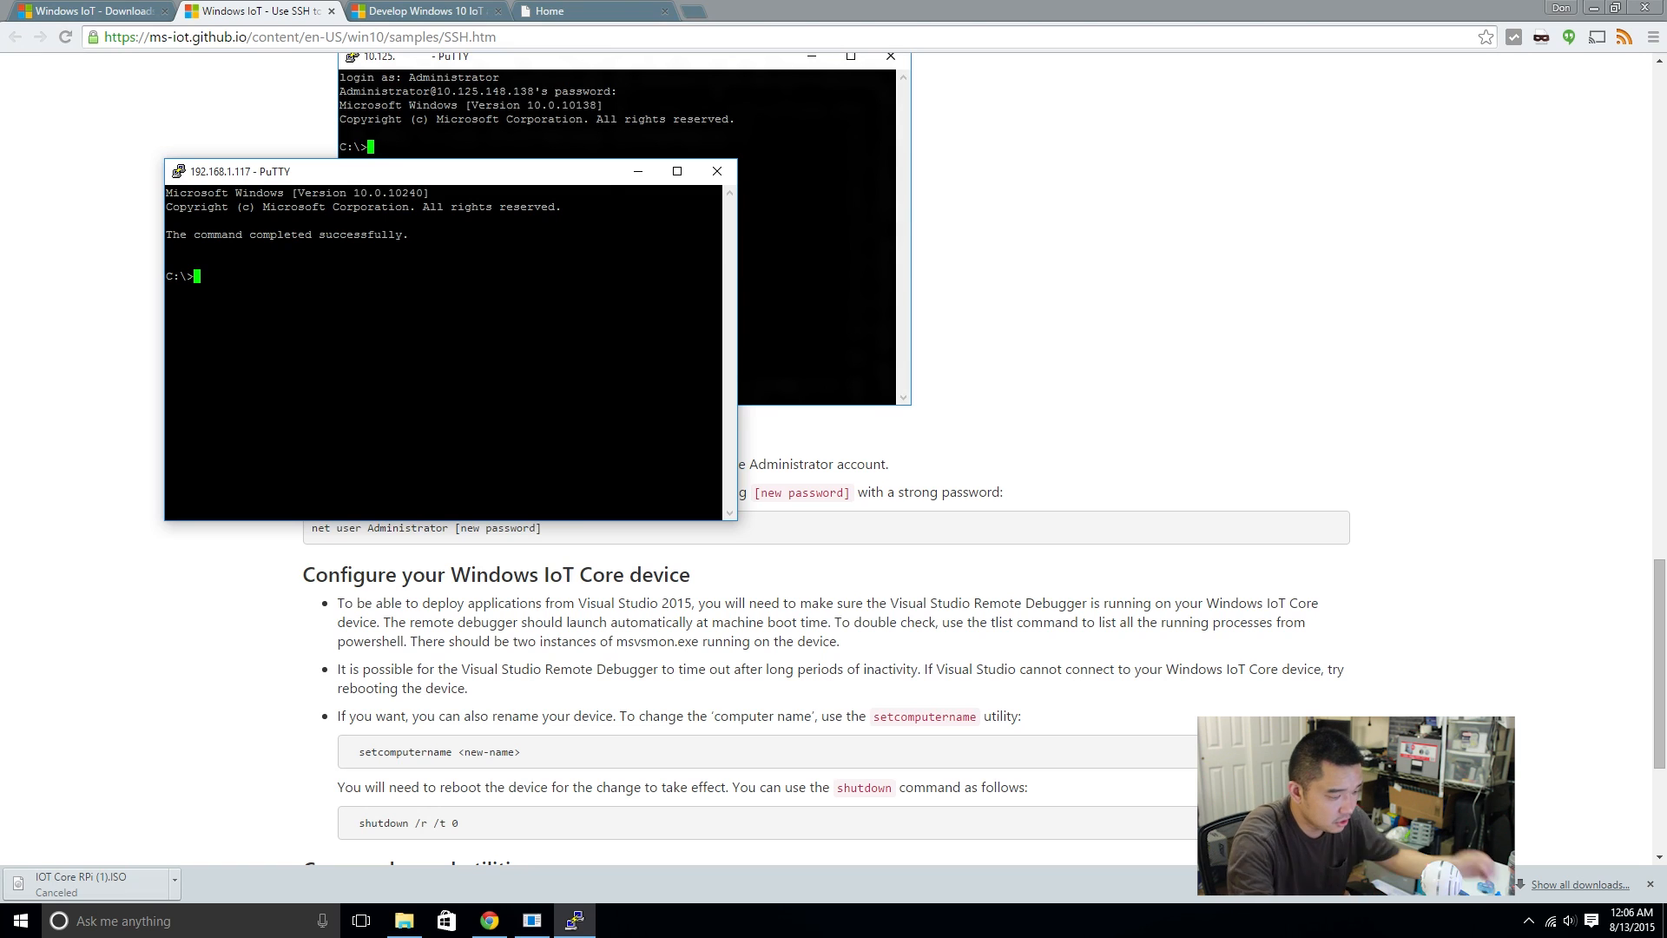
# Exit the SSH session and confirm closing PuTTY.
pyautogui.write('exit')
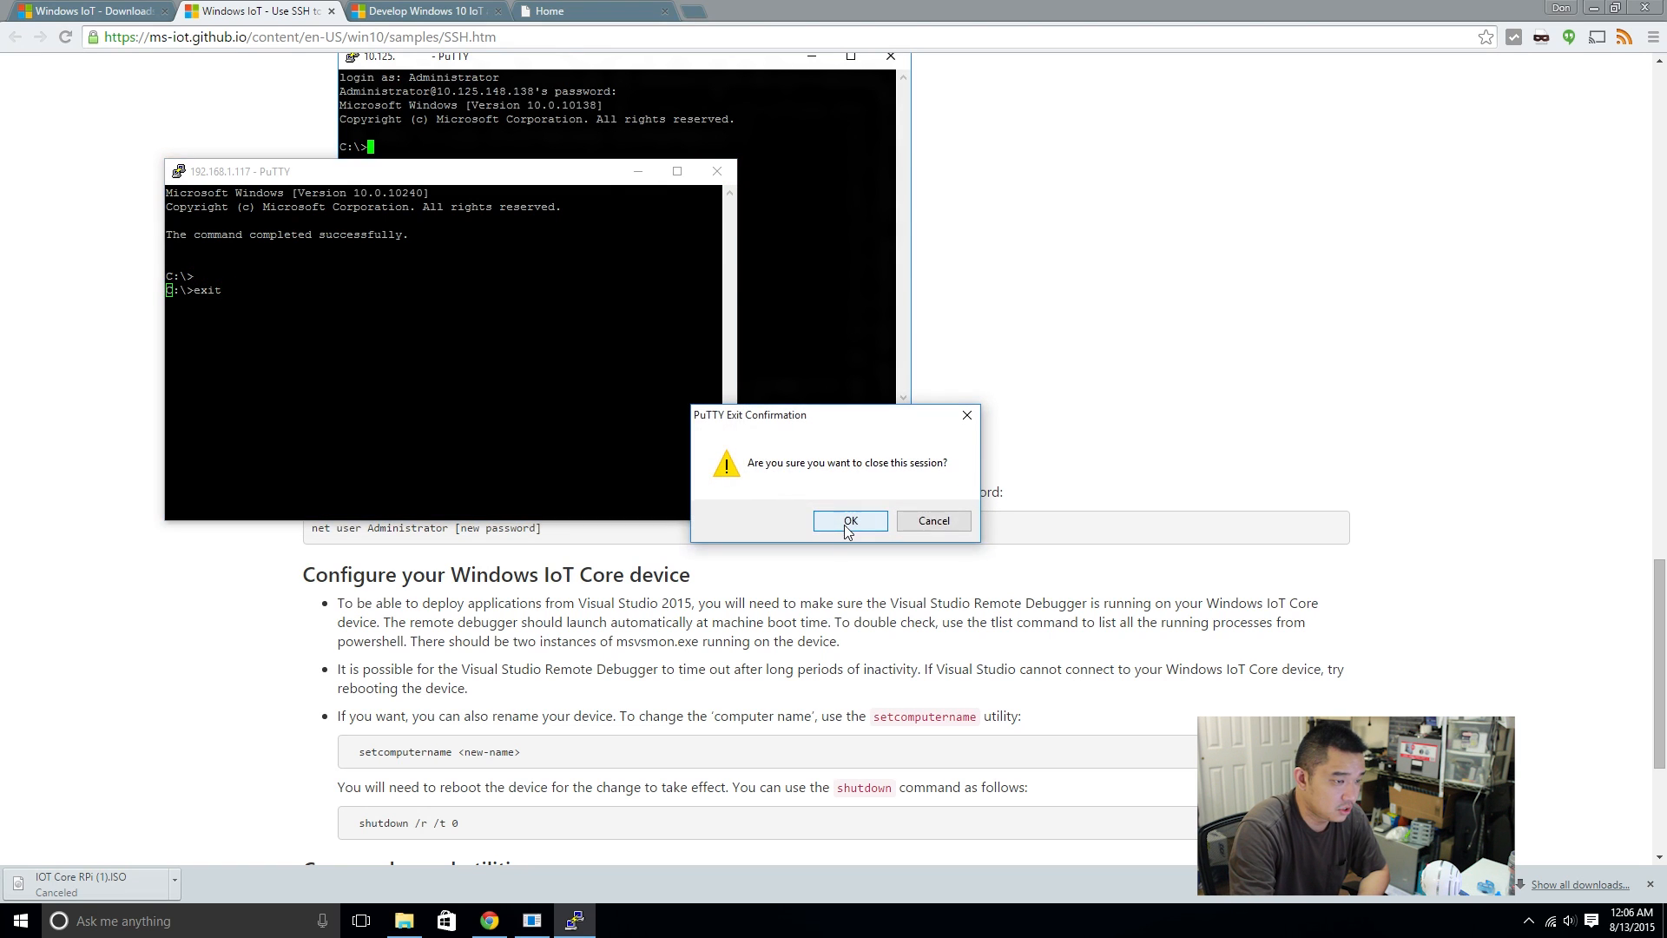
pyautogui.click(849, 521)
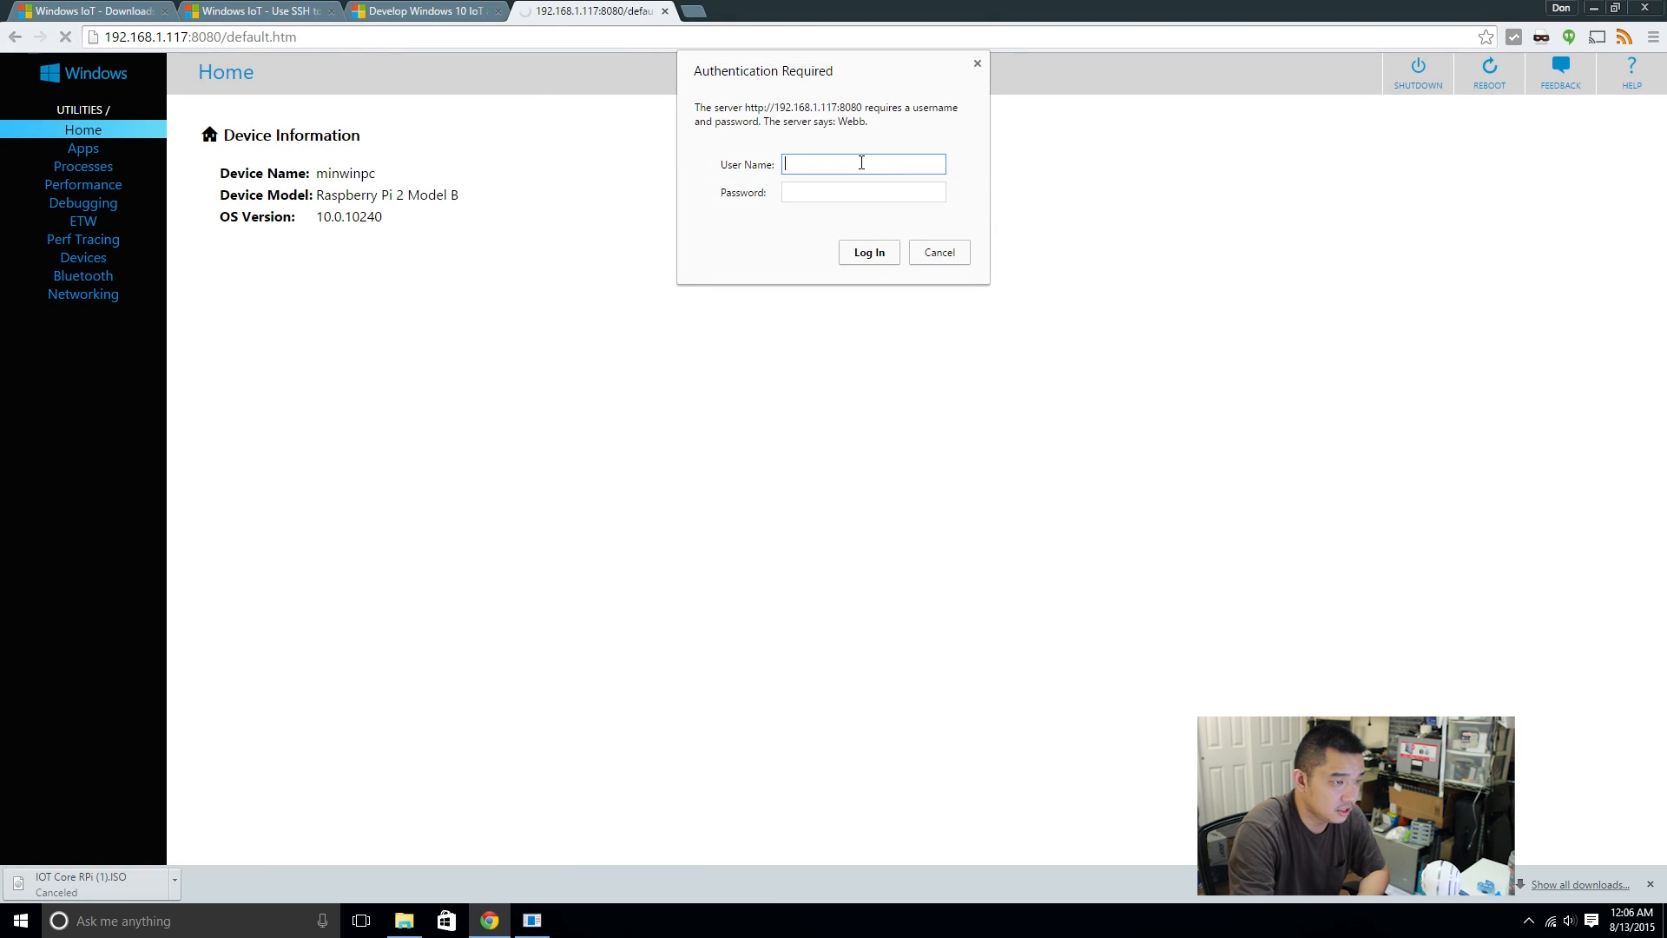
# Sign back in to the Device Portal as Administrator with the new password.
pyautogui.write('Admi')
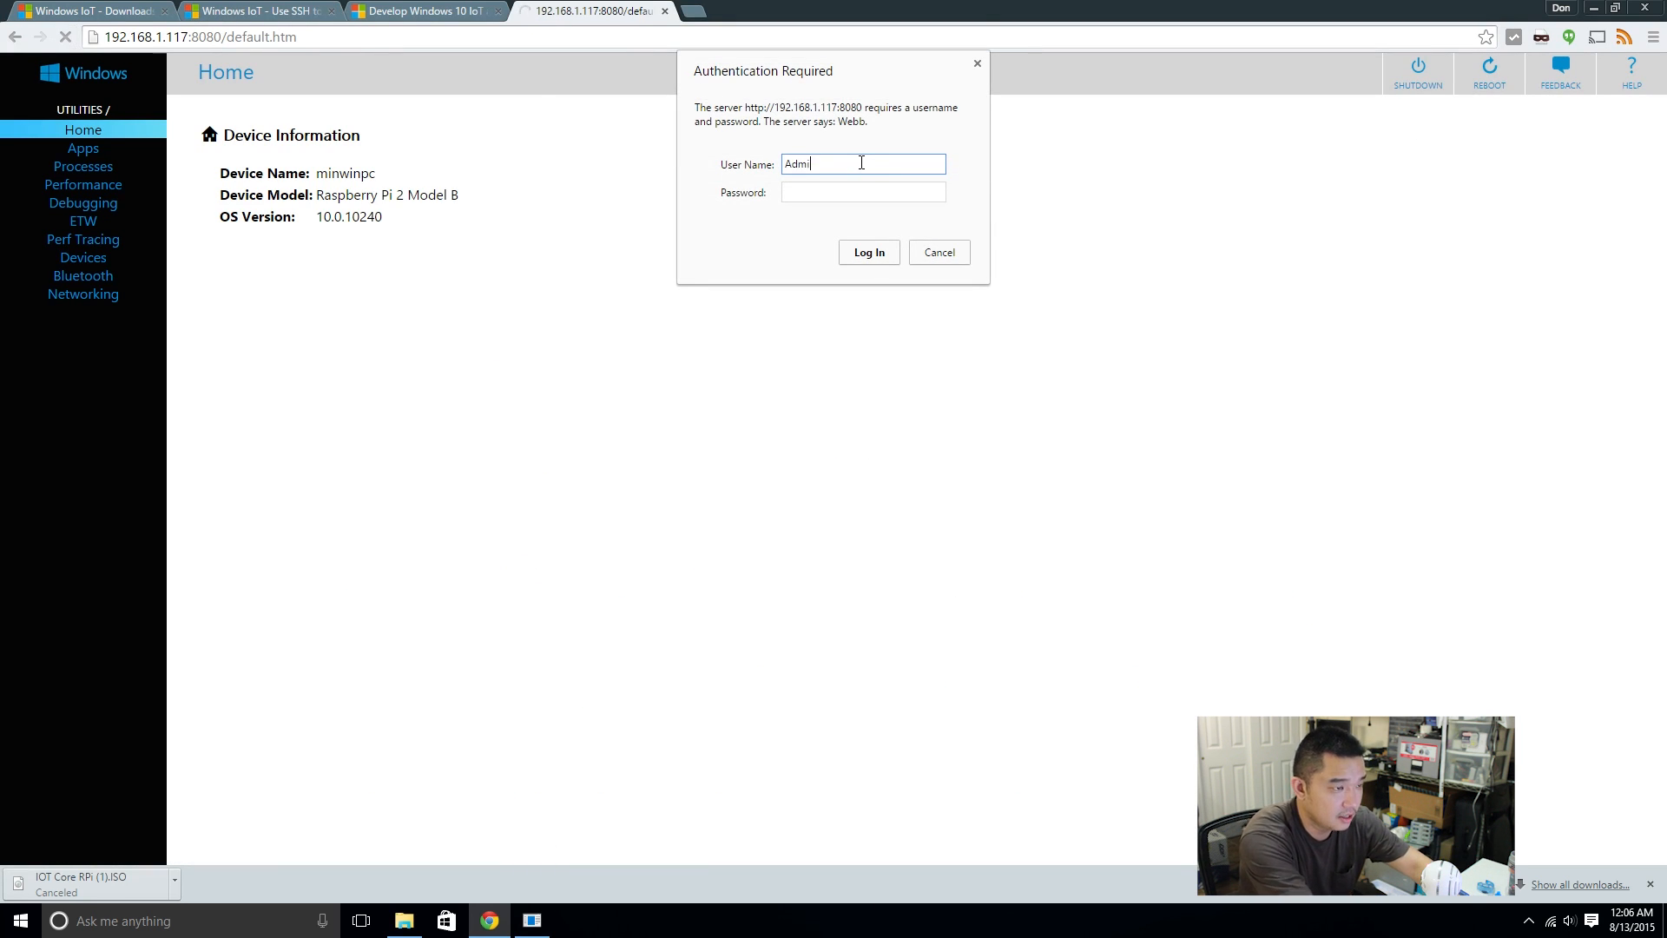
pyautogui.write('nistrator')
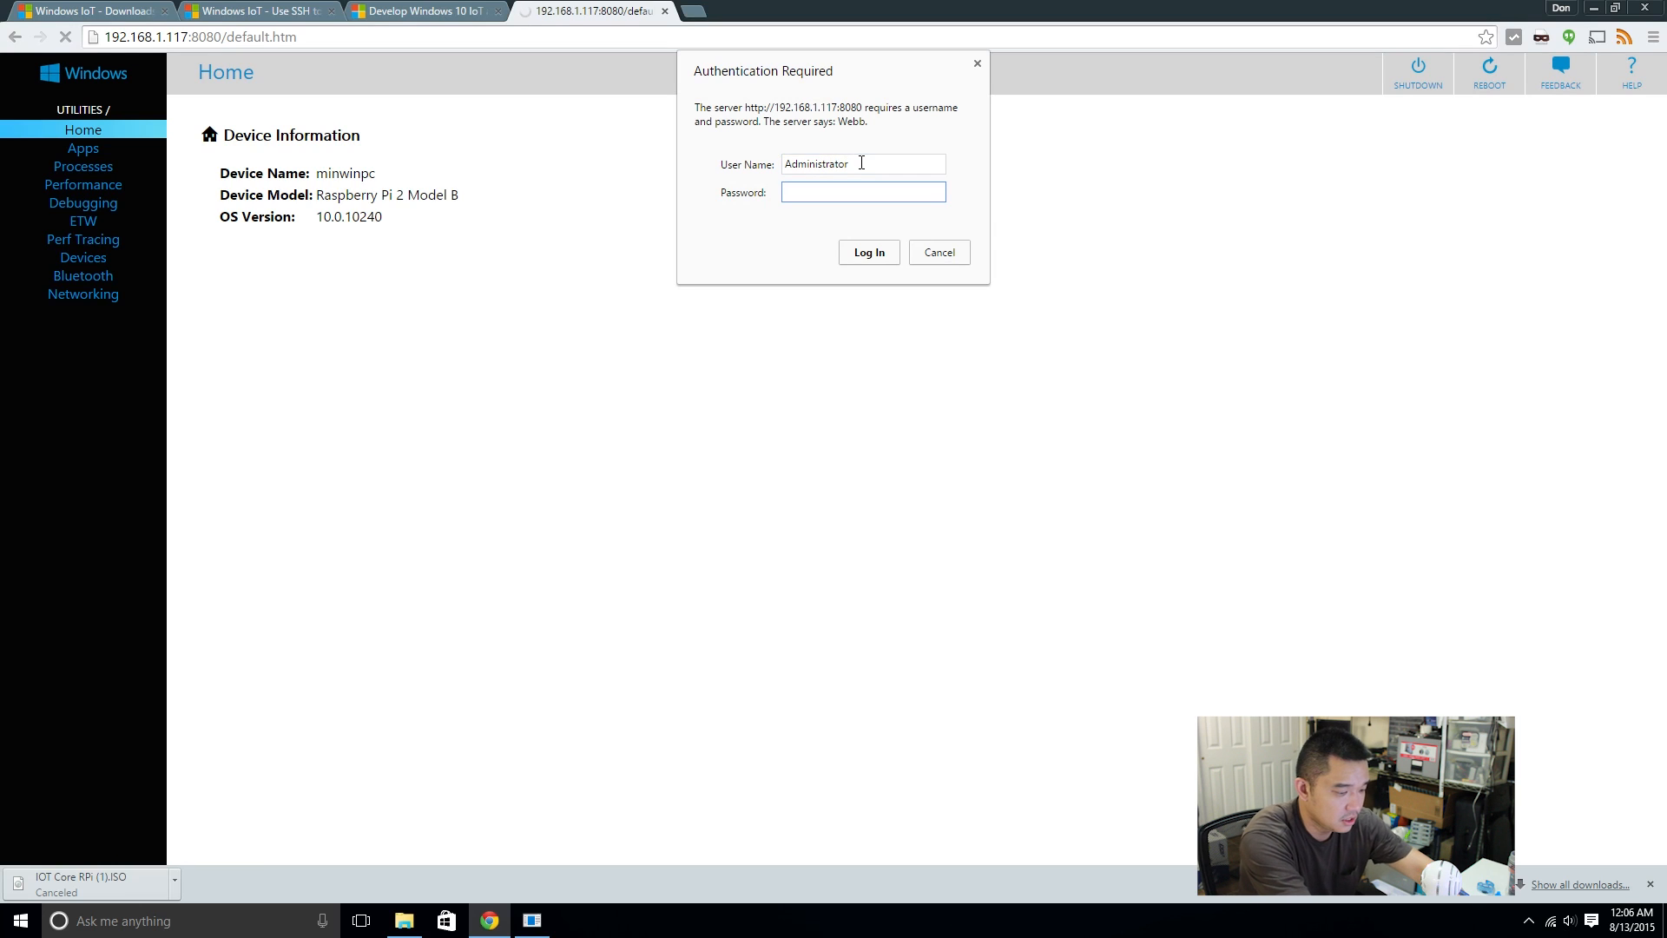
pyautogui.write('password')
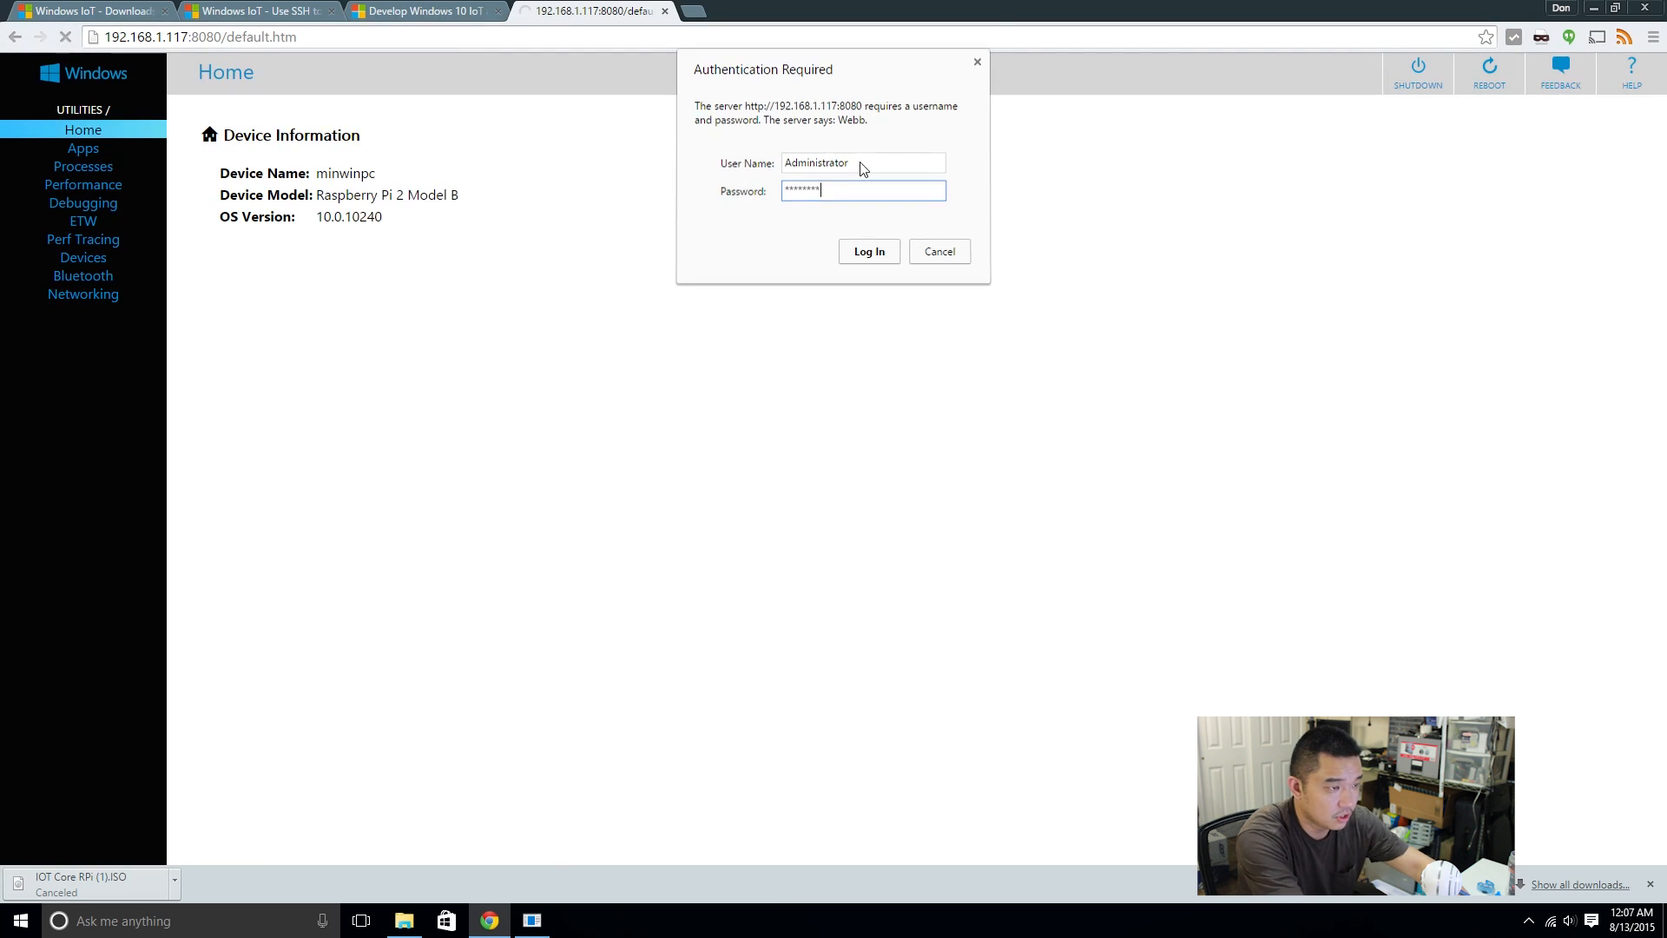
pyautogui.click(868, 250)
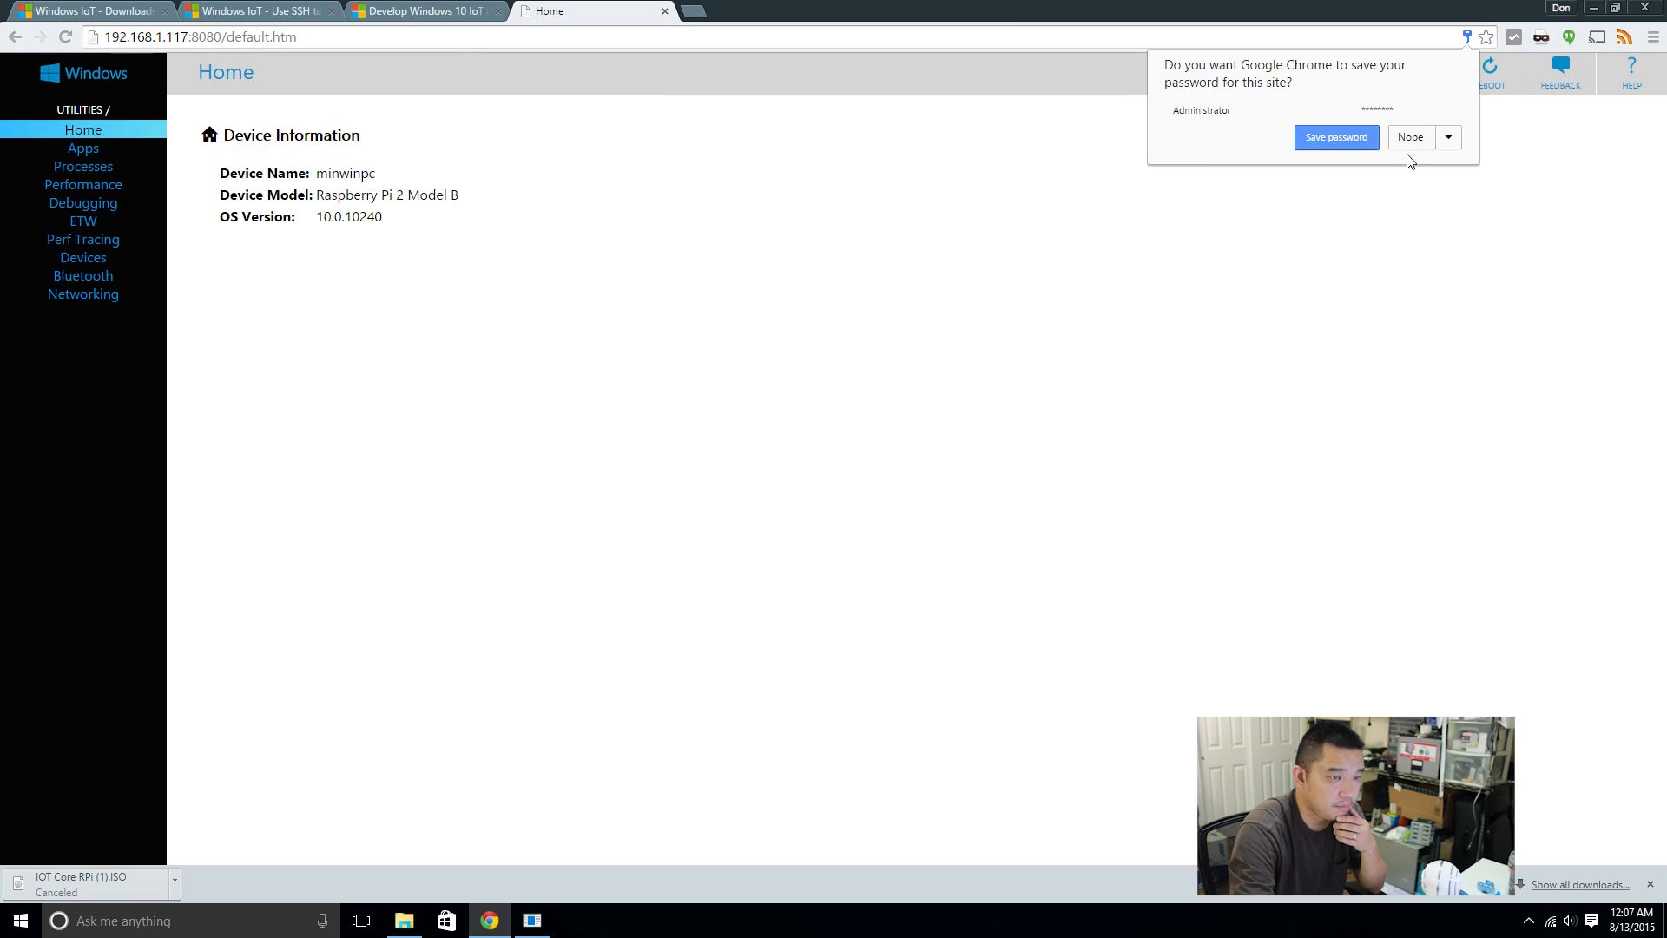